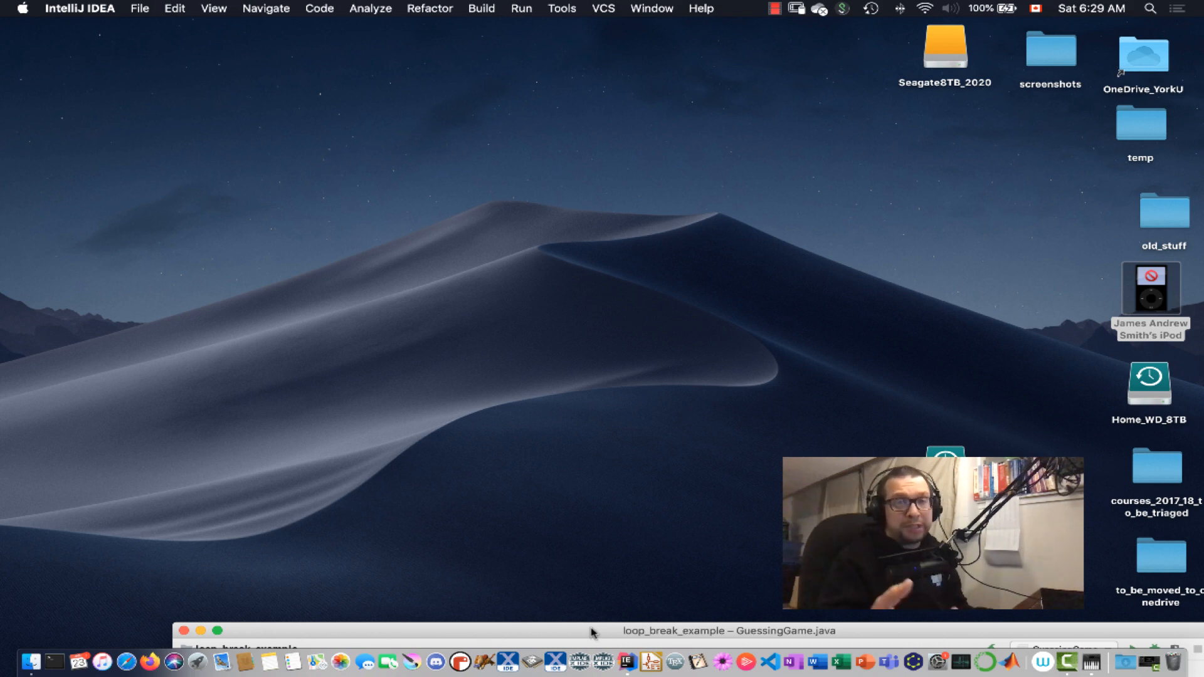
mouse_move(309, 290)
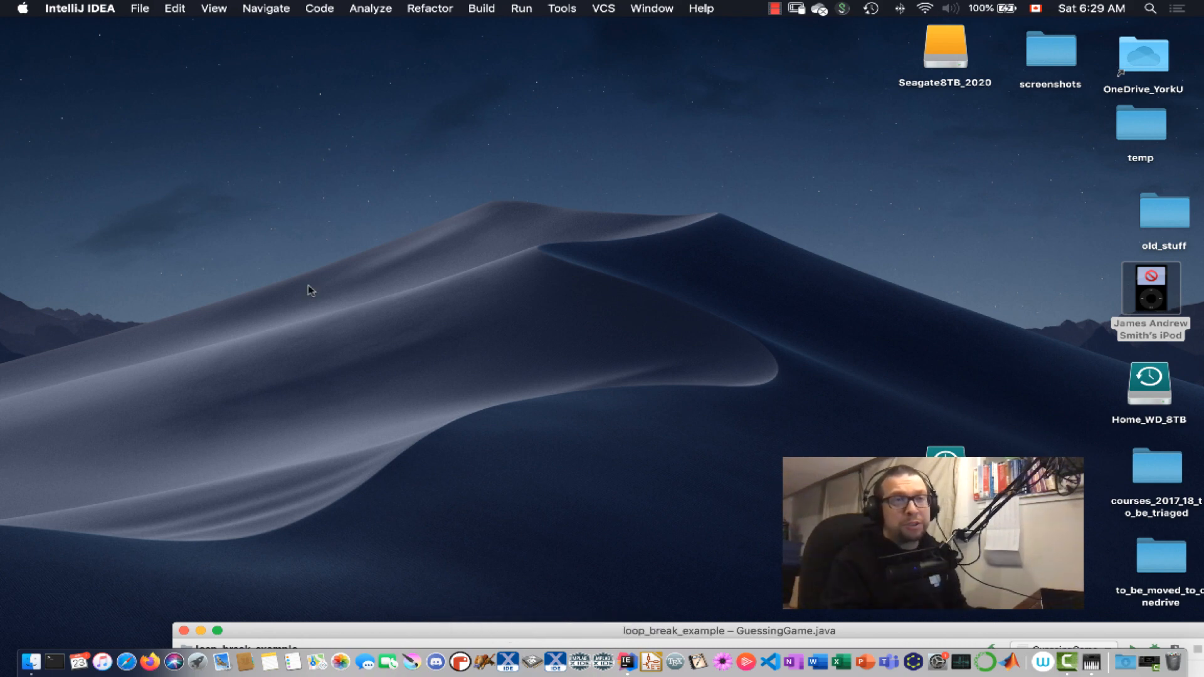
- Create the project ImprovedBing from File > New > Project and open it in this window
left_click(139, 8)
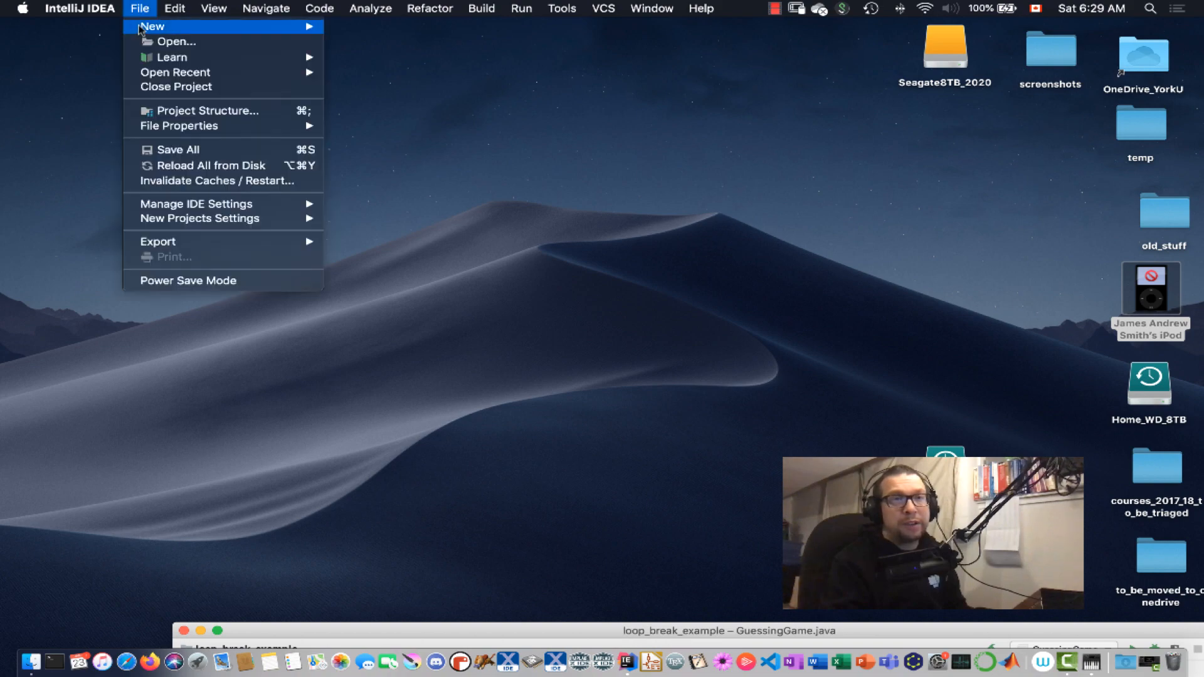
mouse_move(196, 32)
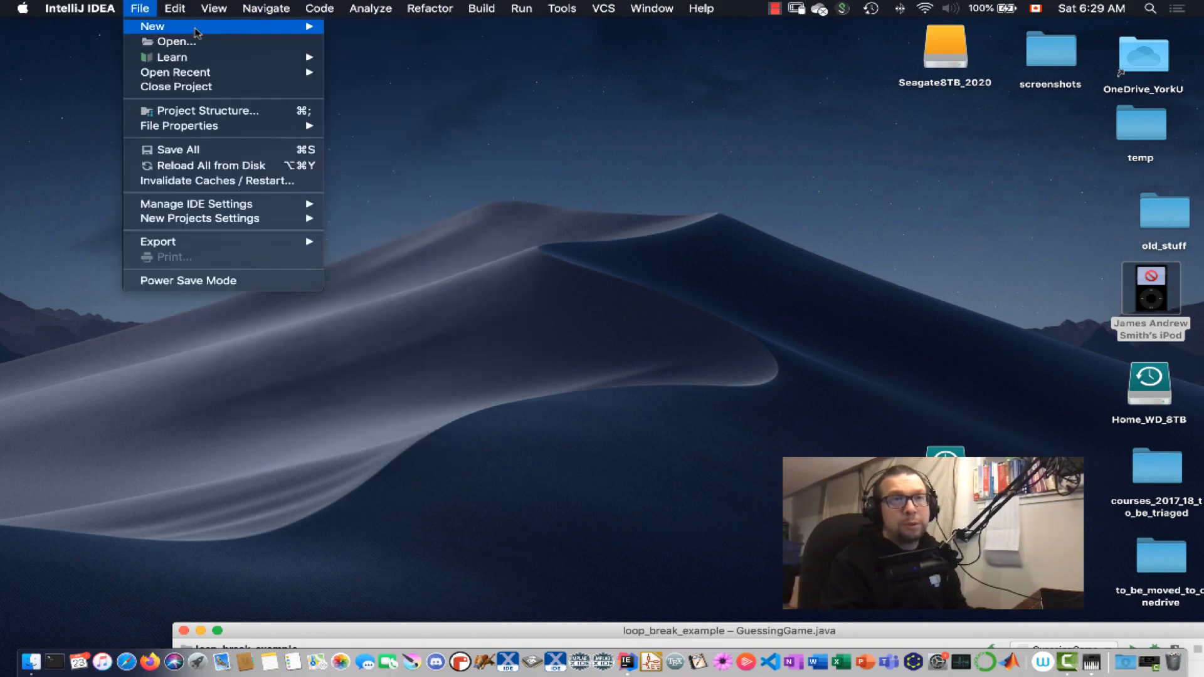
left_click(347, 178)
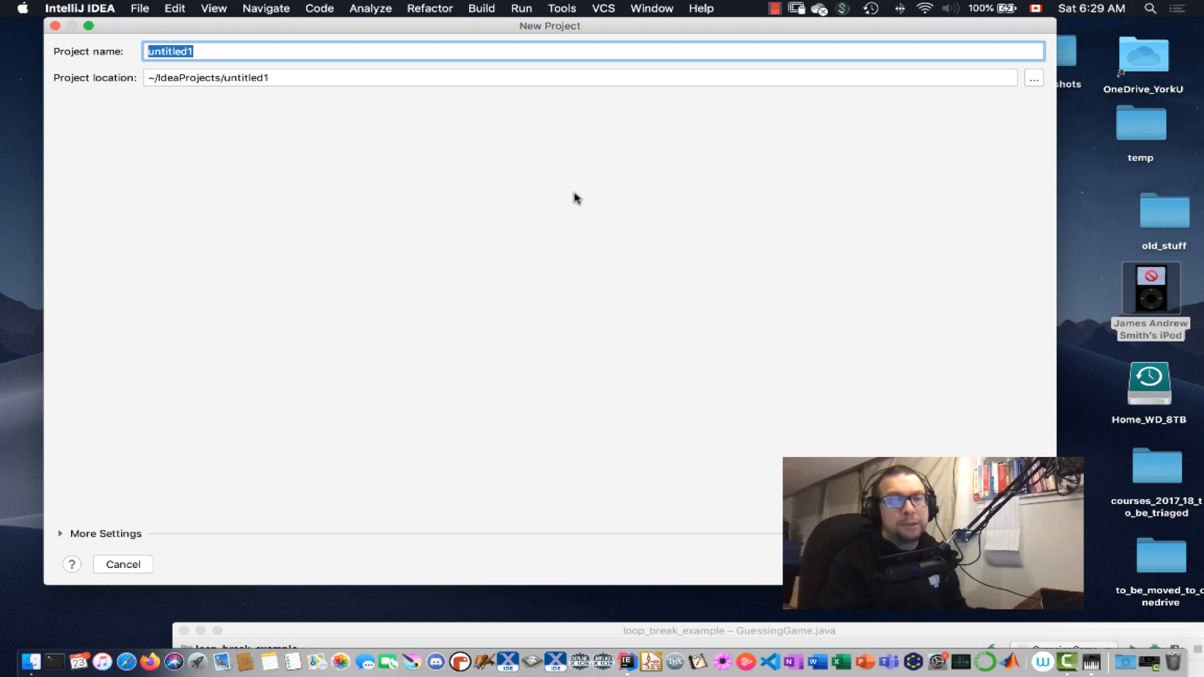
type("Impreo")
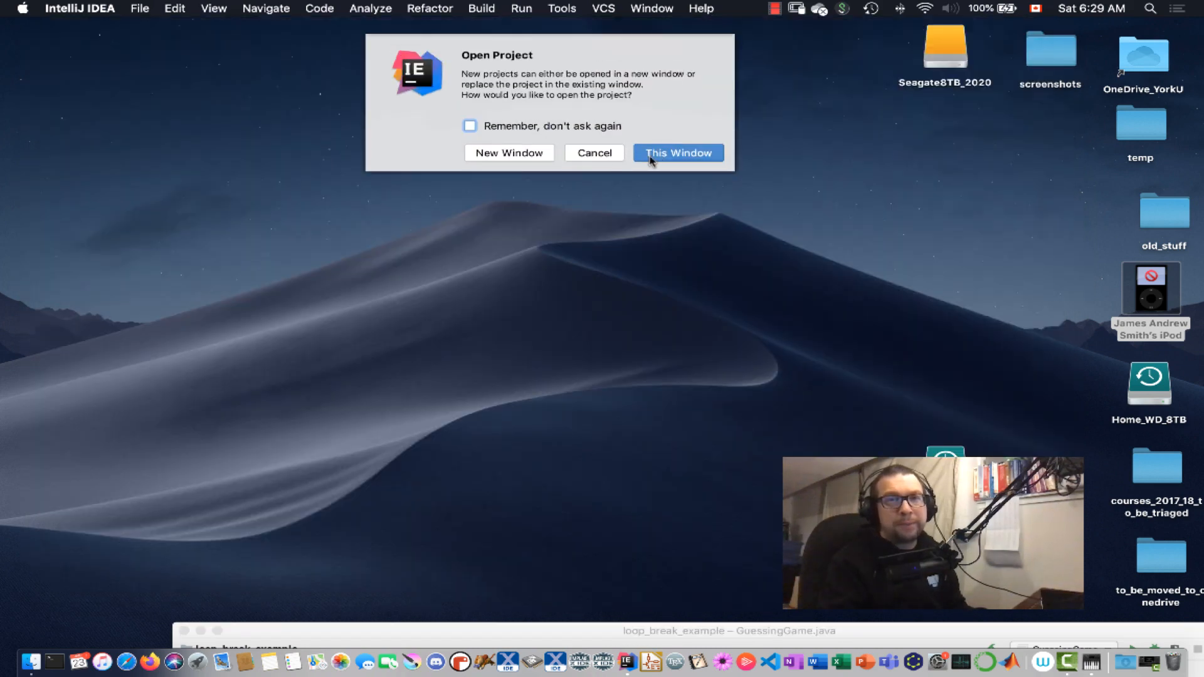
left_click(678, 153)
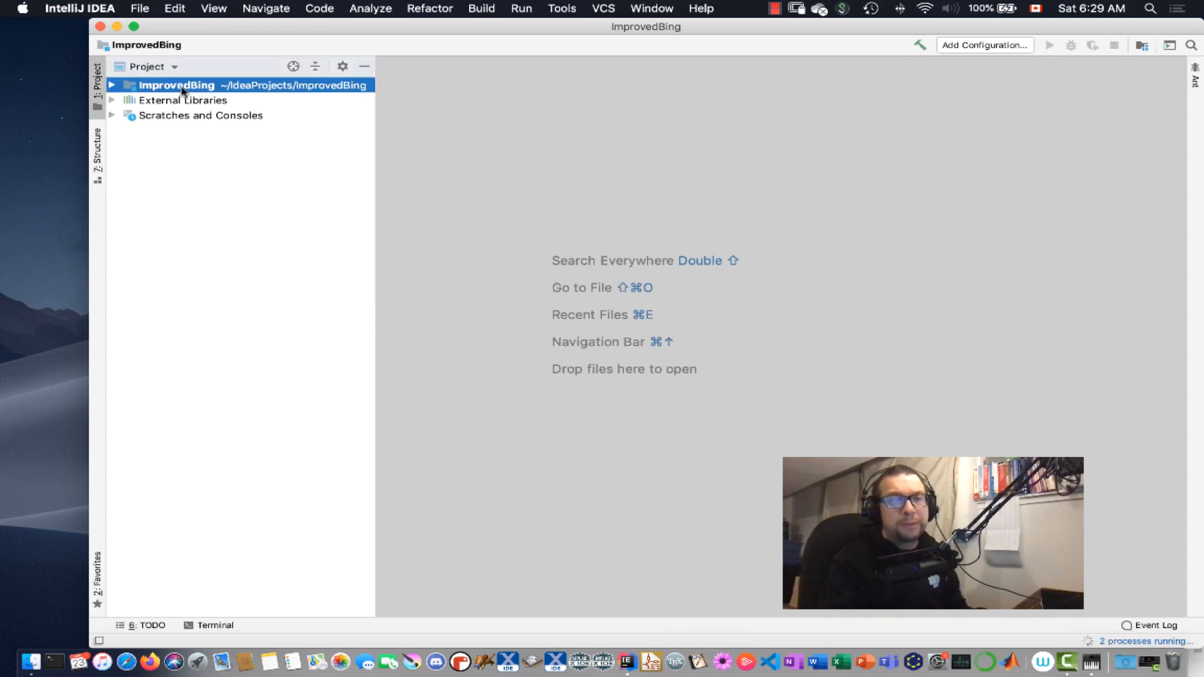
- Add a Java class named NewImprovedBing under the project's src folder
left_click(112, 86)
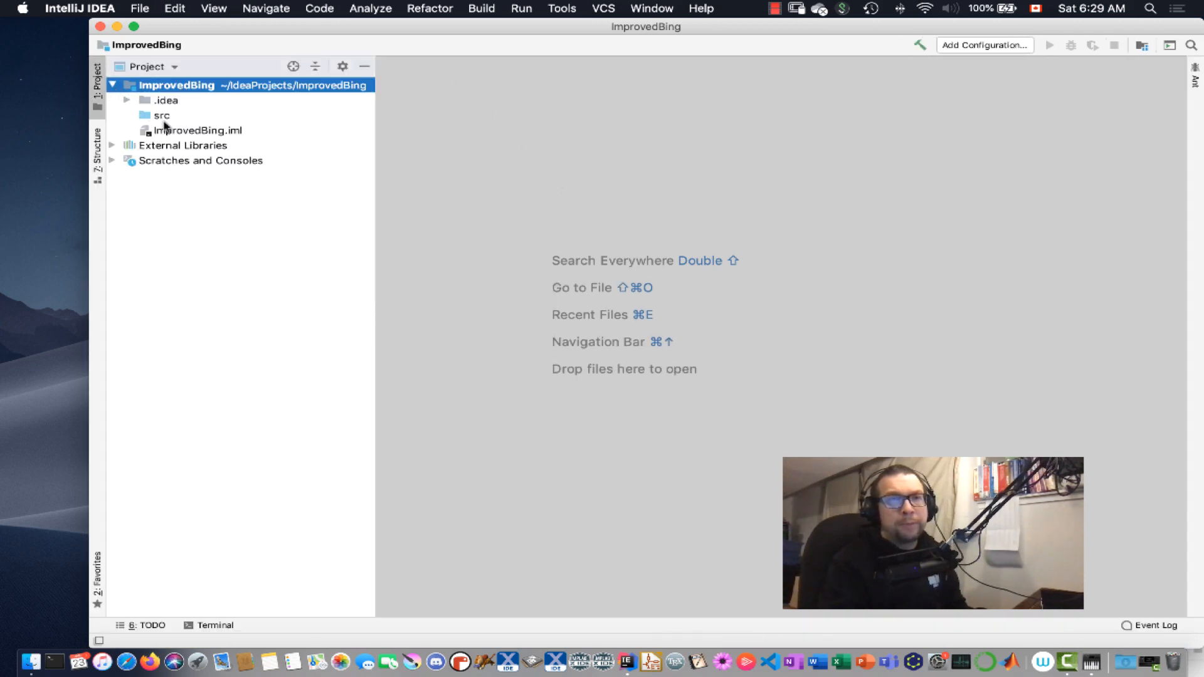
right_click(162, 116)
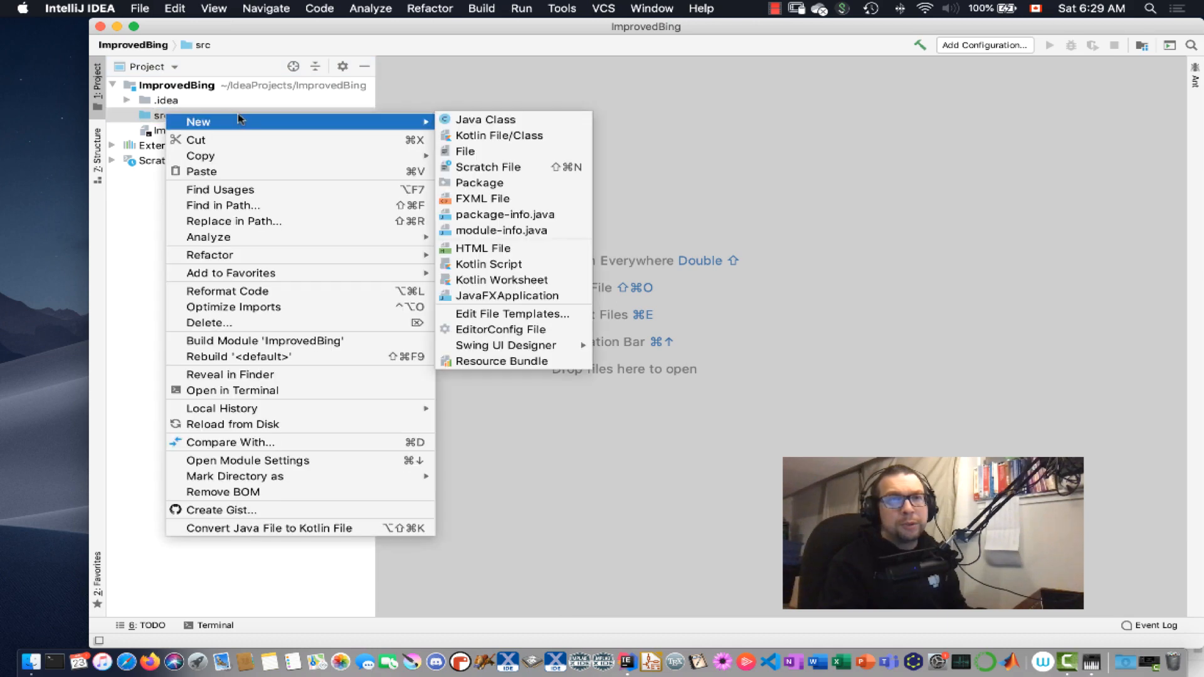
left_click(485, 119)
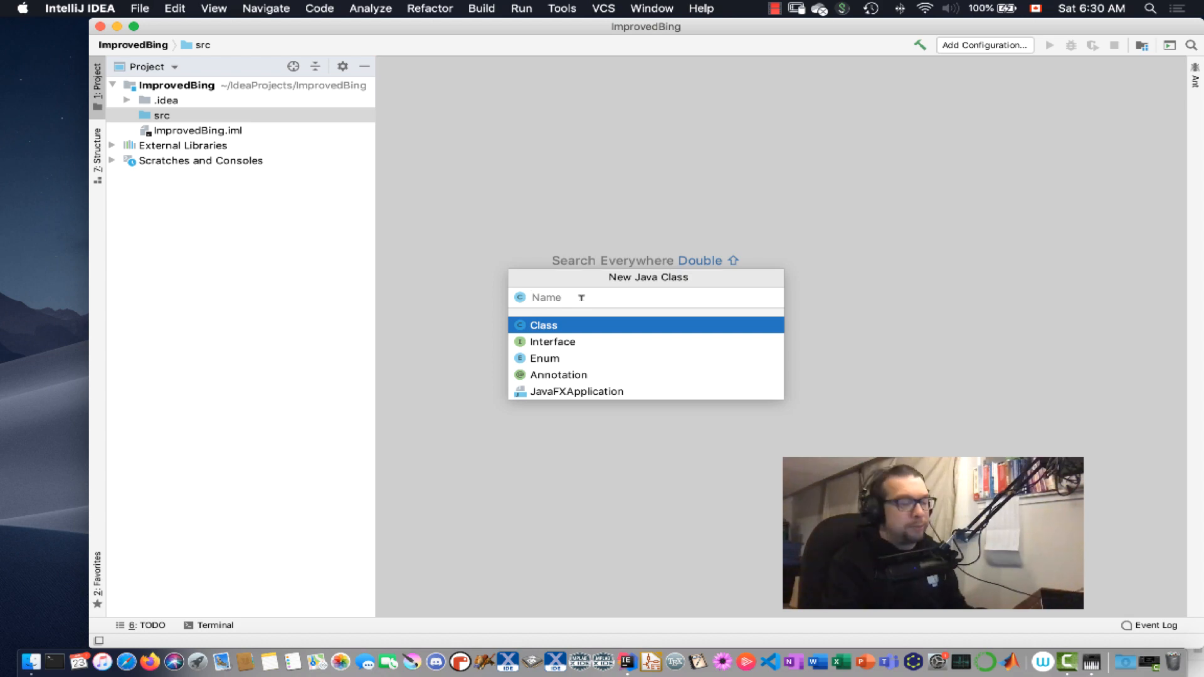
type("NewImpr")
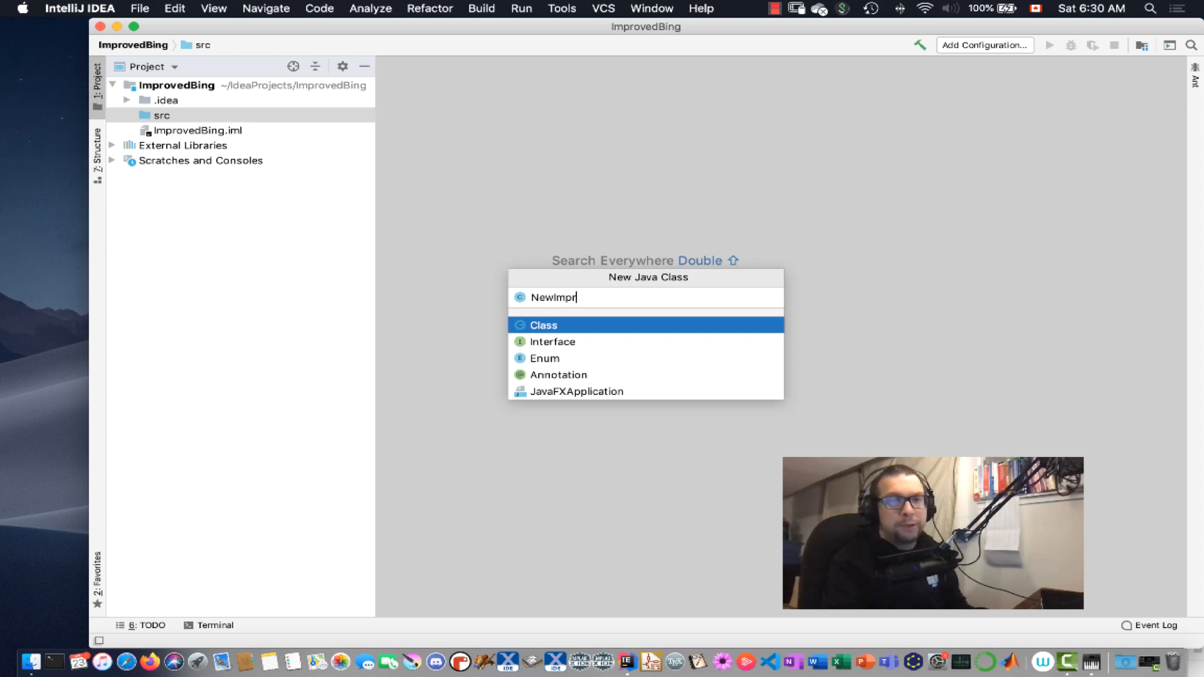
type("ovedBing")
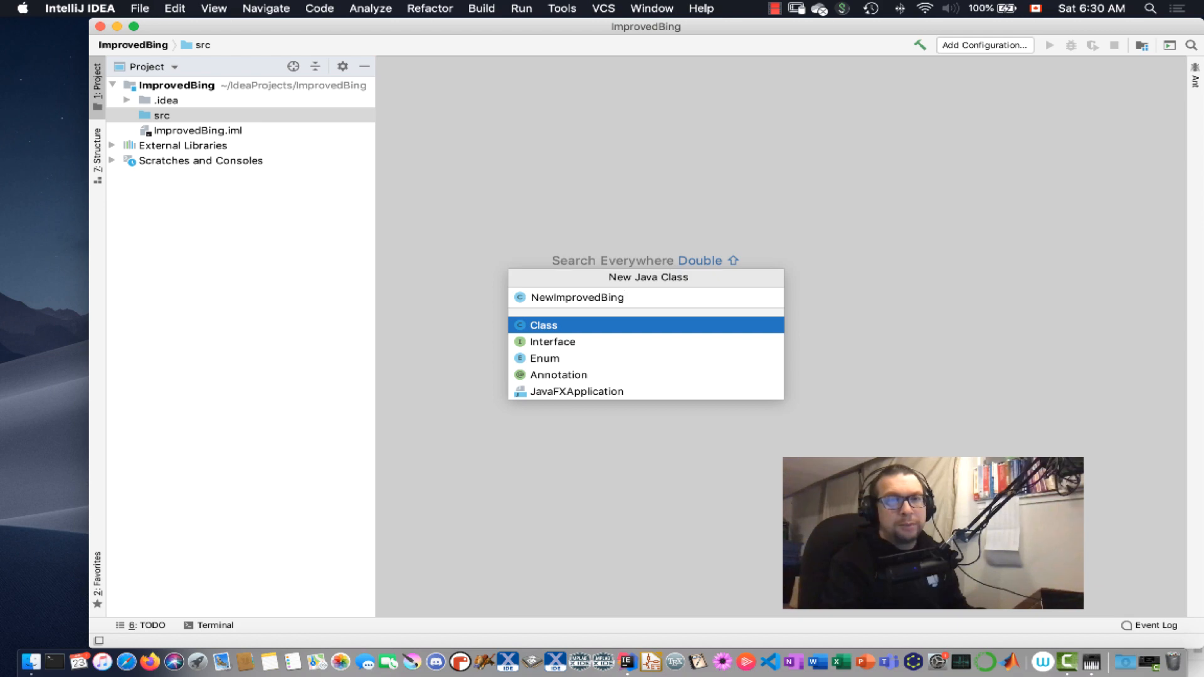
left_click(543, 325)
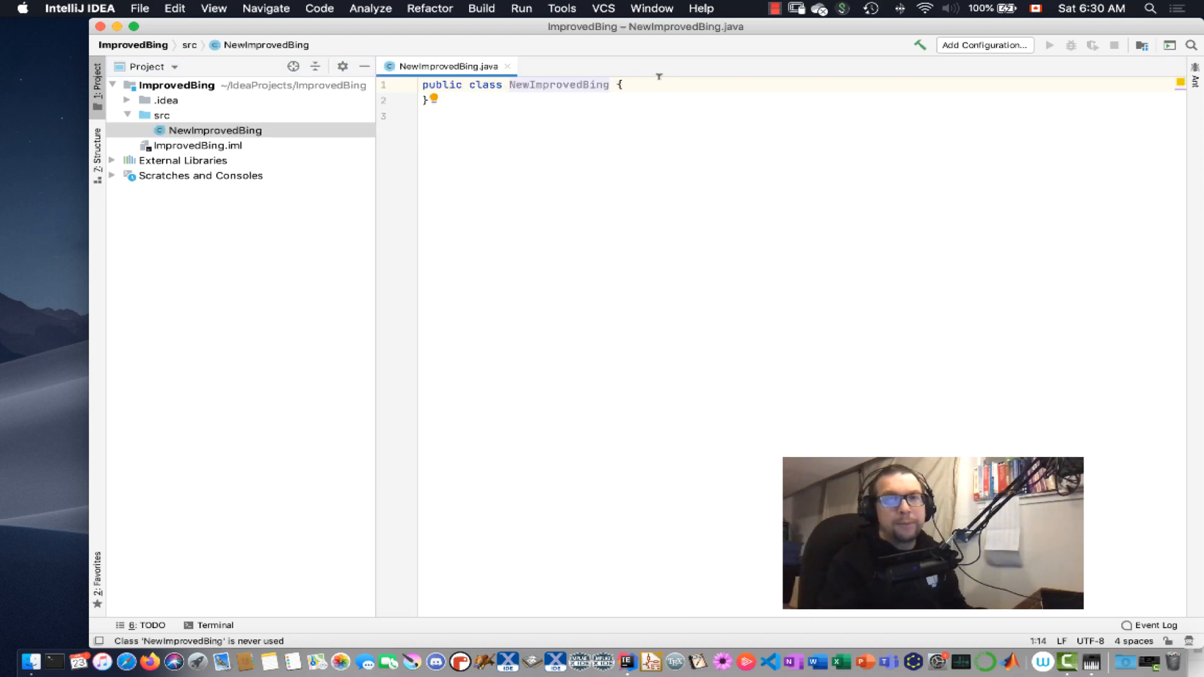
- Insert a main method and import jm.JMC, jm.music.data.* and jm.util.Play
key("enter")
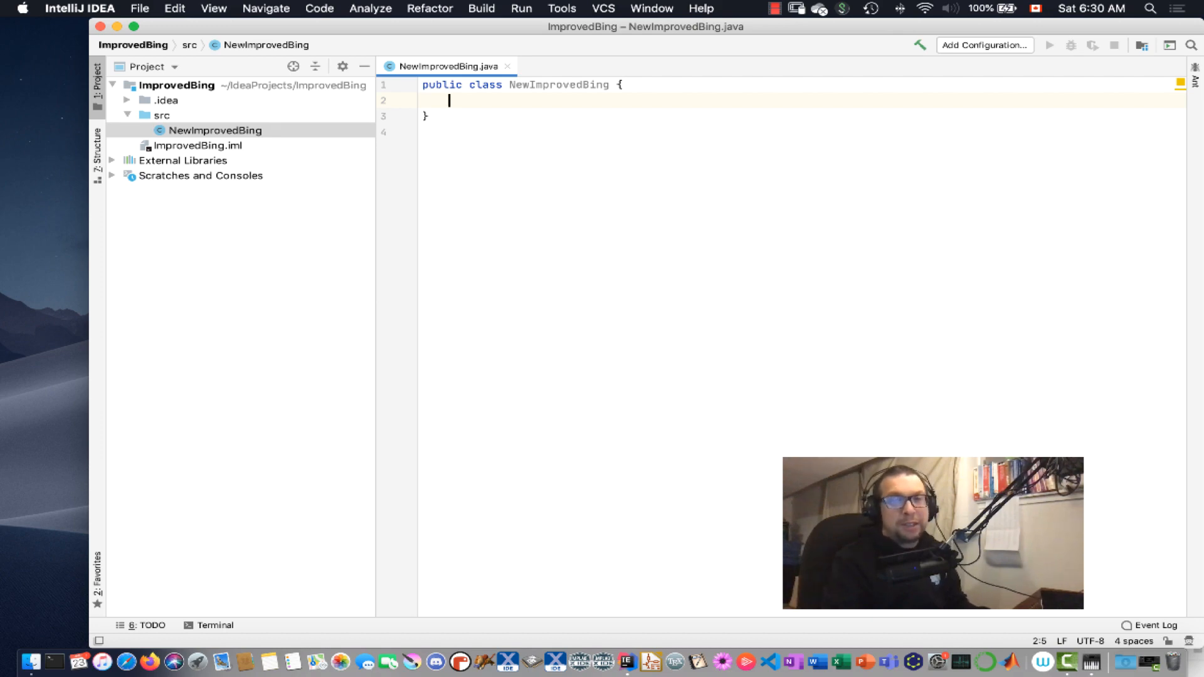
type("main(String[] args) {")
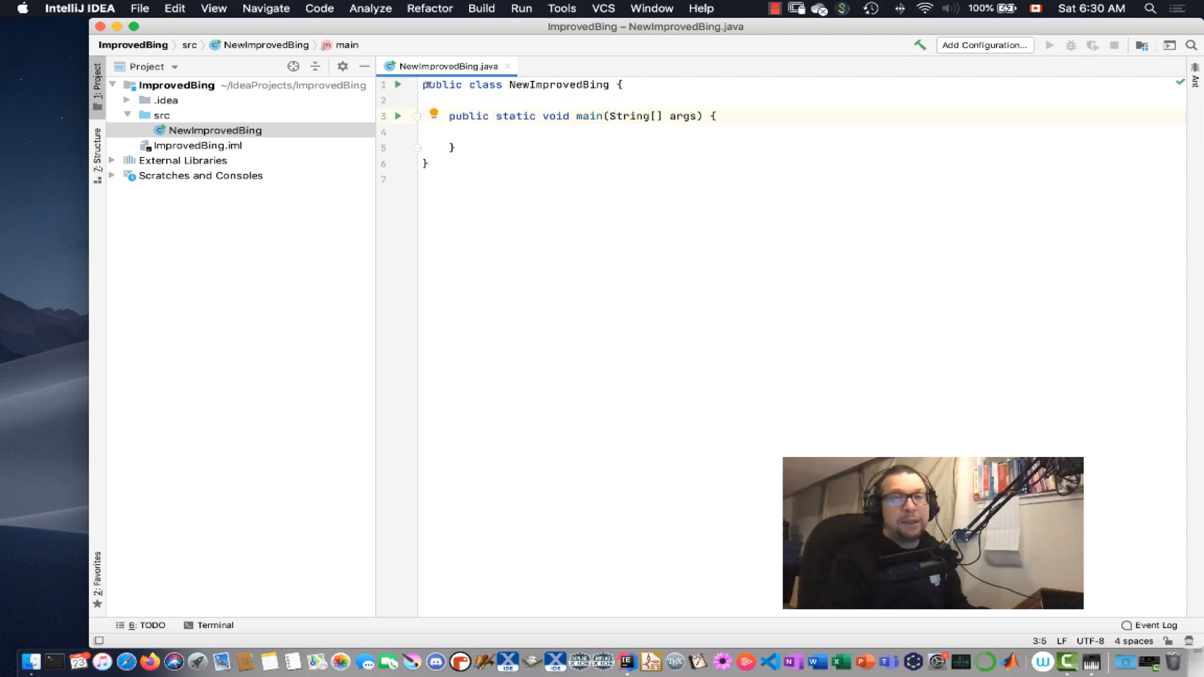
key("enter")
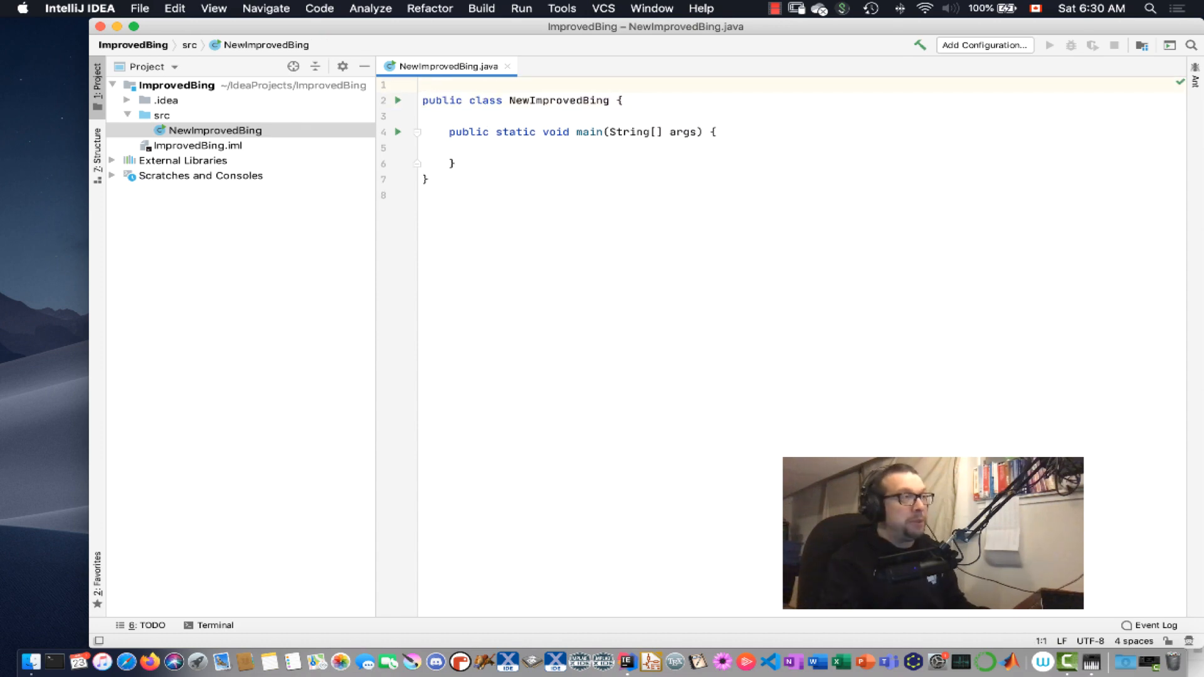
type("import")
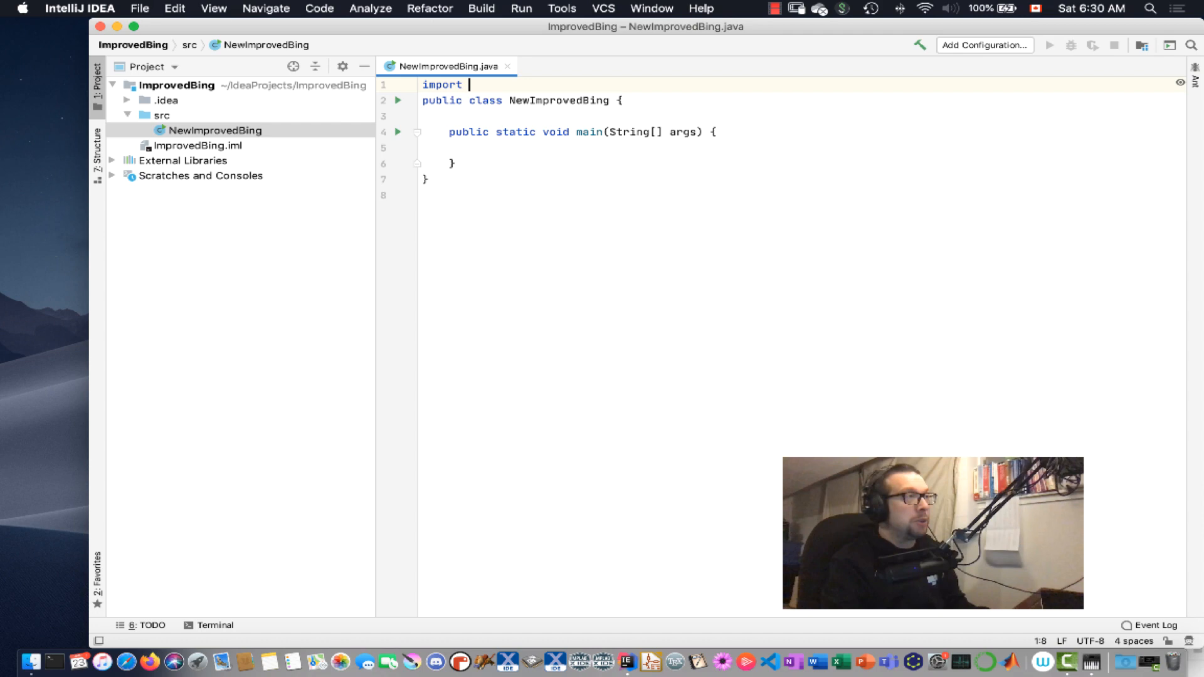
type("_jm.MC")
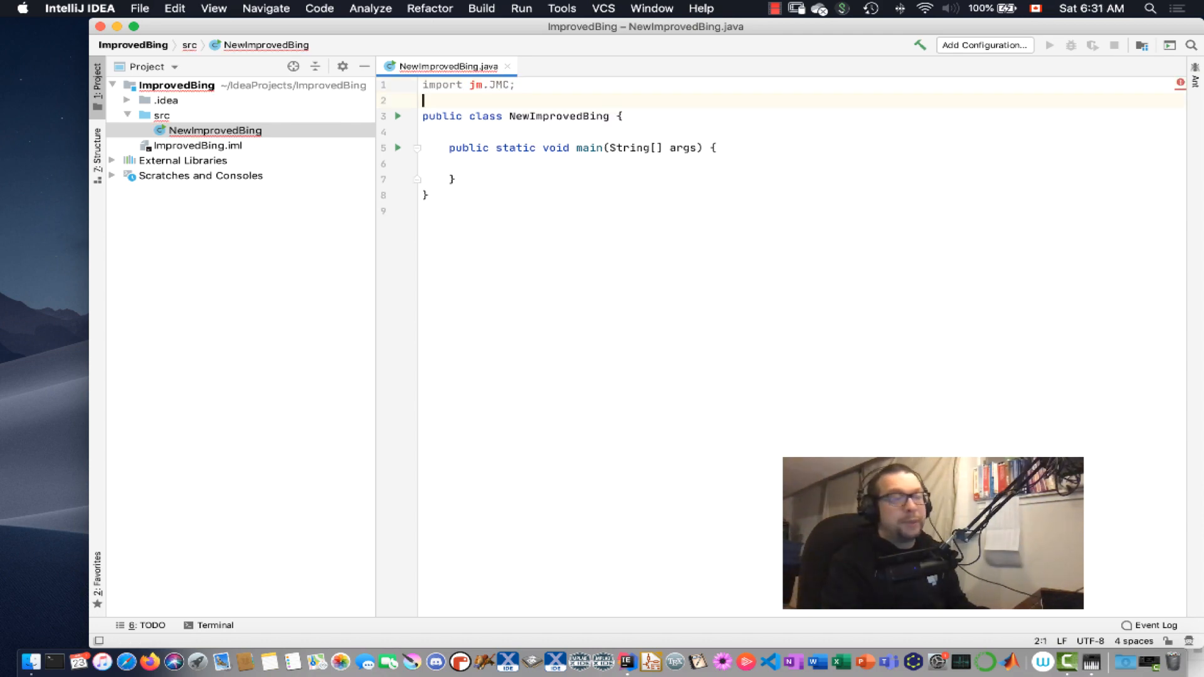
type("import jm.m")
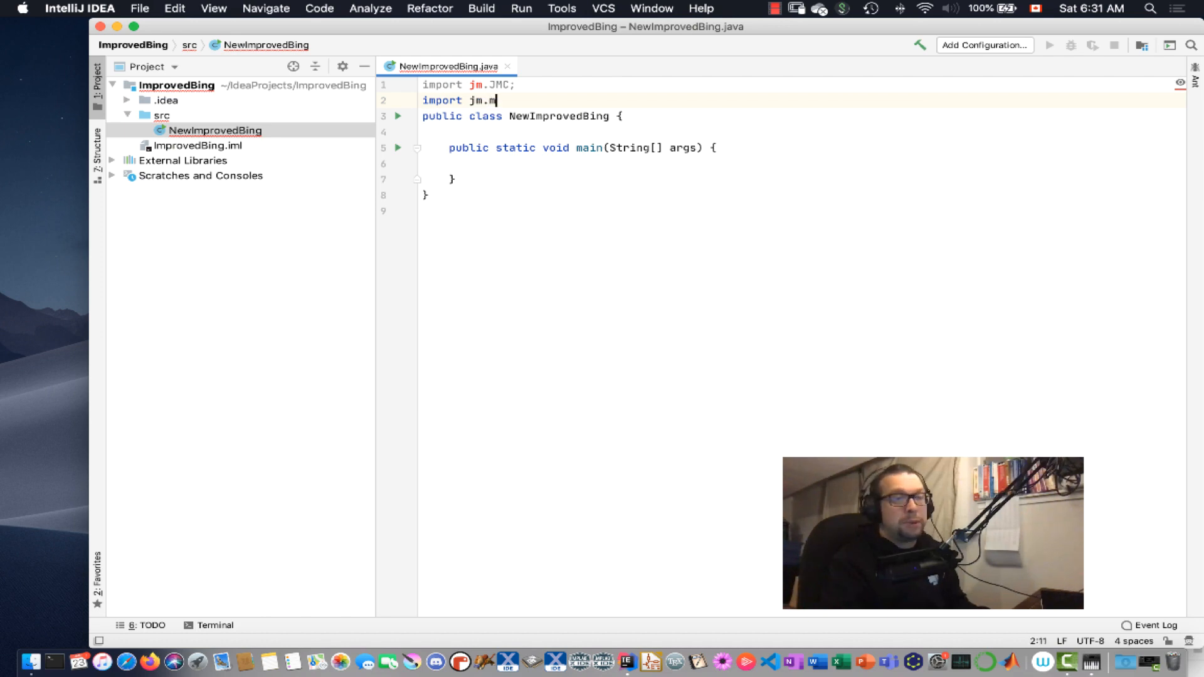
type("usic.data.*;")
type("import jm.u")
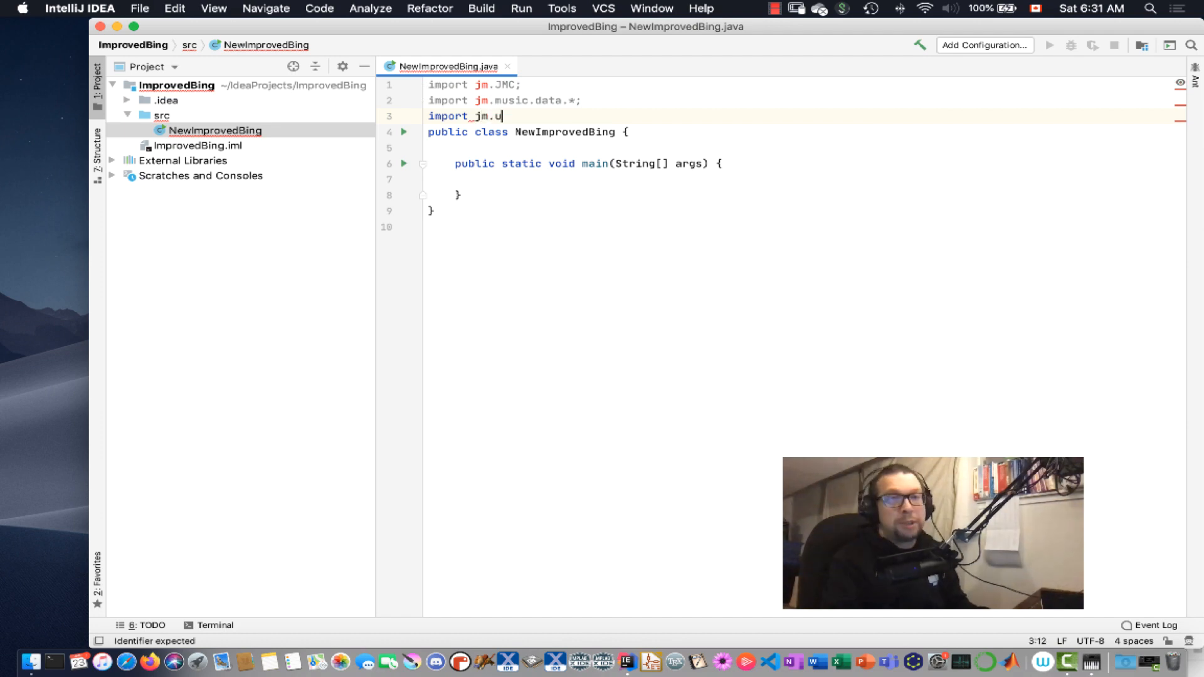
type("til.play")
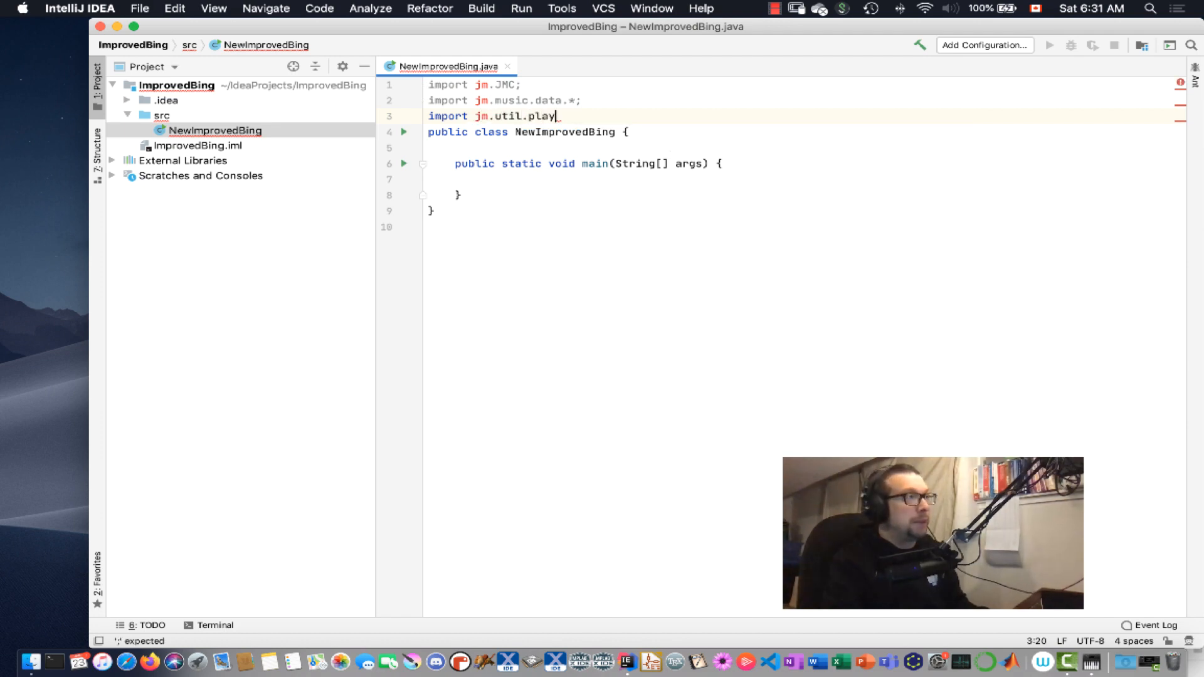
type("Play")
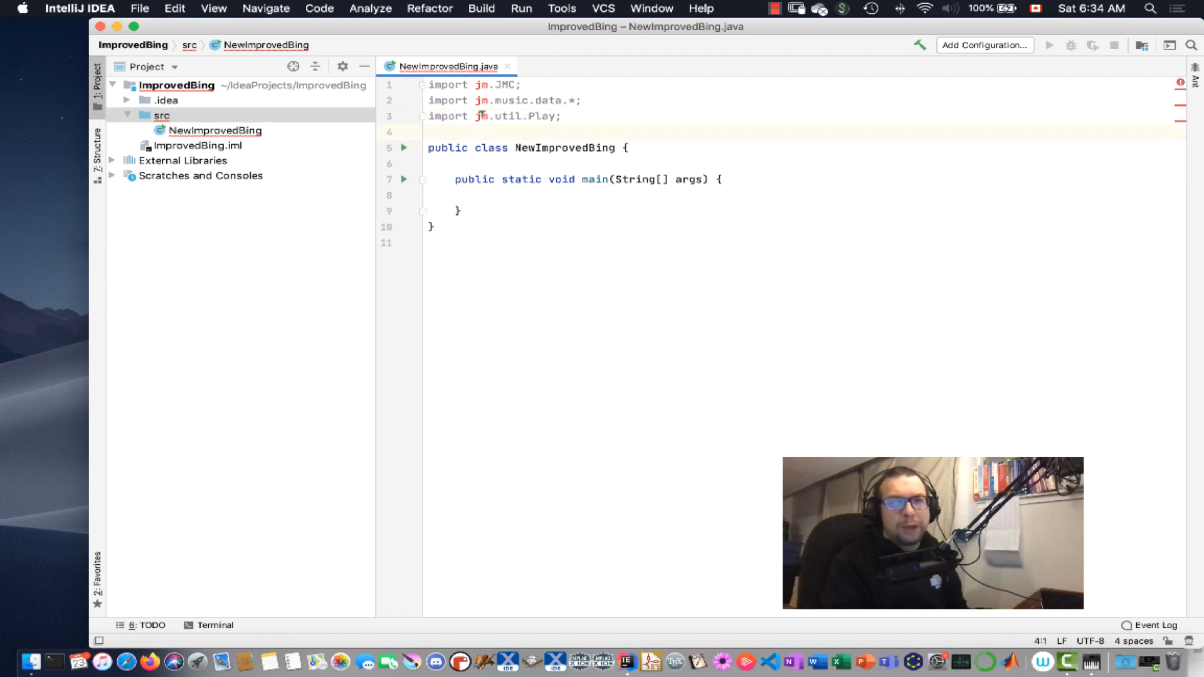
- Add Maven library com.explodingart:jmusic:1.6.4.1 to the ImprovedBing module in Project Structure and apply
left_click(481, 116)
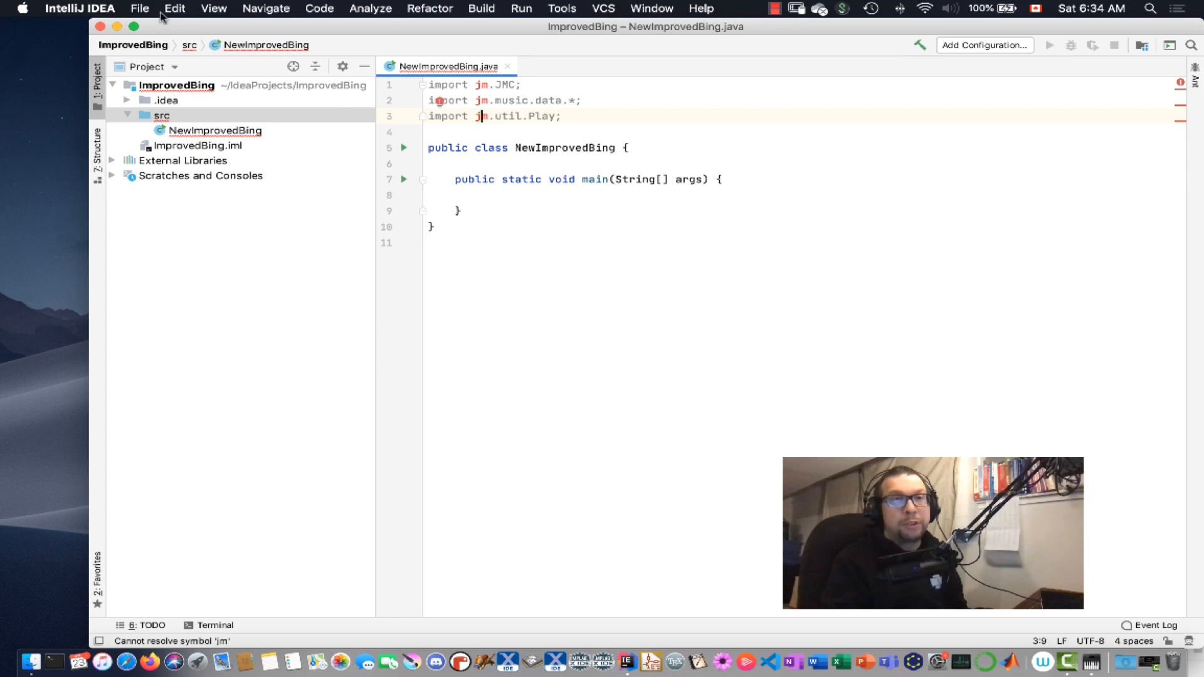
left_click(140, 8)
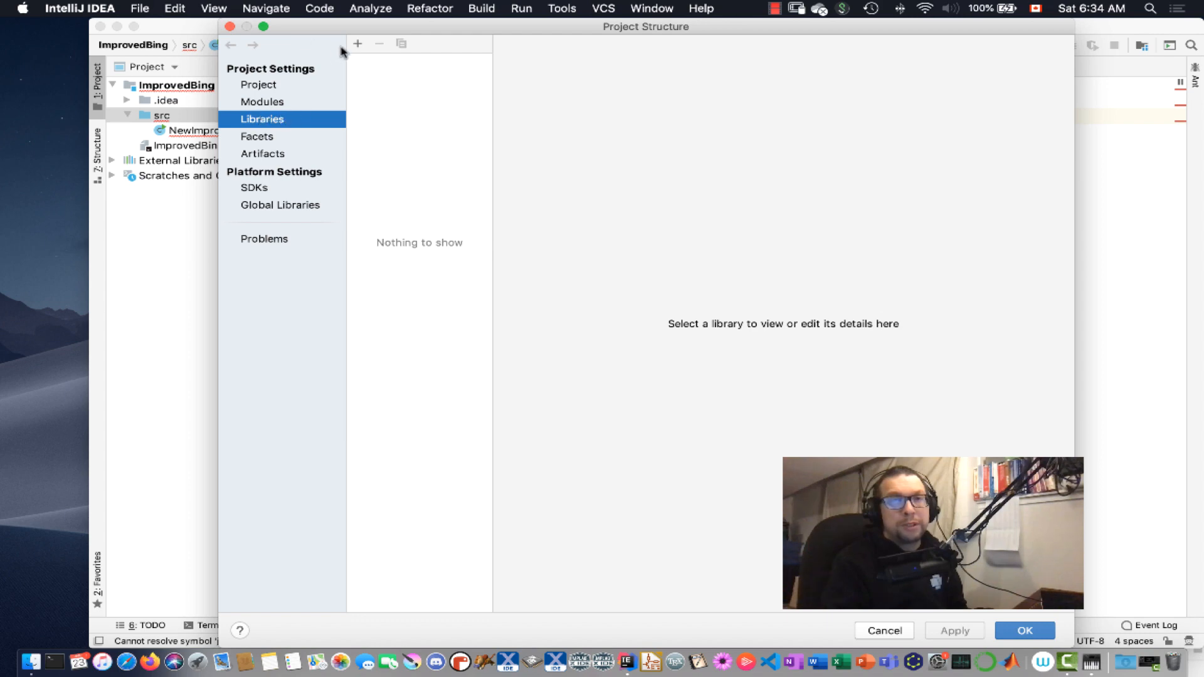
mouse_move(377, 94)
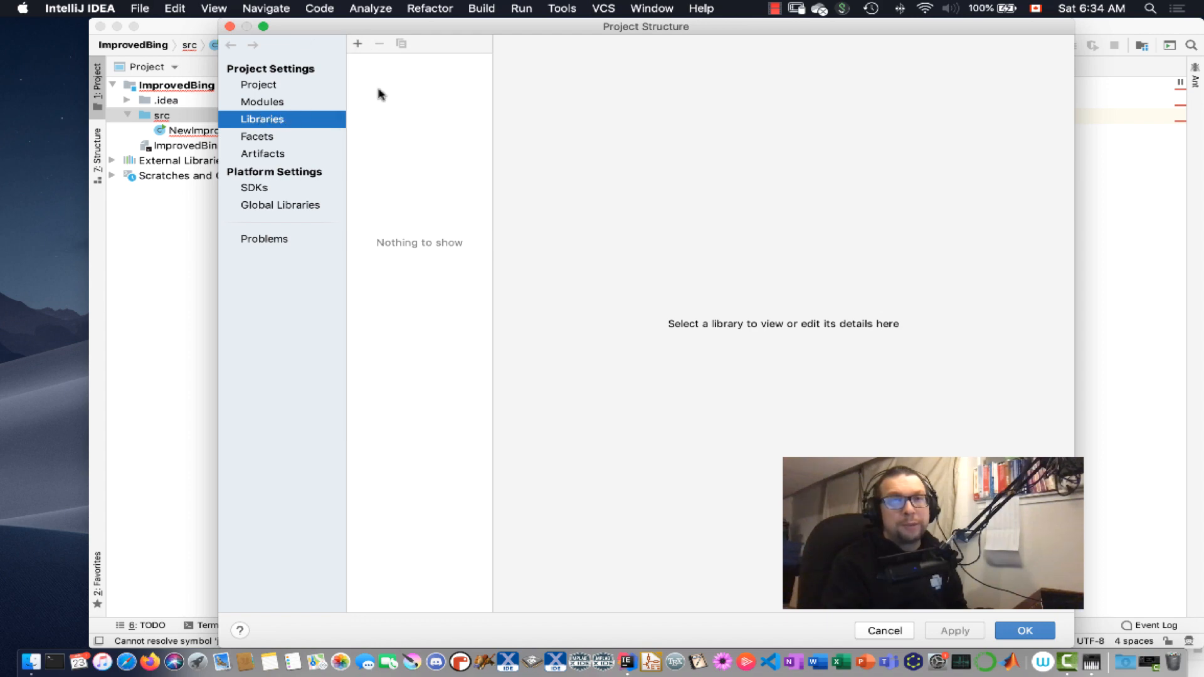
left_click(357, 44)
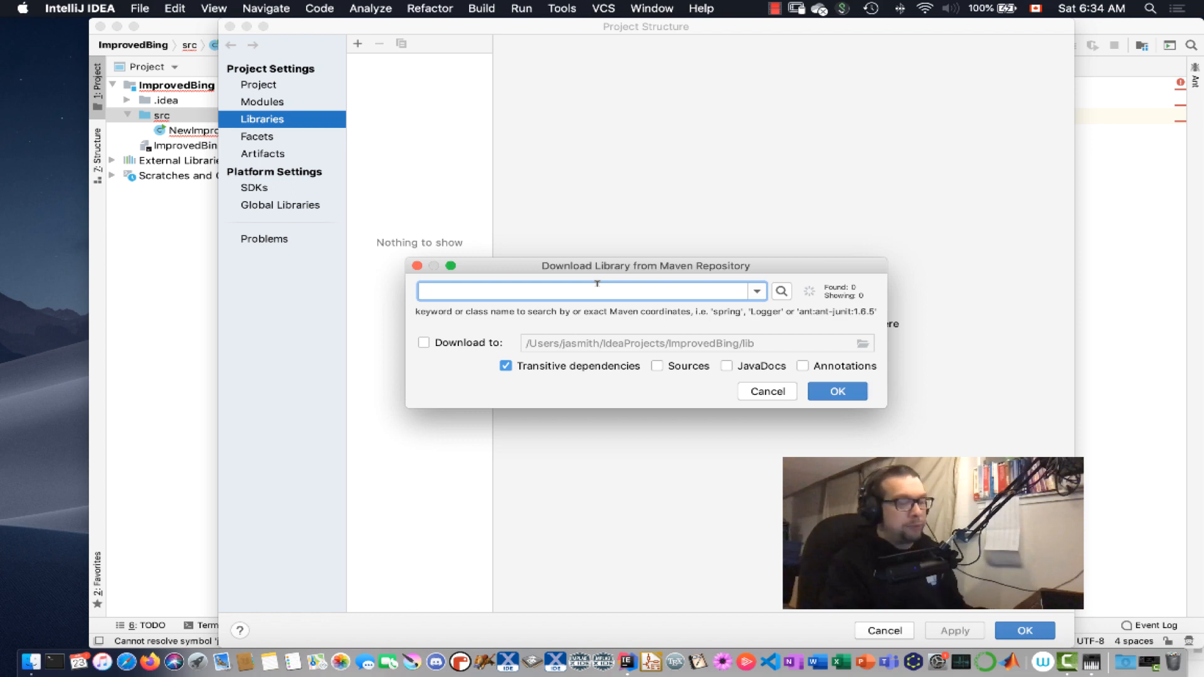
type("jmusic")
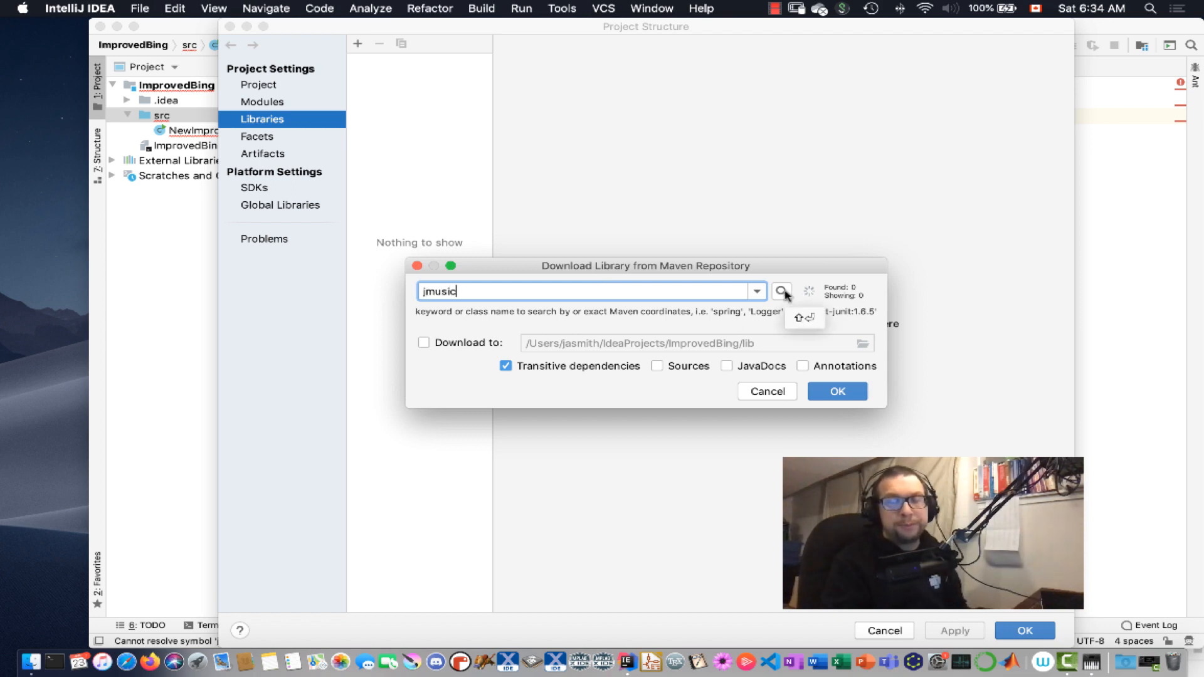
left_click(782, 291)
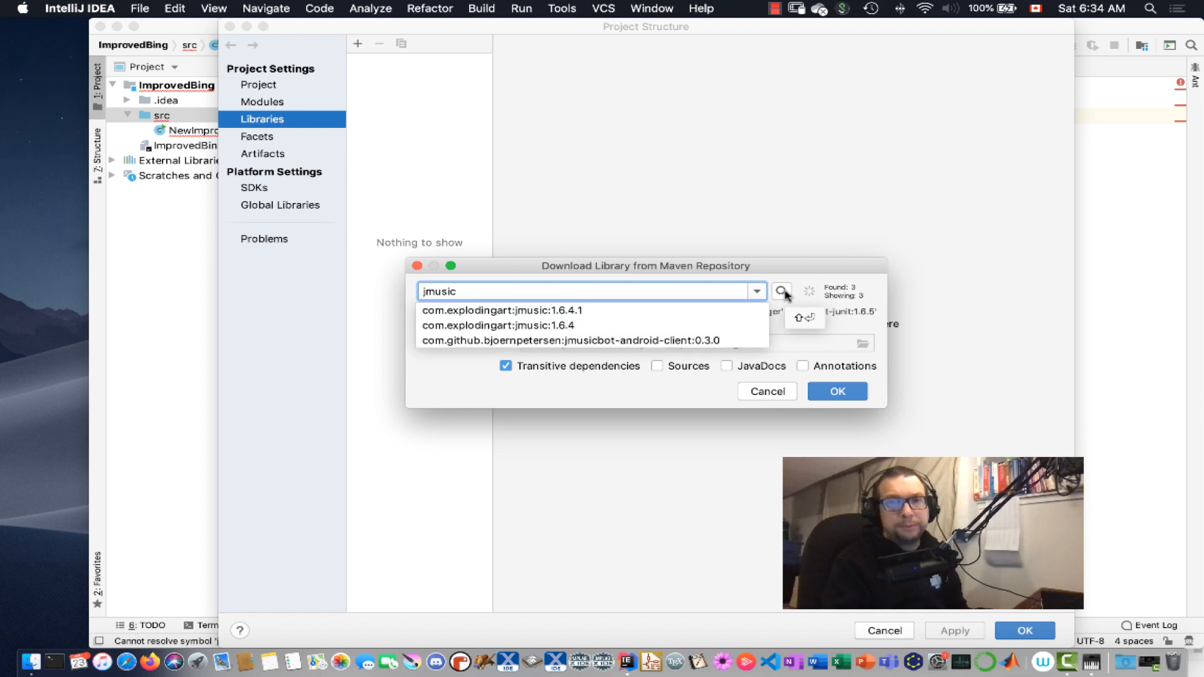
left_click(502, 310)
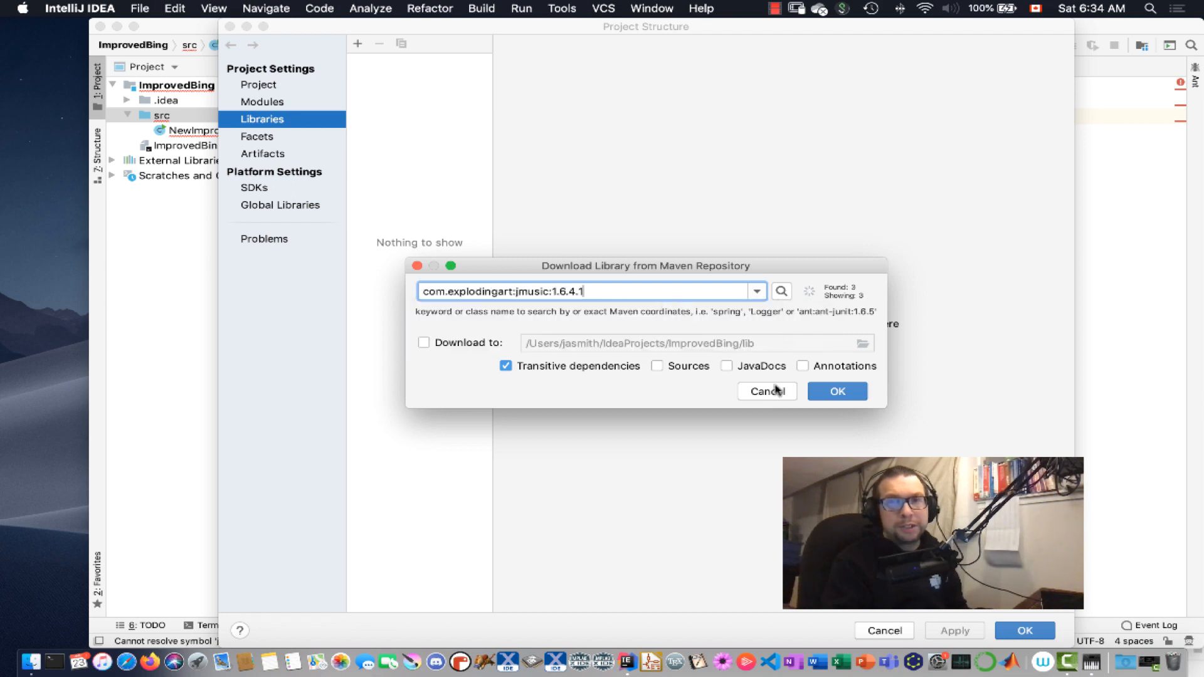
left_click(836, 391)
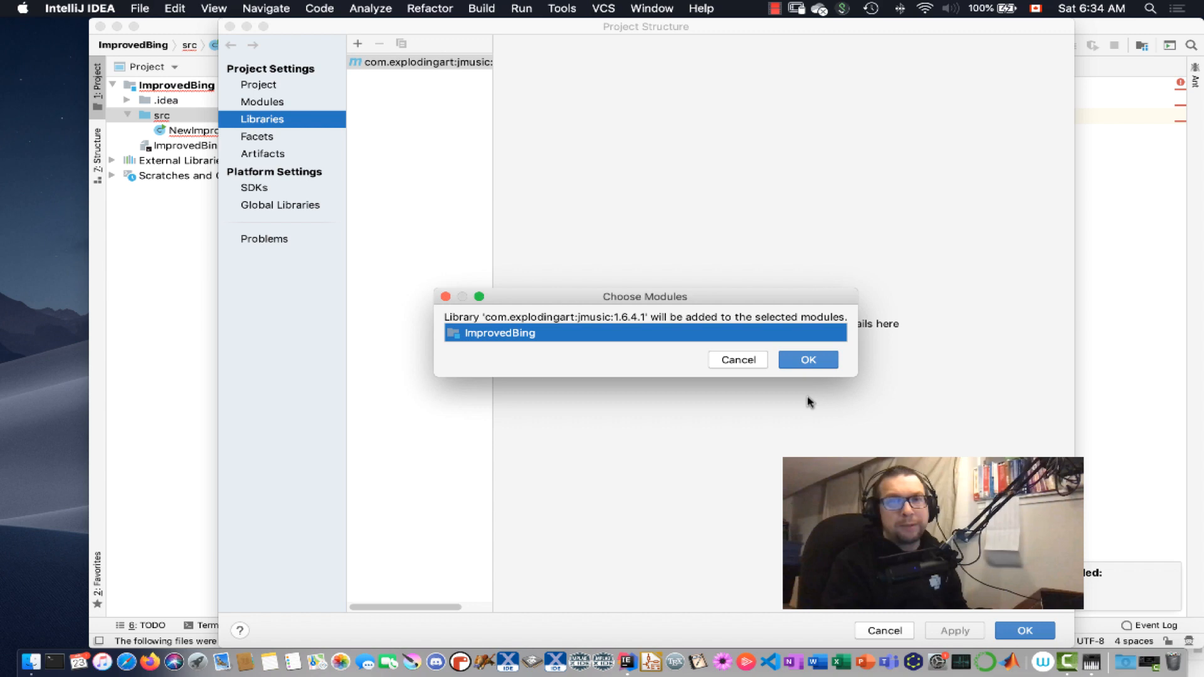
left_click(806, 359)
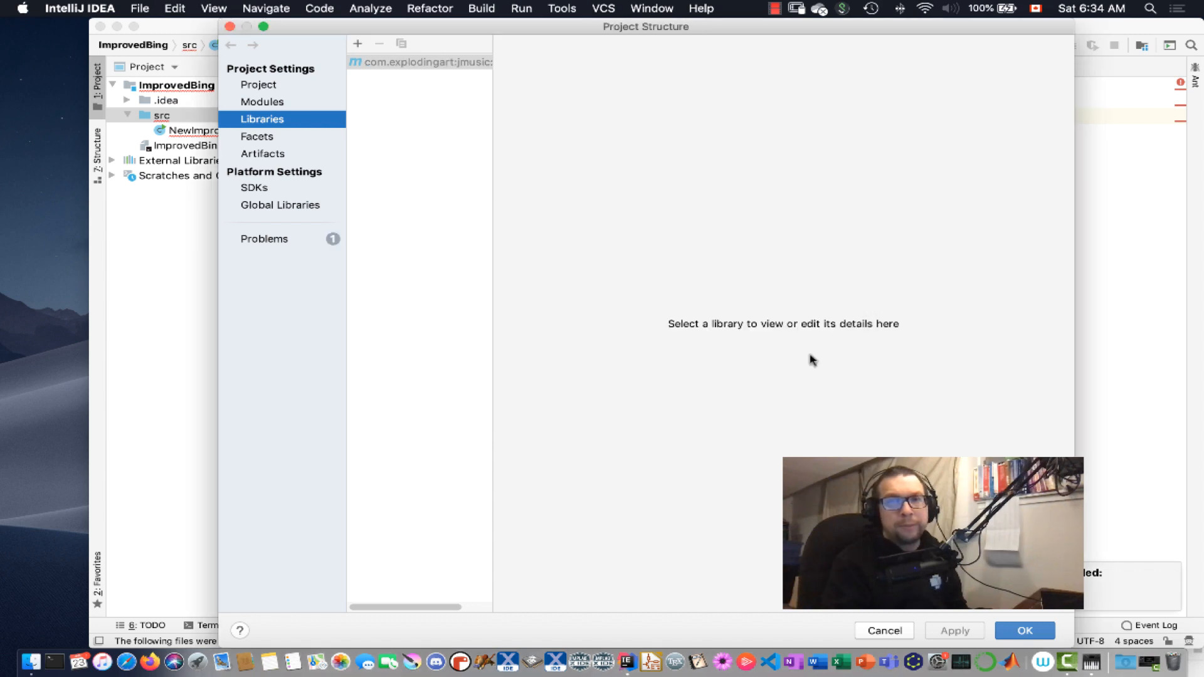
left_click(419, 62)
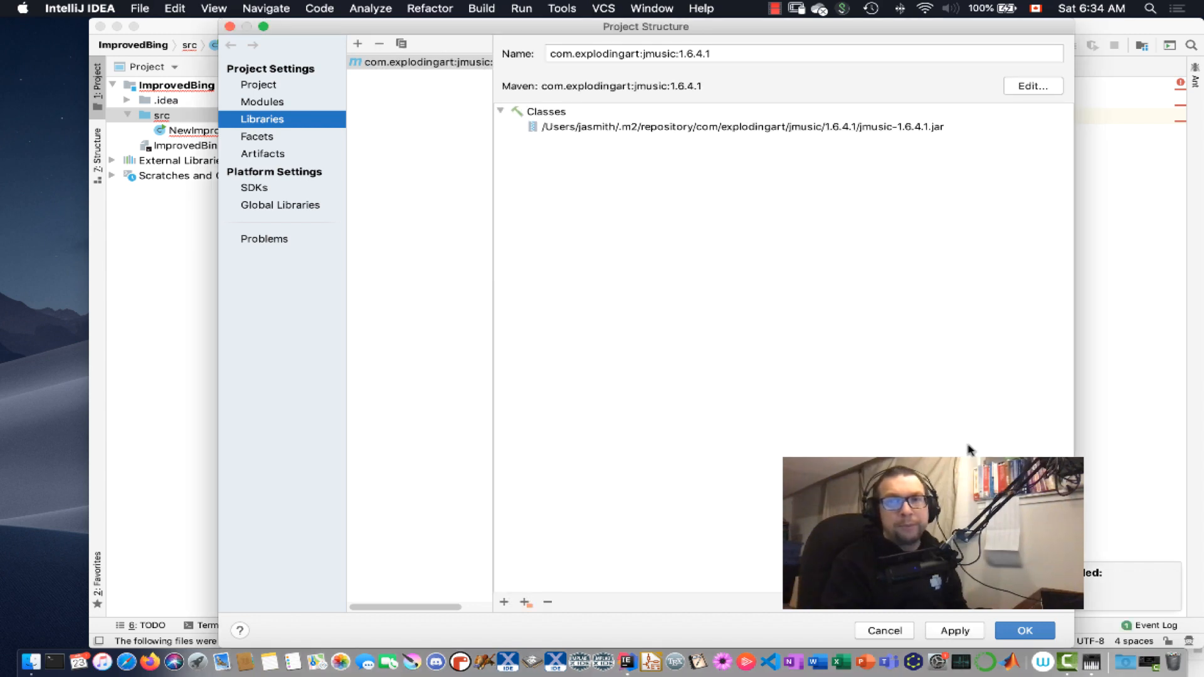
left_click(1024, 630)
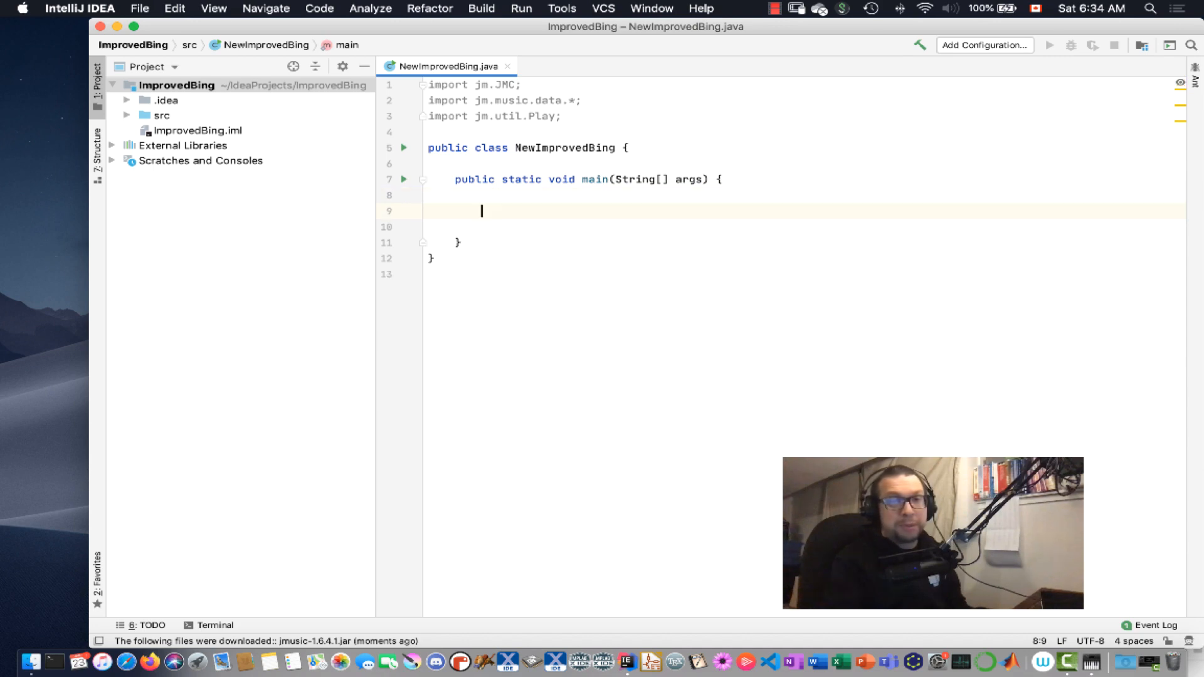
- Write Play.midi(new Note(55, 0.9375)); inside main
type("Plauy")
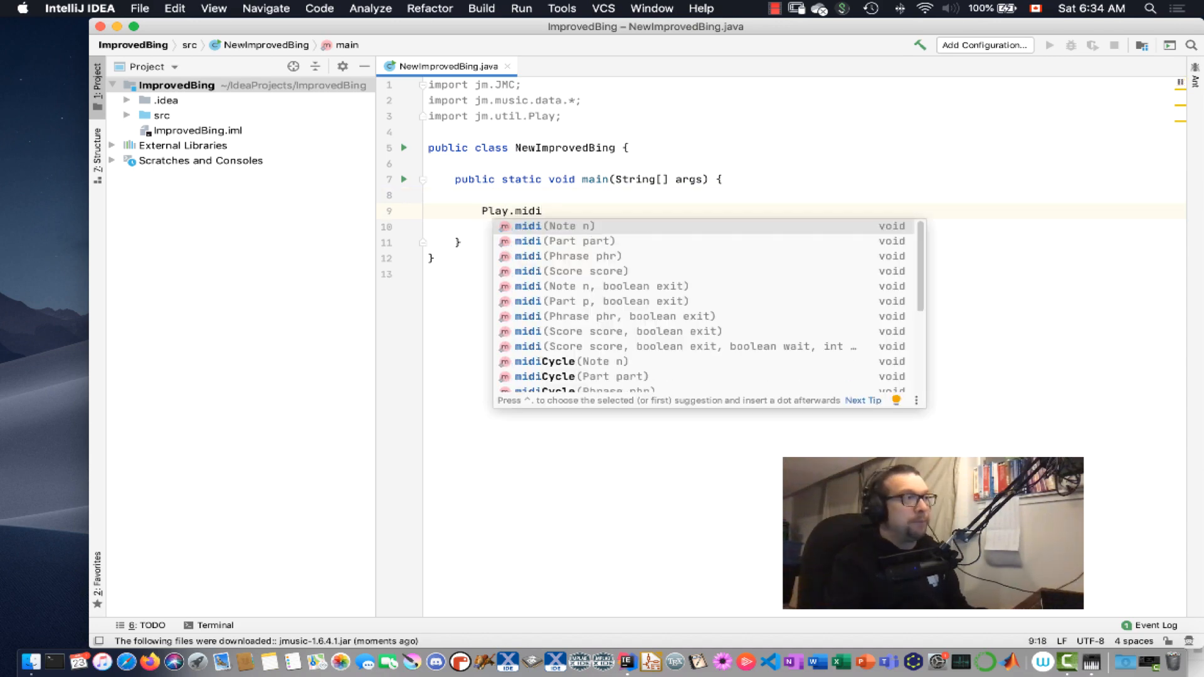
type("(new_N")
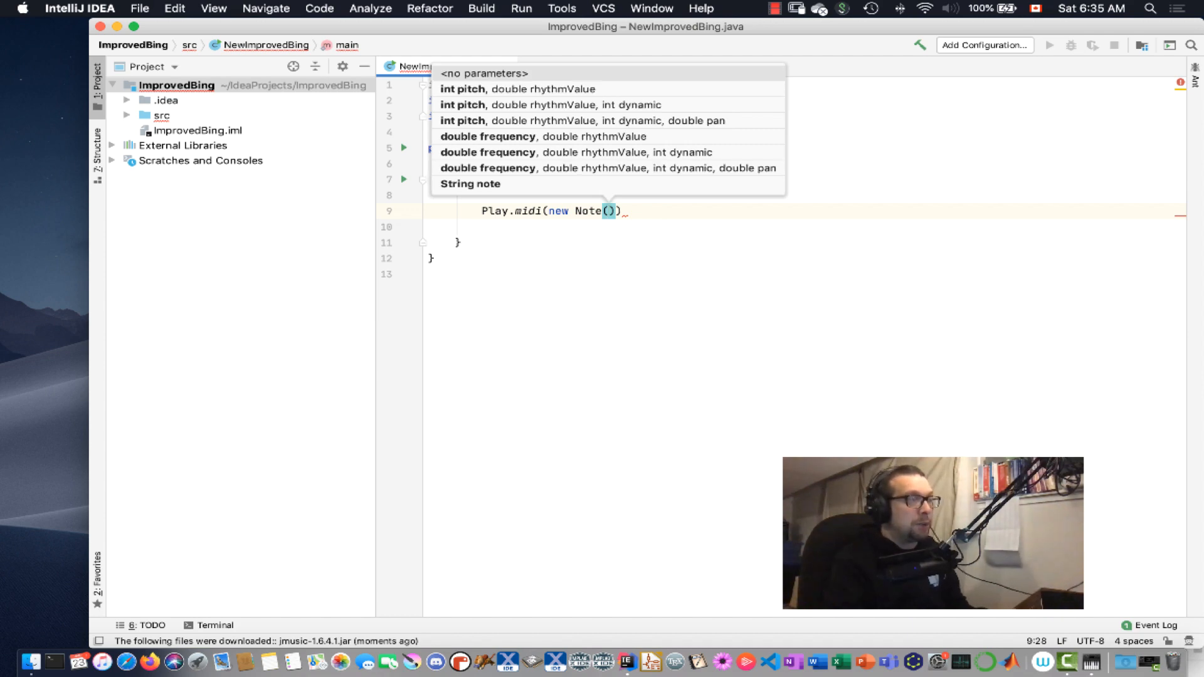
type("55")
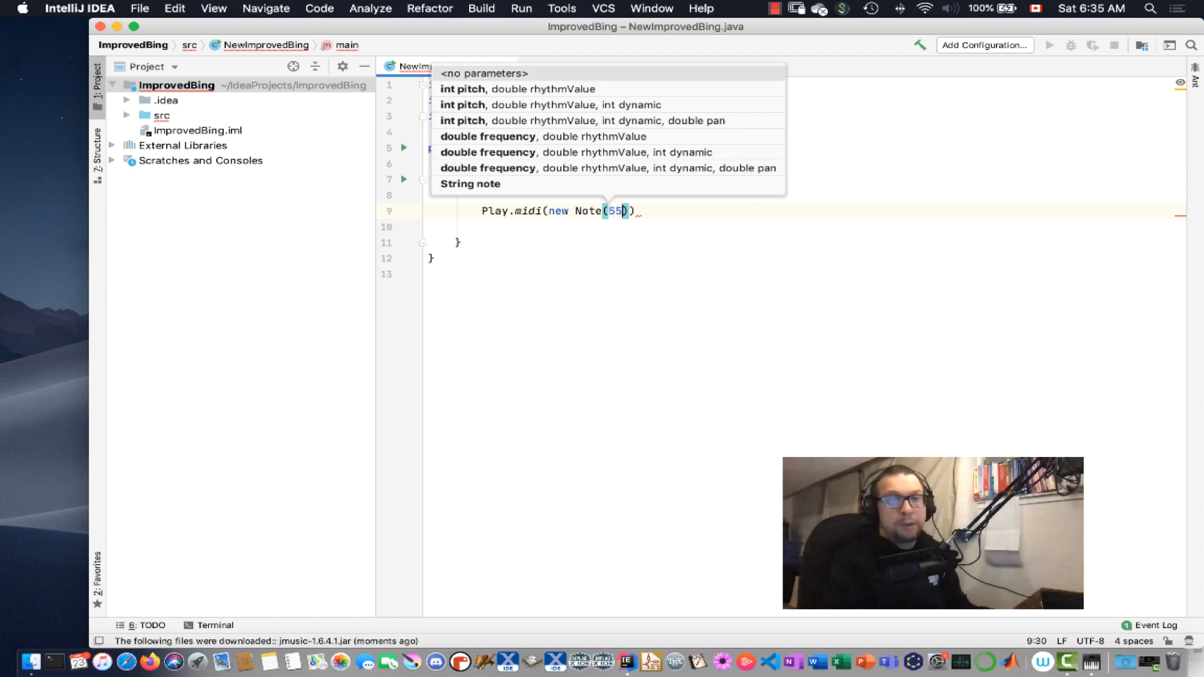
type(",")
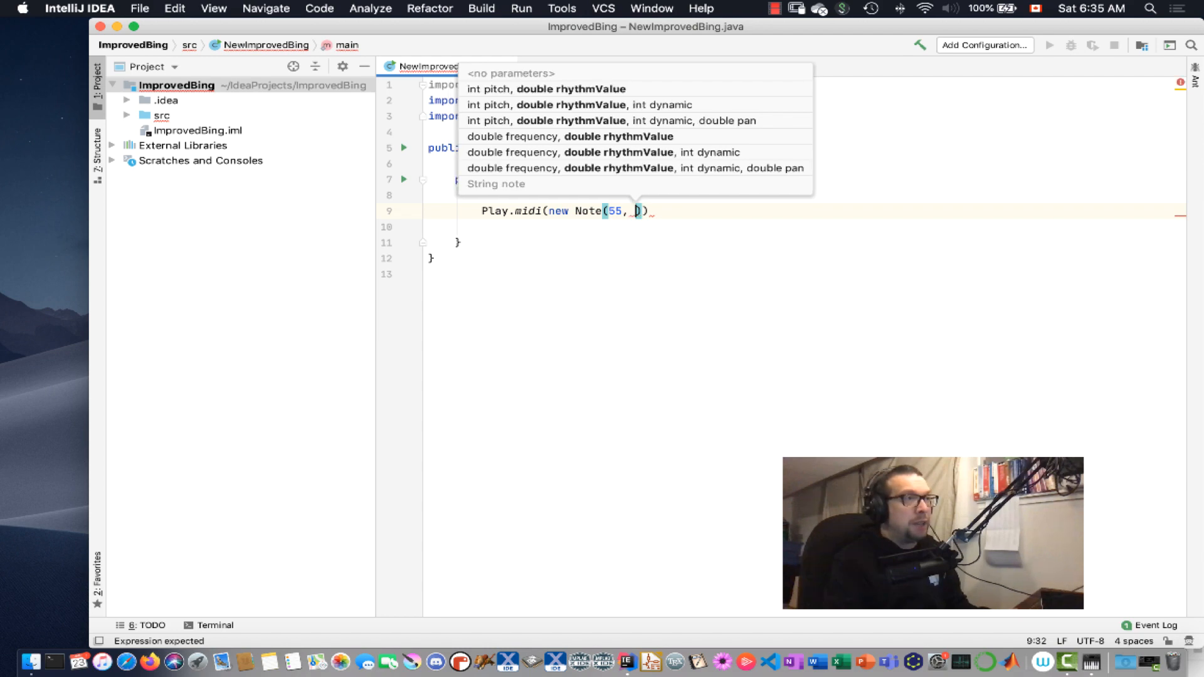
type("0.")
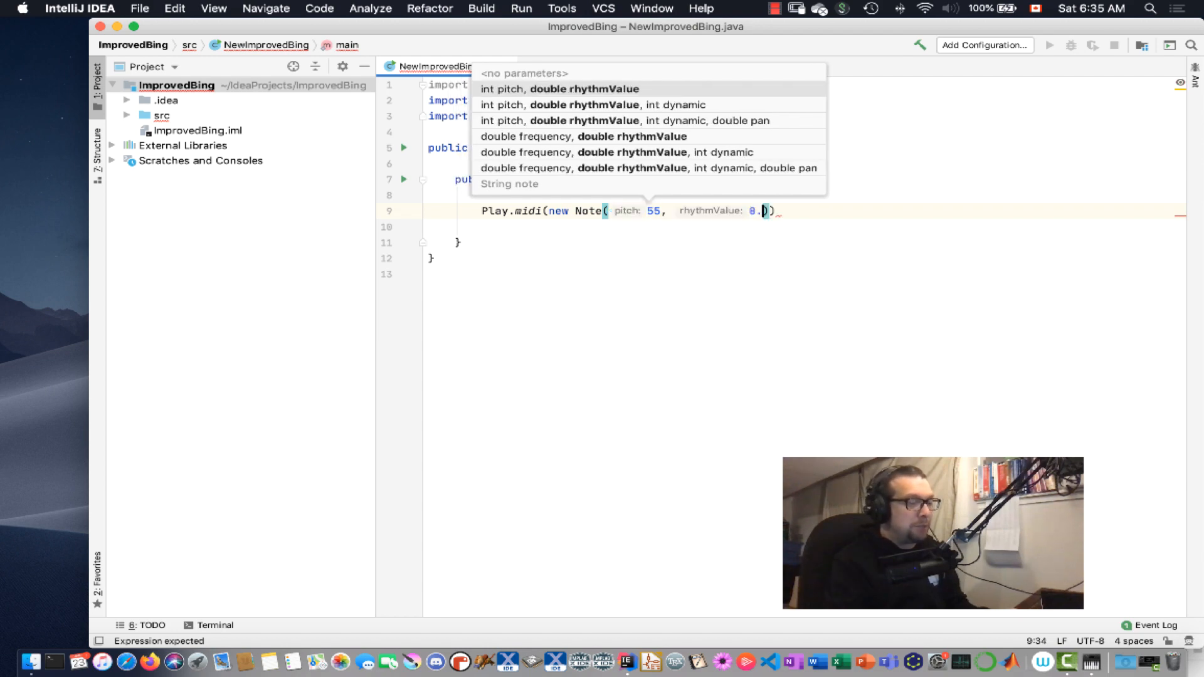
type("9375")
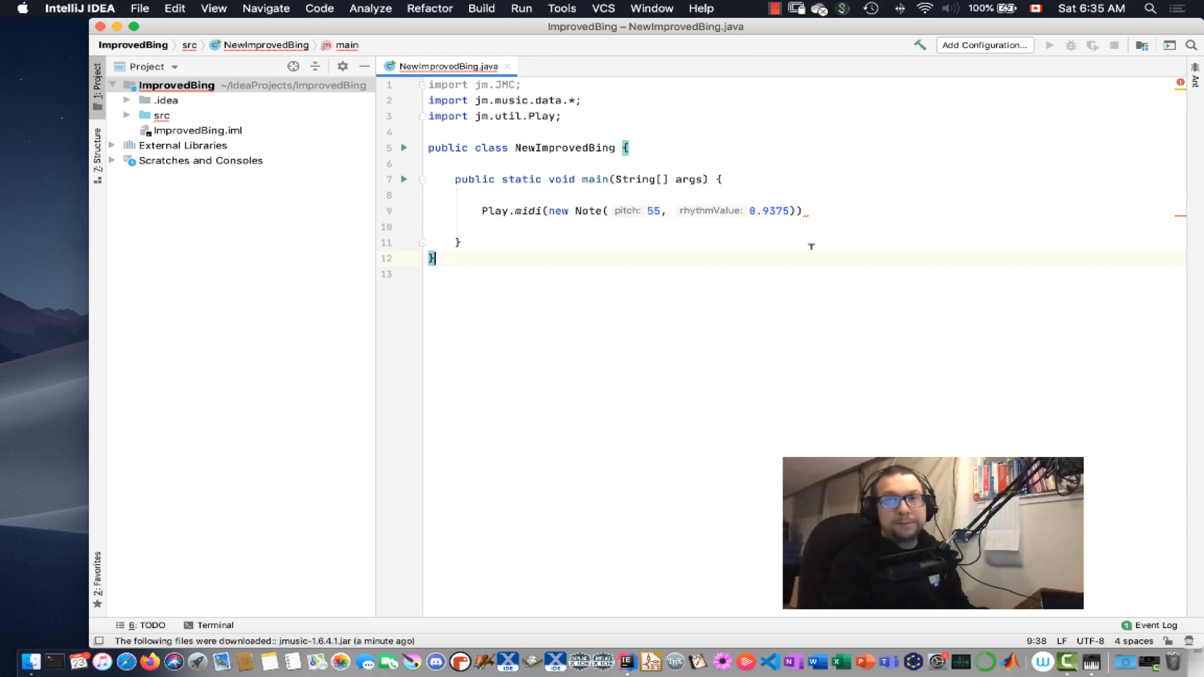
type(";")
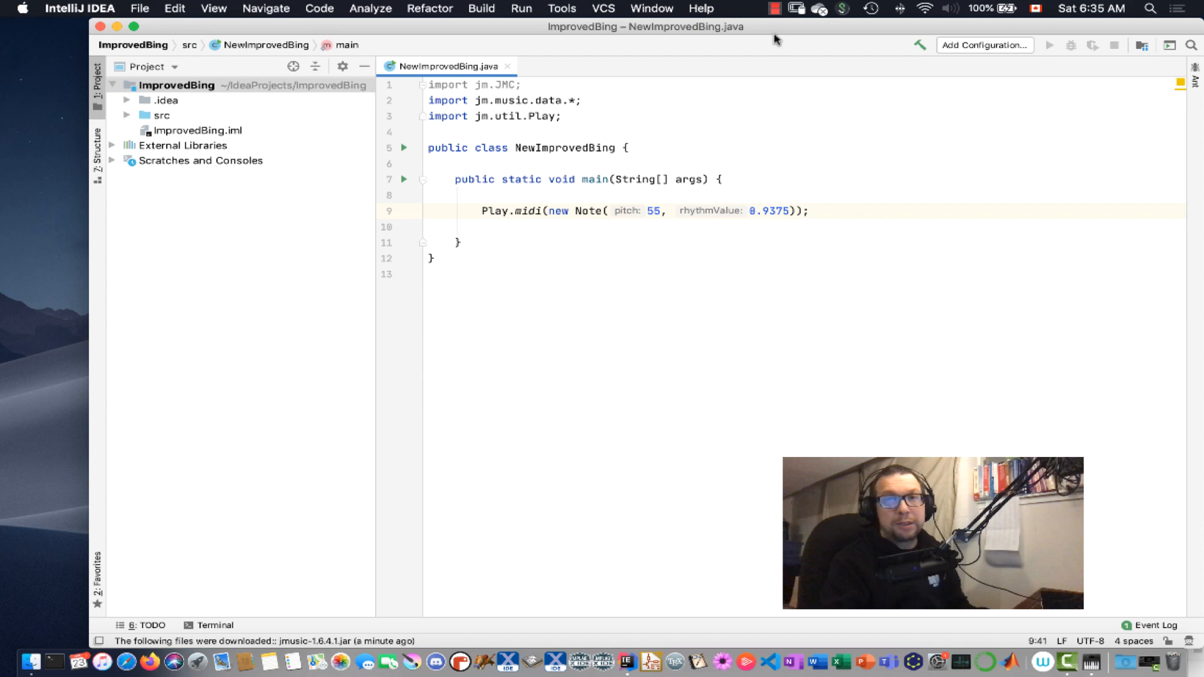
left_click(920, 44)
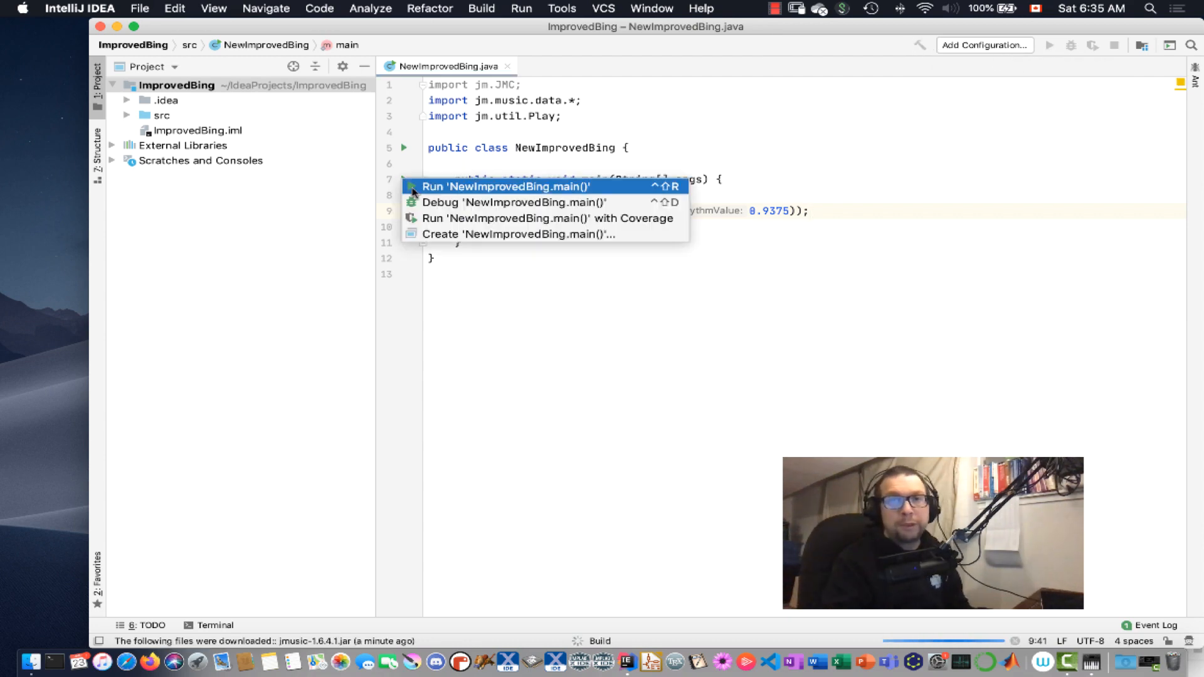
- Run NewImprovedBing.main() to hear the note, then select the pitch 55
left_click(497, 185)
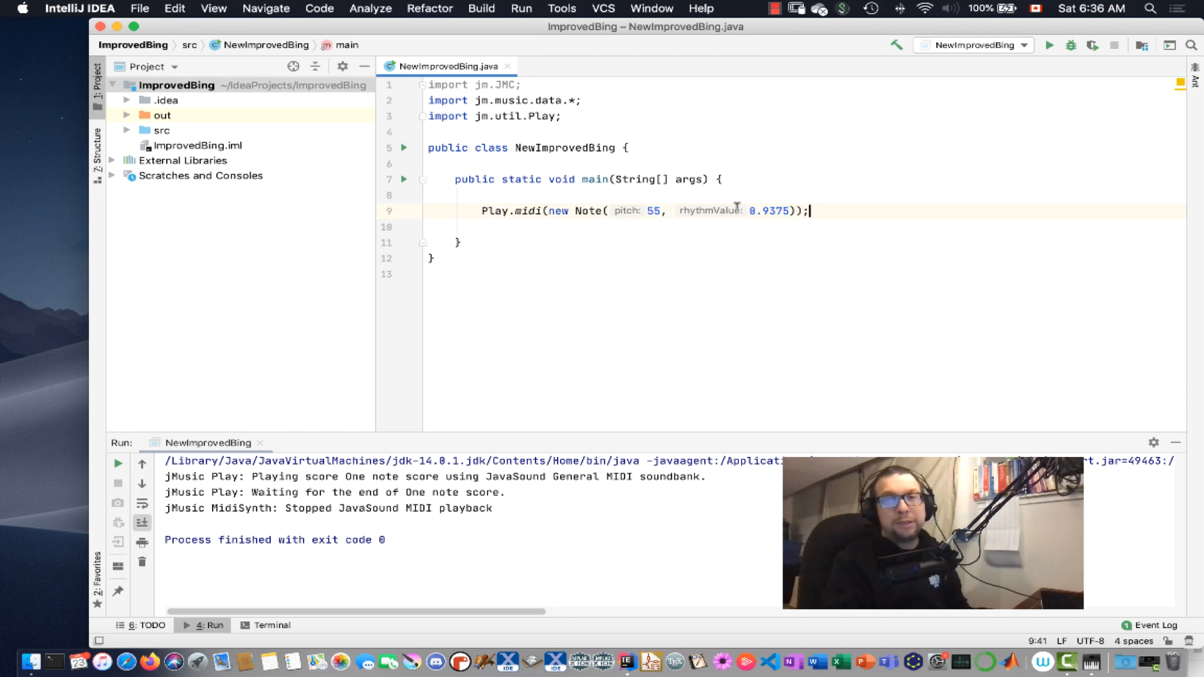
mouse_move(644, 208)
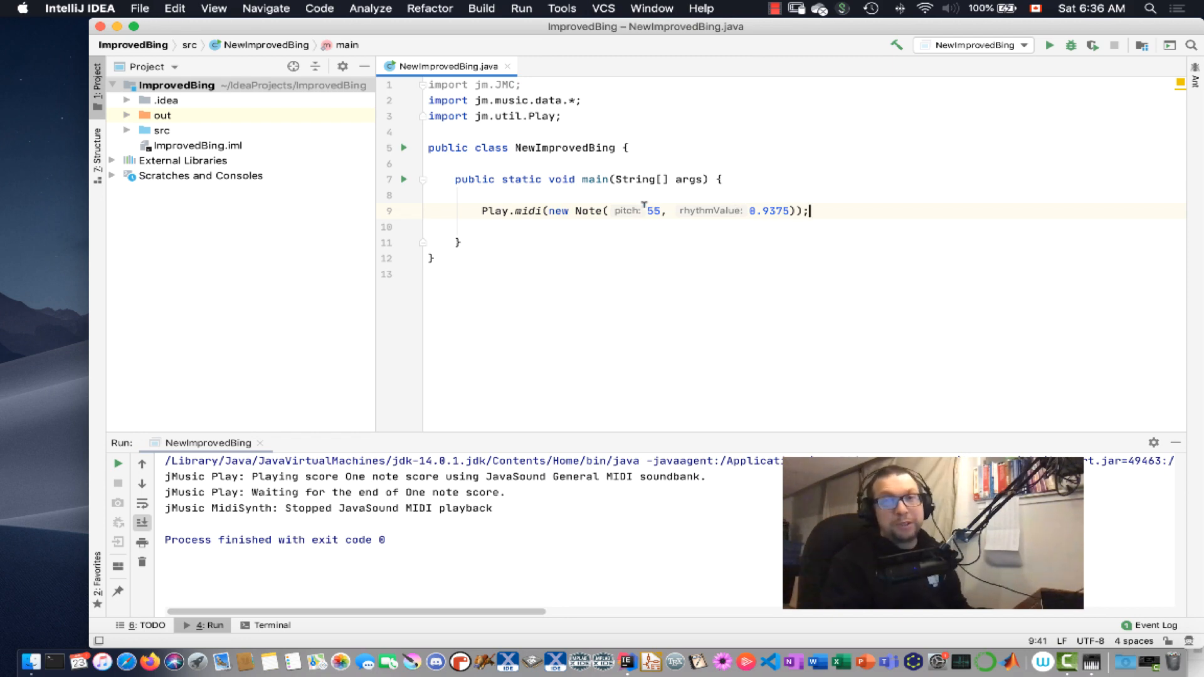
double_click(654, 211)
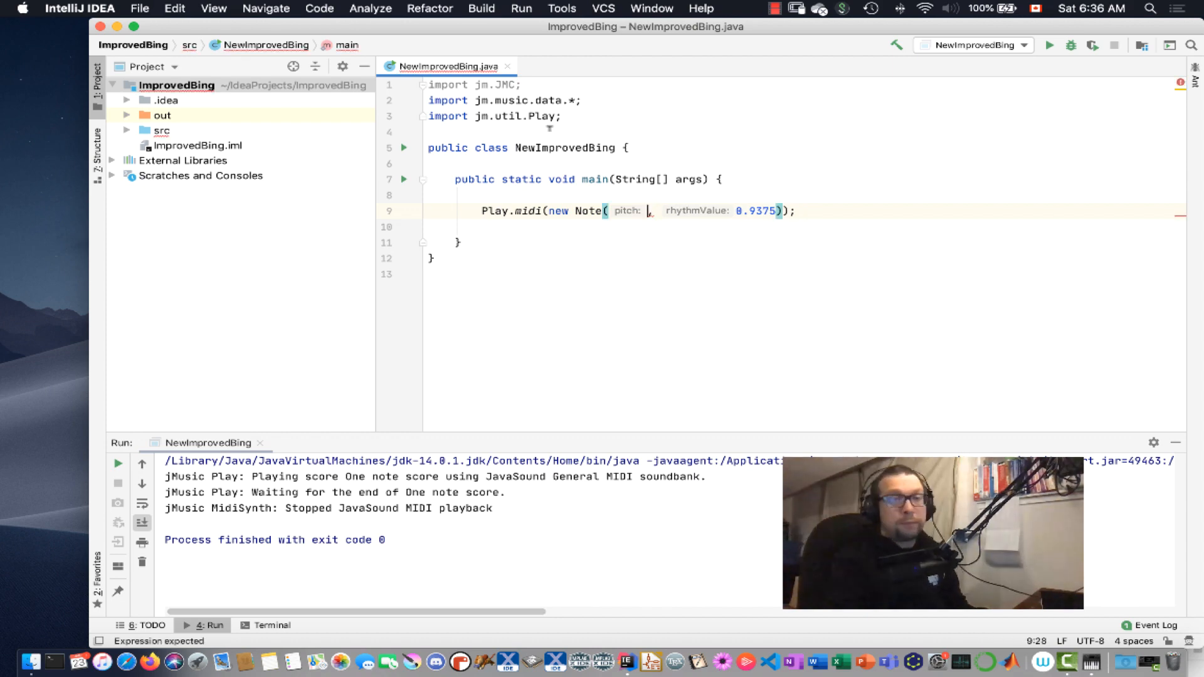
- Change the note to new Note(JMC.G3, JMC.TN)
type("JMC.")
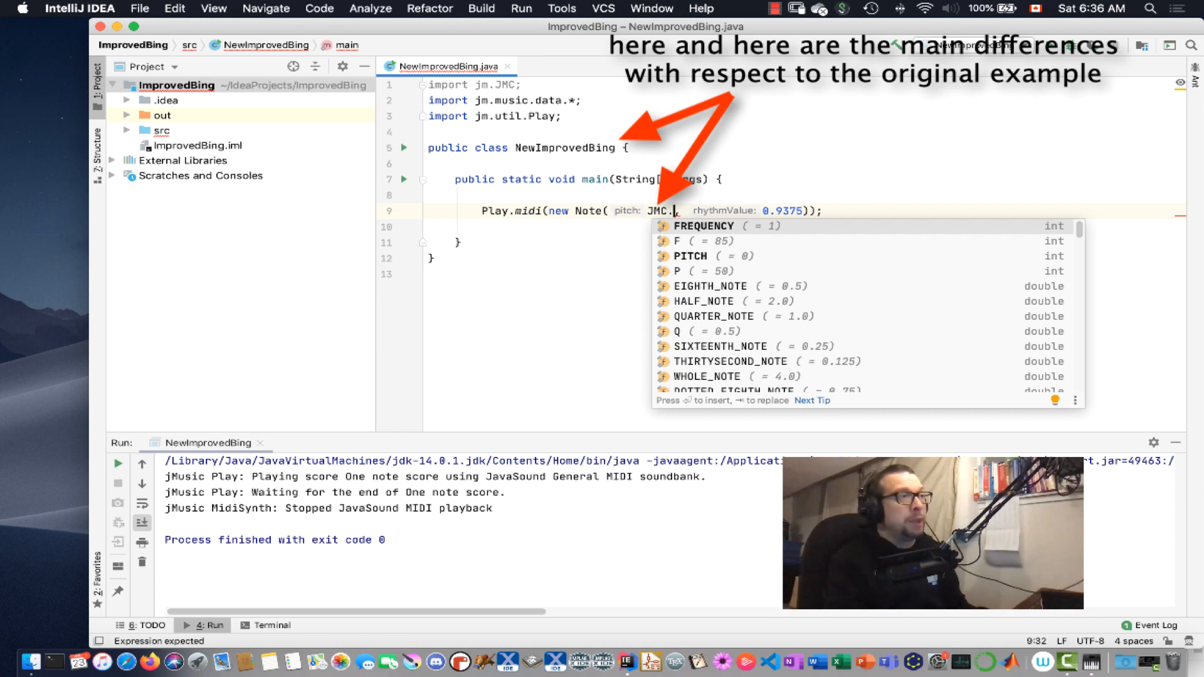
type("G")
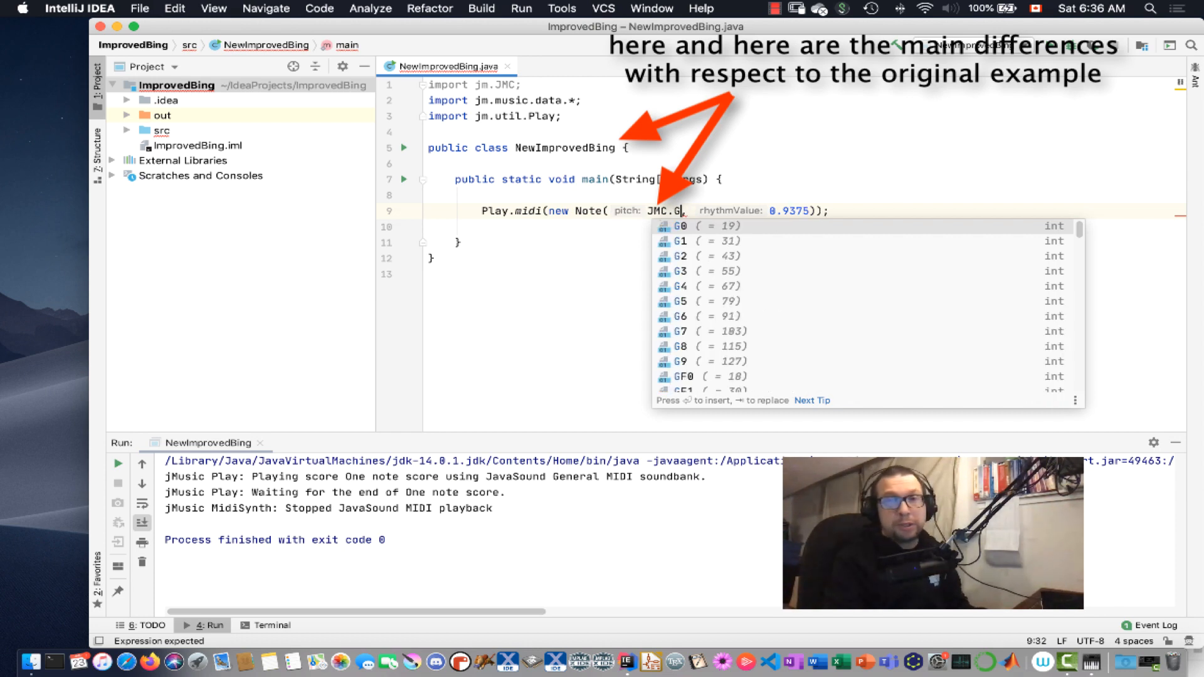
type("3")
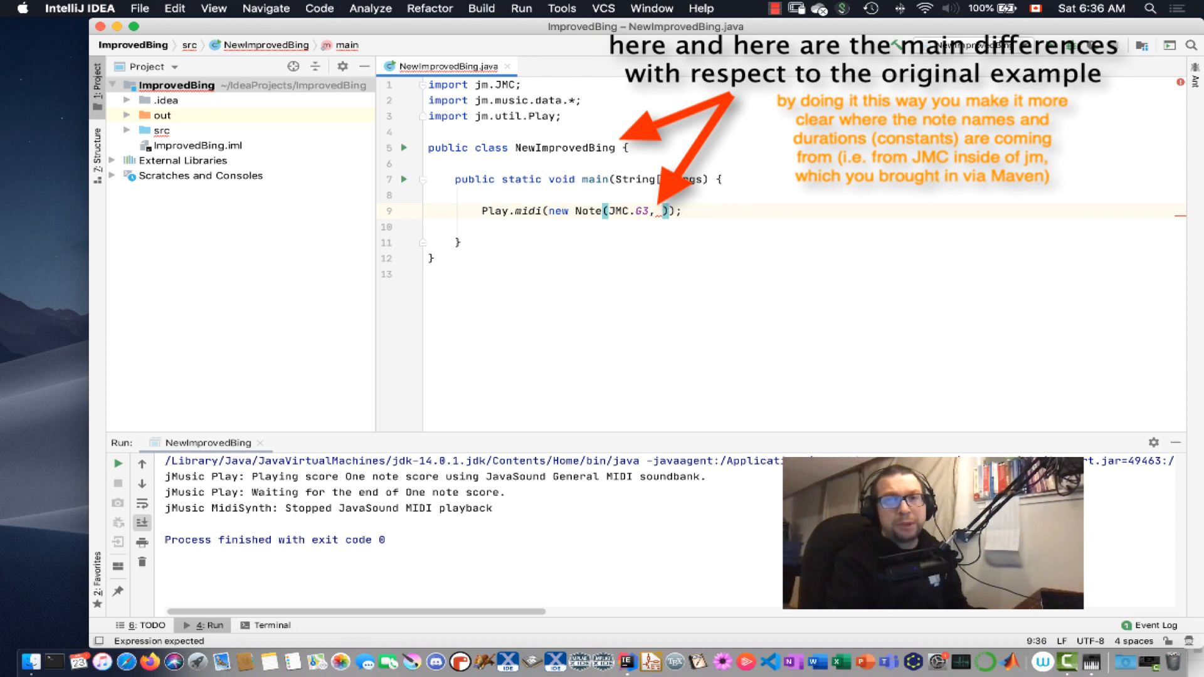
type("JMC.")
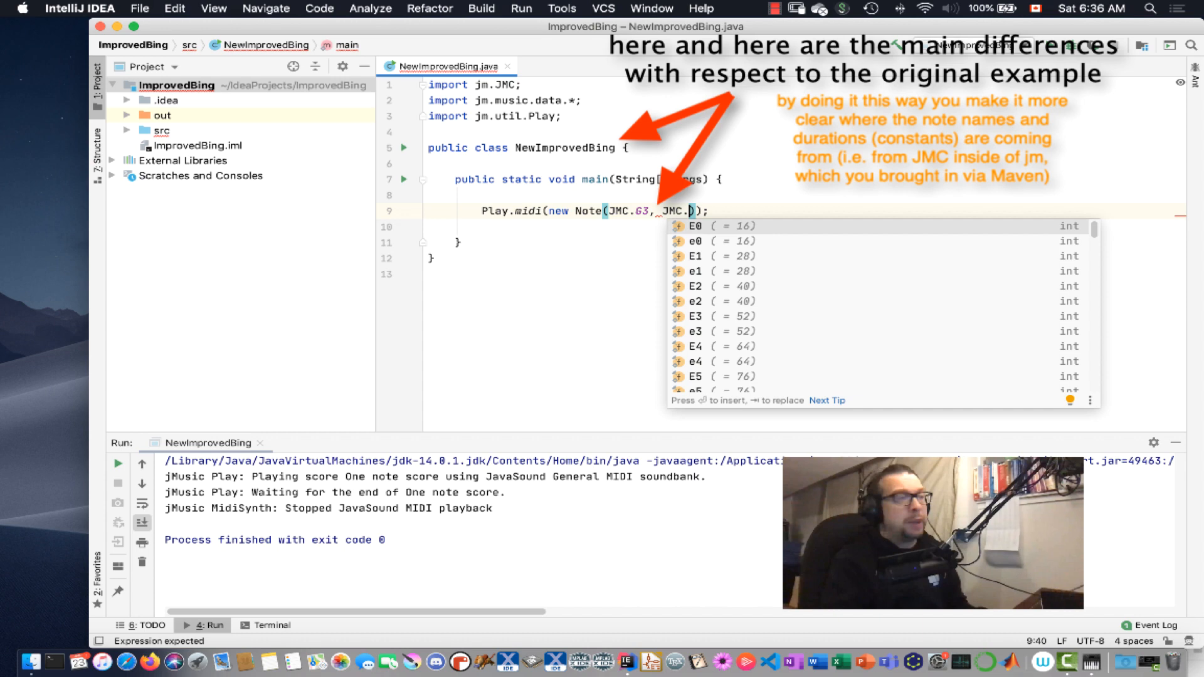
type("TN")
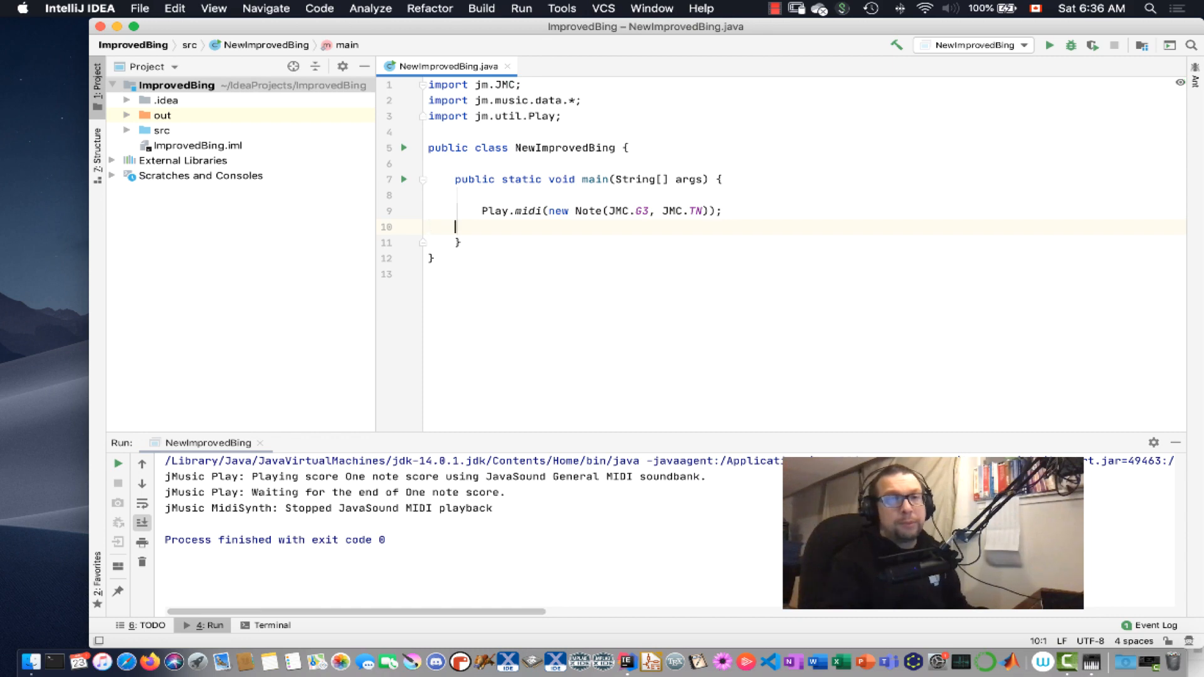
- Add a second G3 TN Play.midi line and comment the first '// G, Octave 3 for 0.125'
type("Play.m")
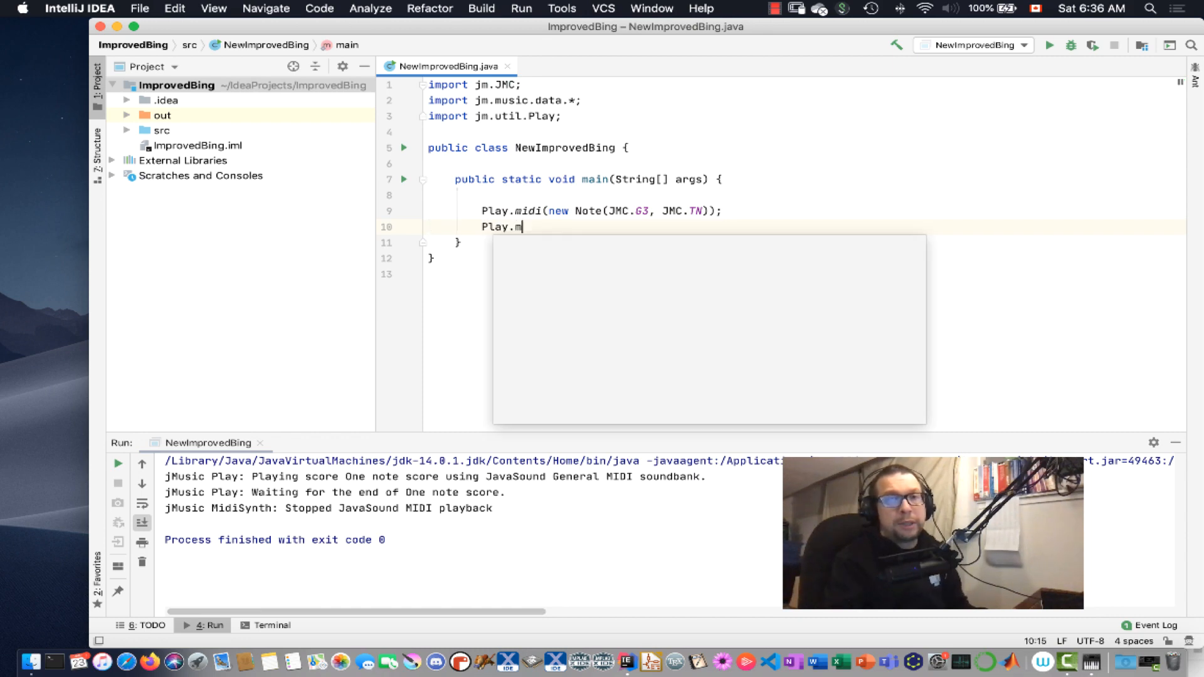
type("idi(new Note(JMC")
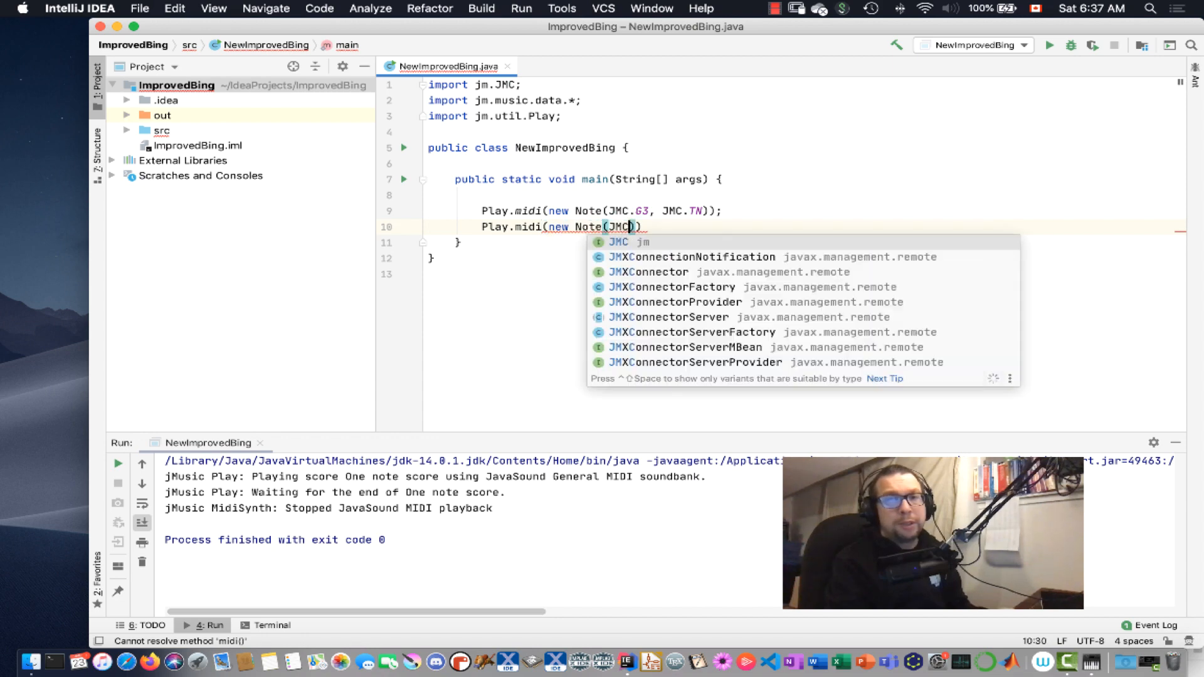
type(".G3,")
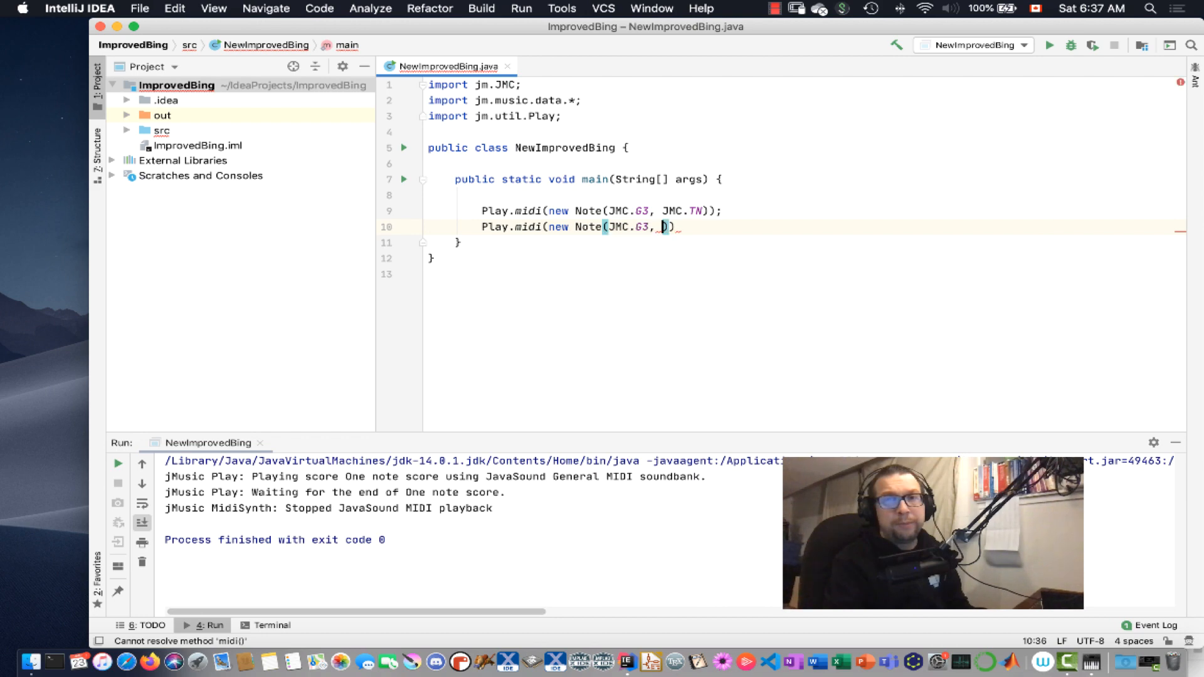
type("JMC.TN")
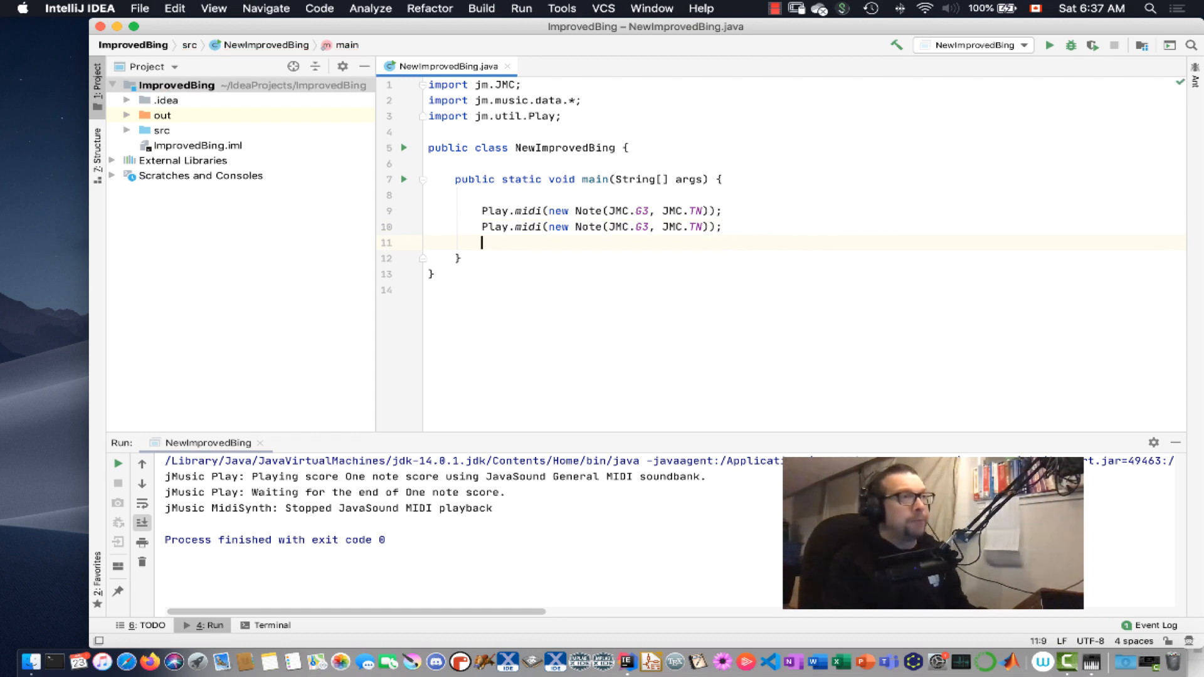
type("//")
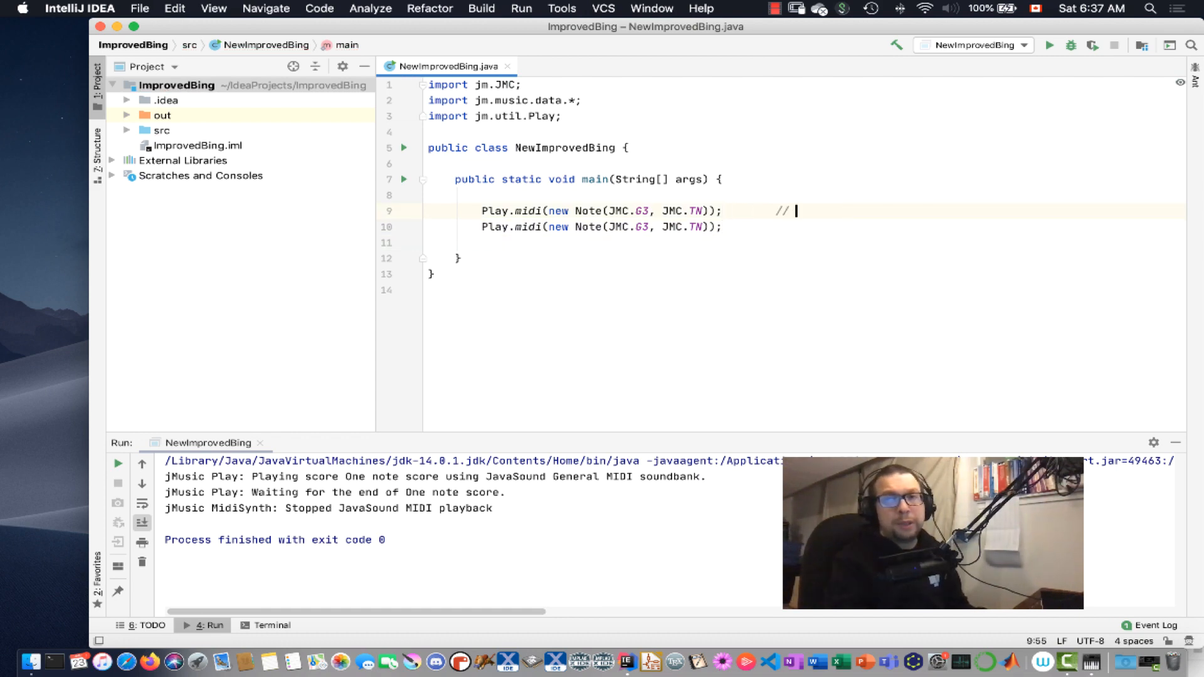
type("G, Octac")
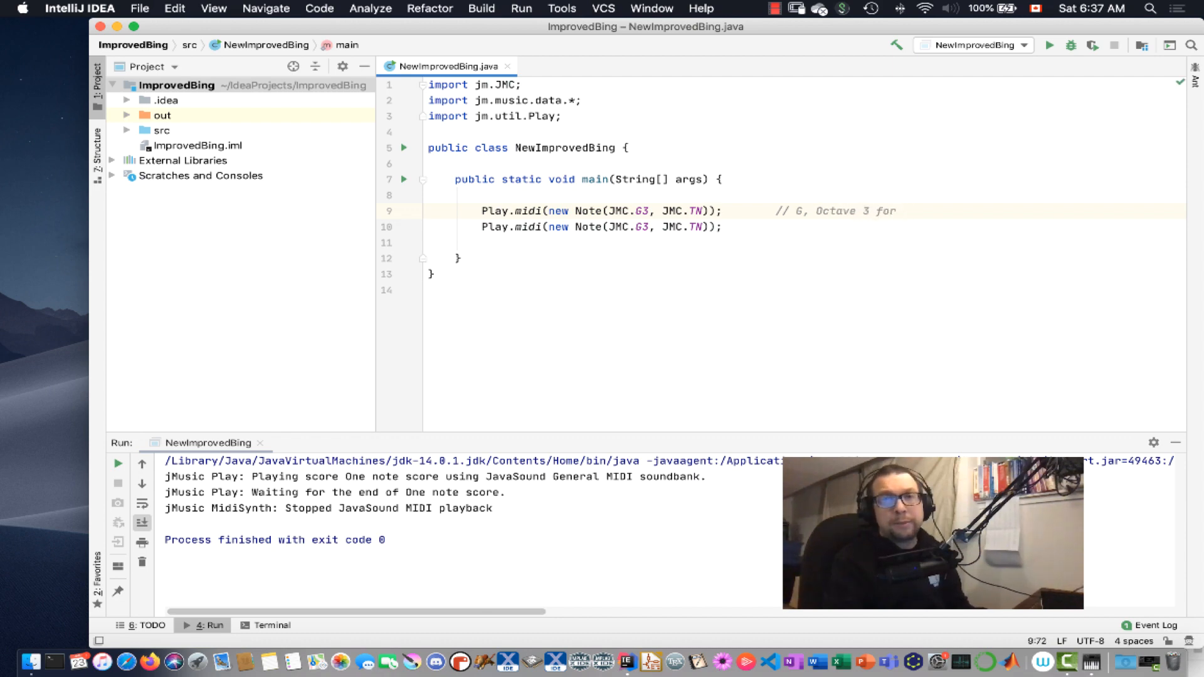
type("0.125")
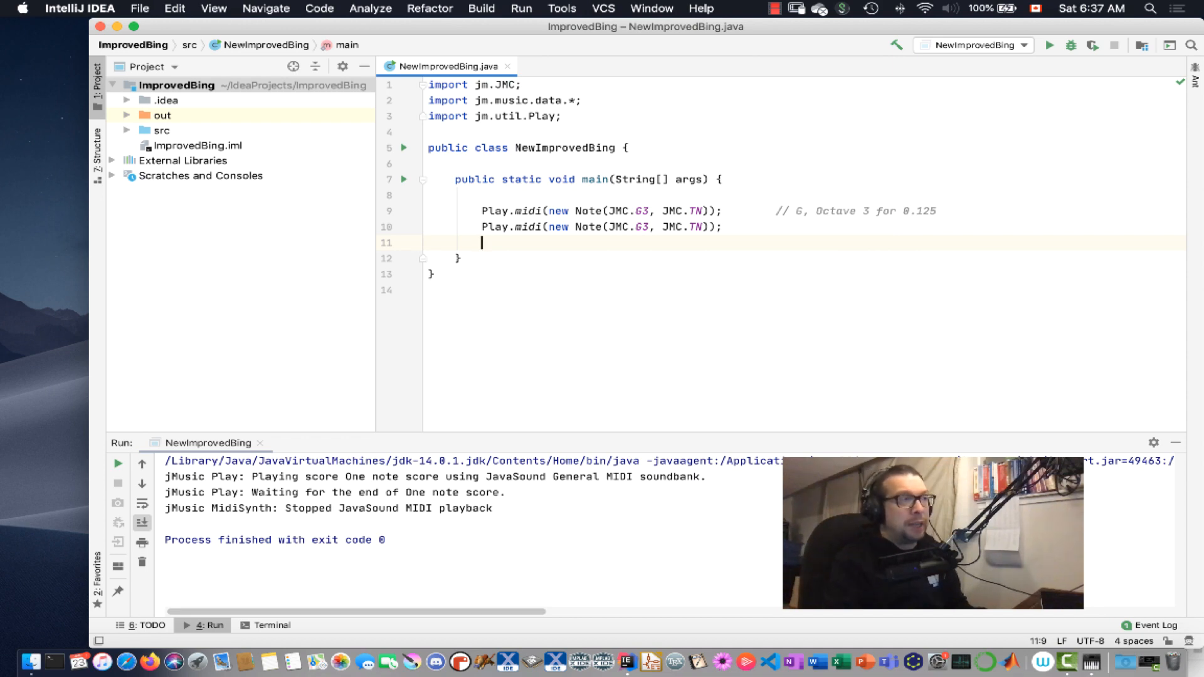
- Add Play.midi(new Note(JMC.A3, JMC.TN)); as the third note
type("Play")
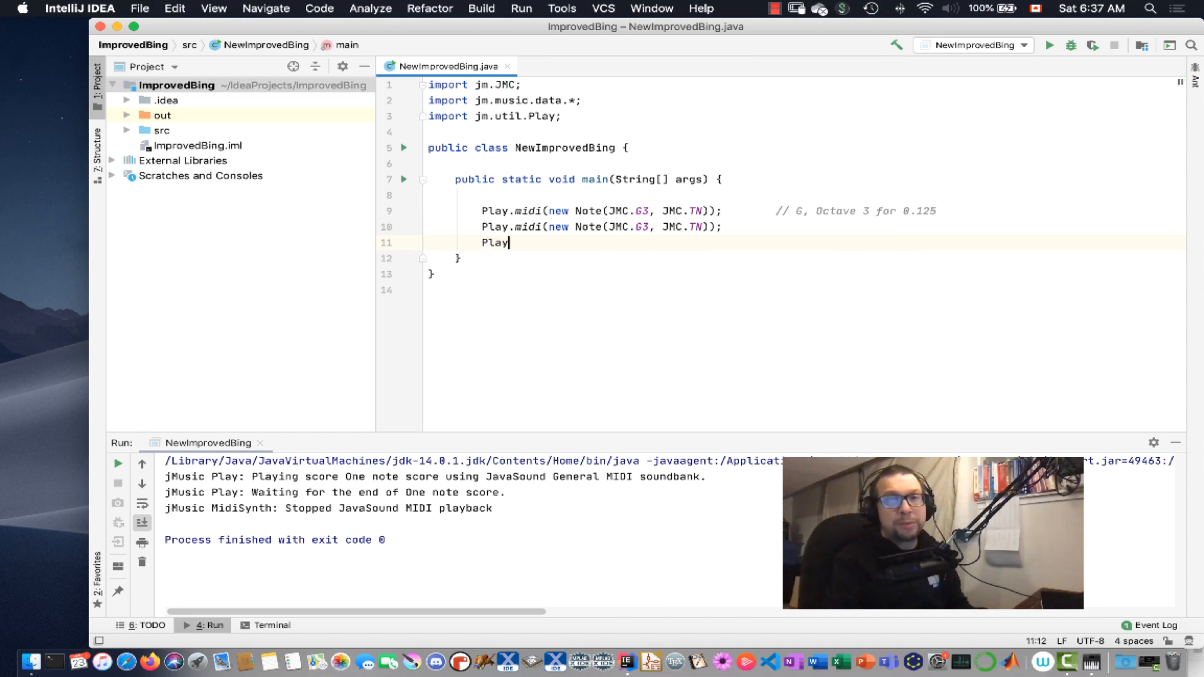
type(".midi(")
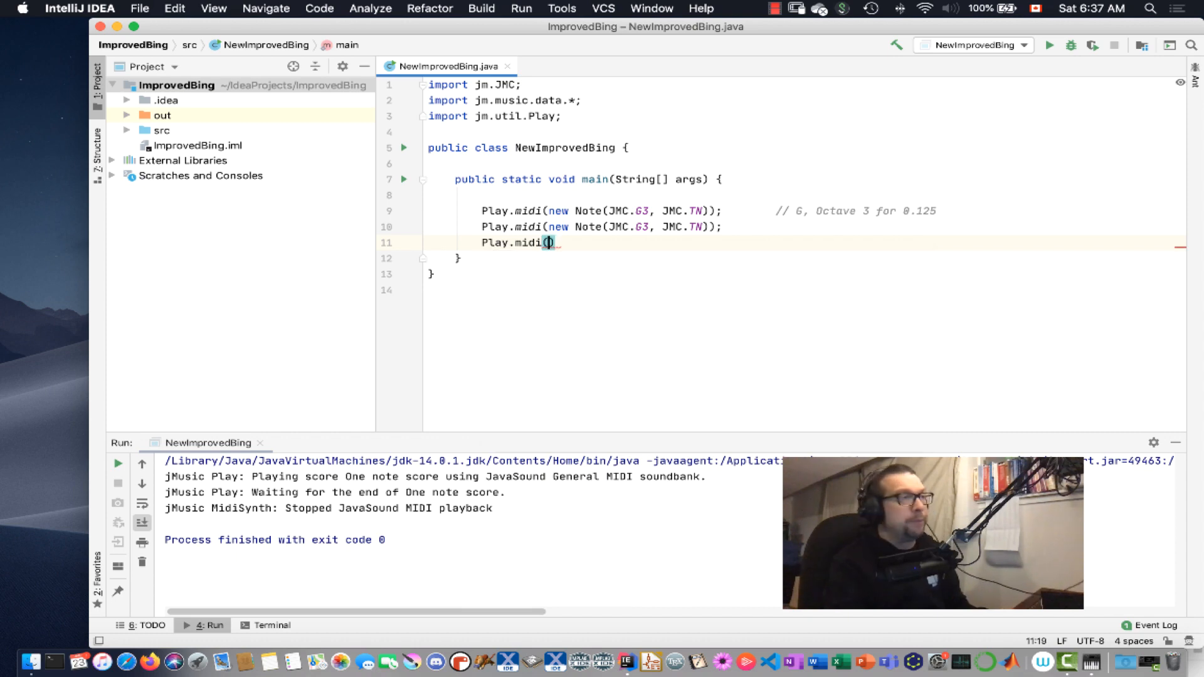
type("new Note(M")
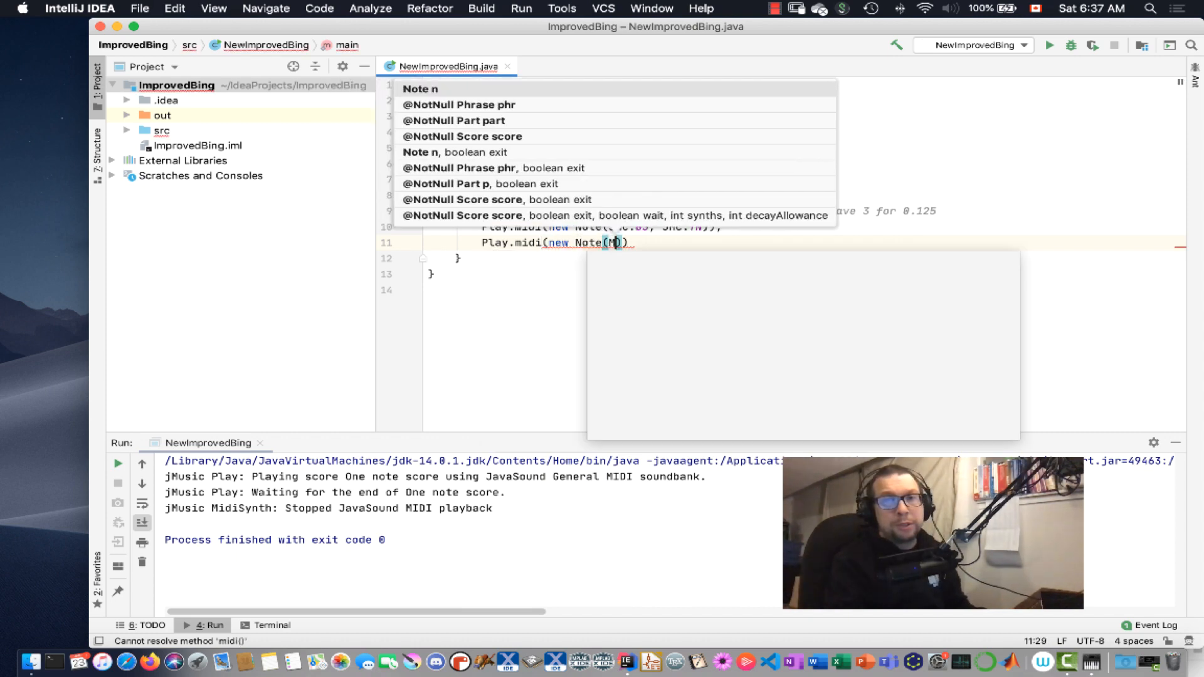
type("JMC")
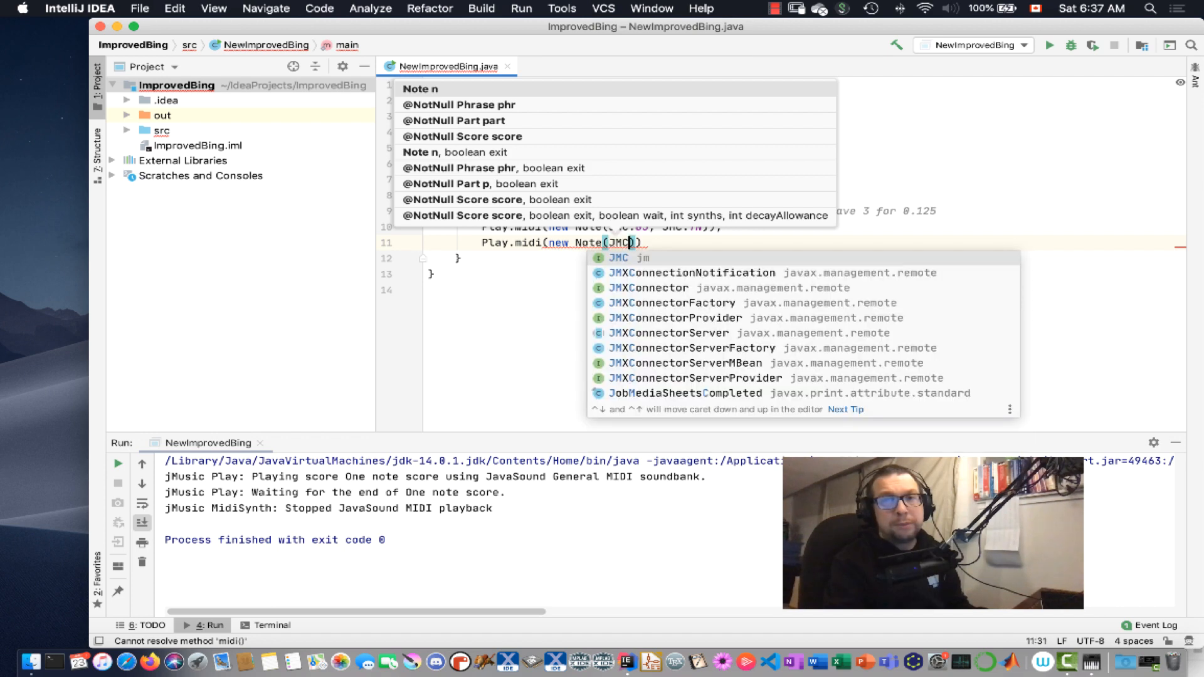
type(".A3")
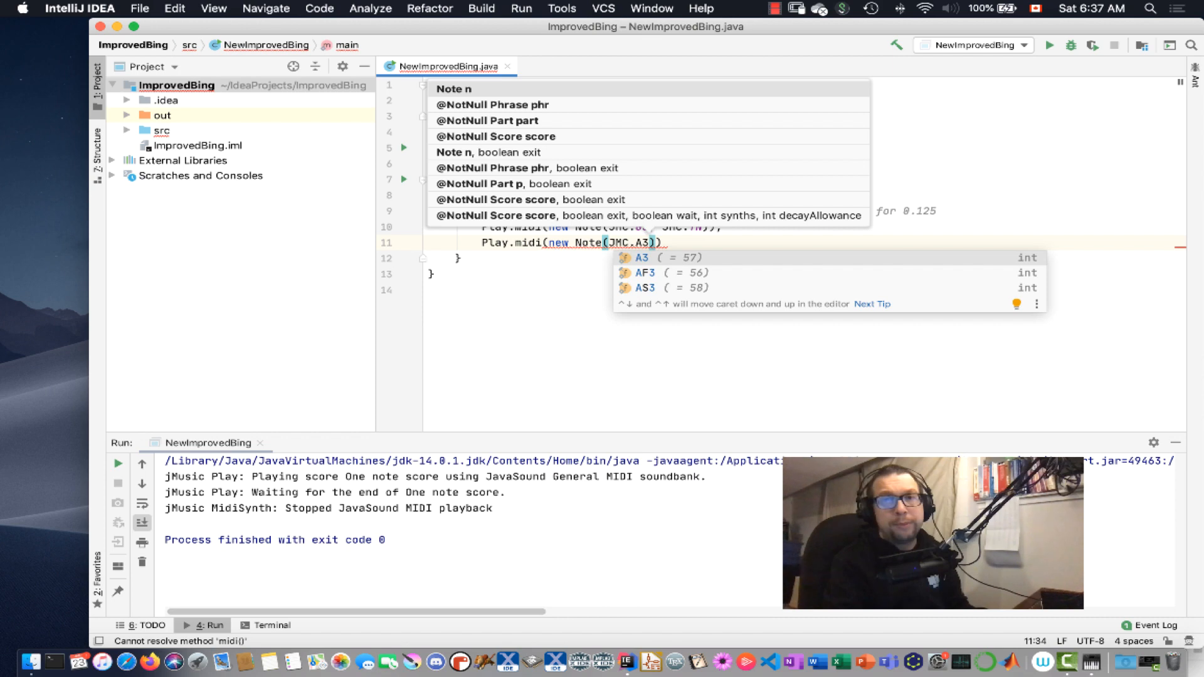
type(",")
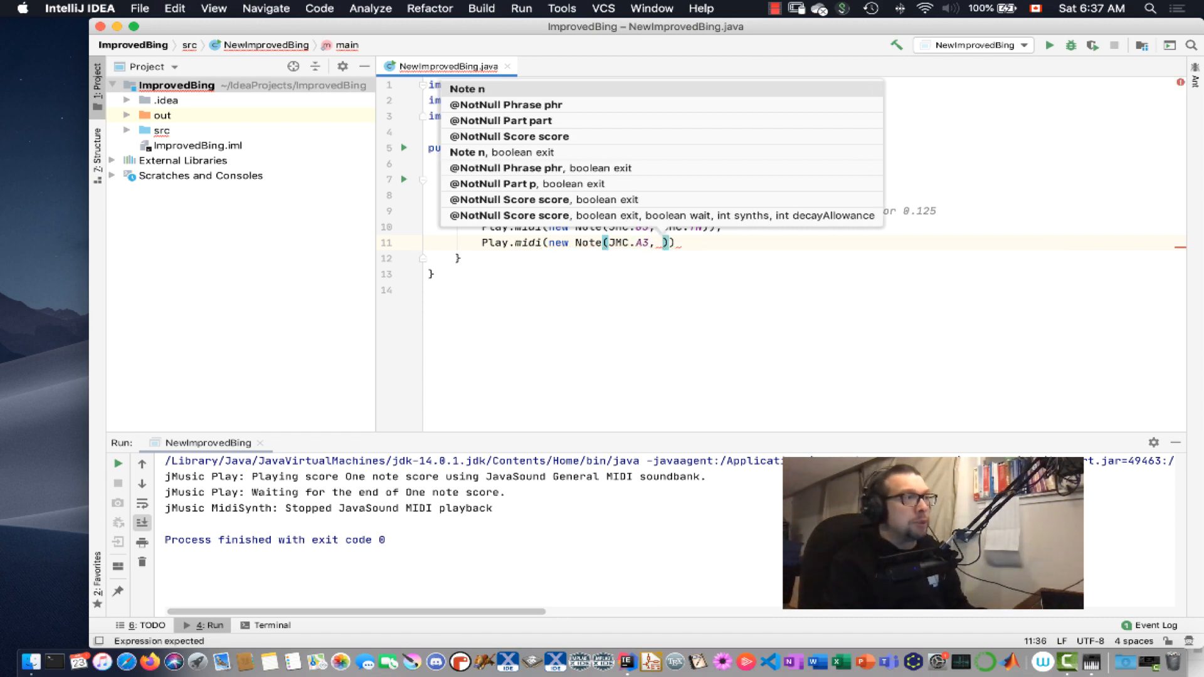
type("_JMC.T")
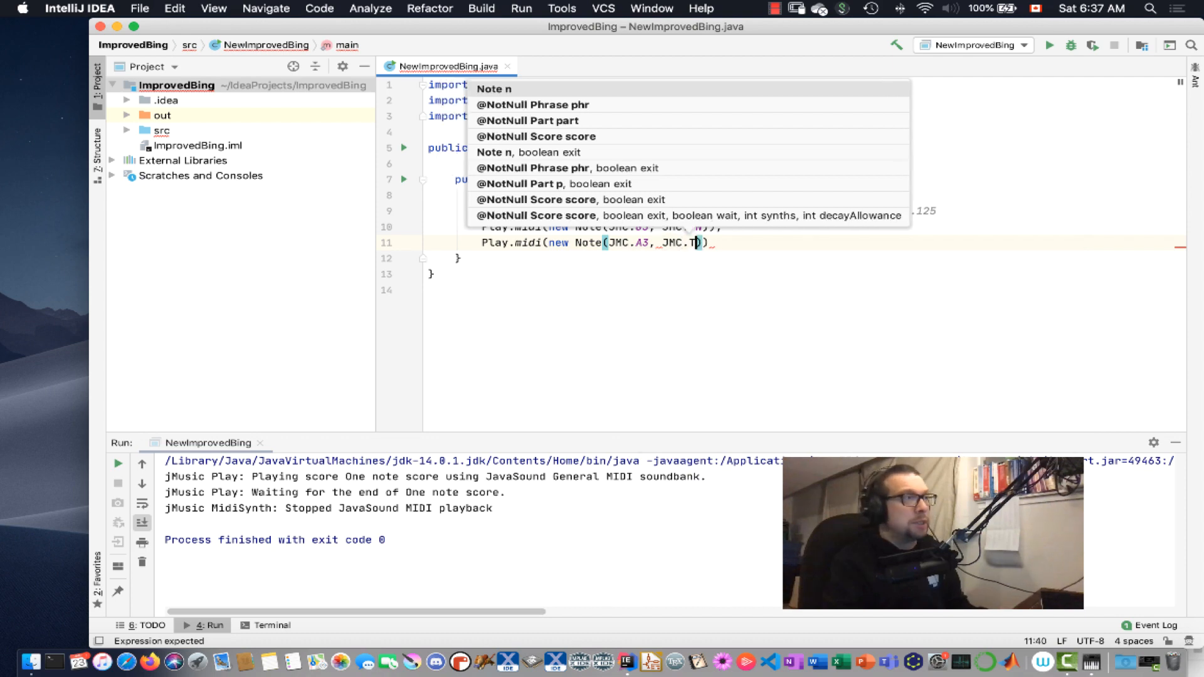
type("N")
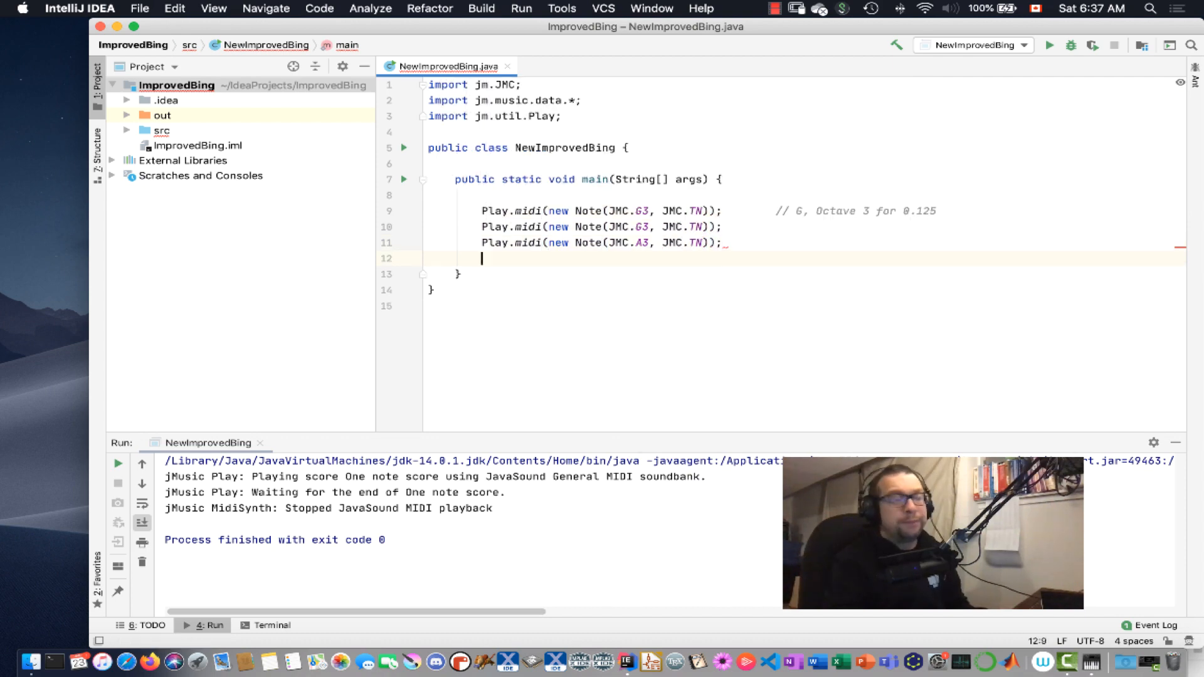
- Add Play.midi(new Note(JMC.G3, JMC.TN)); as the fourth note
type("Play")
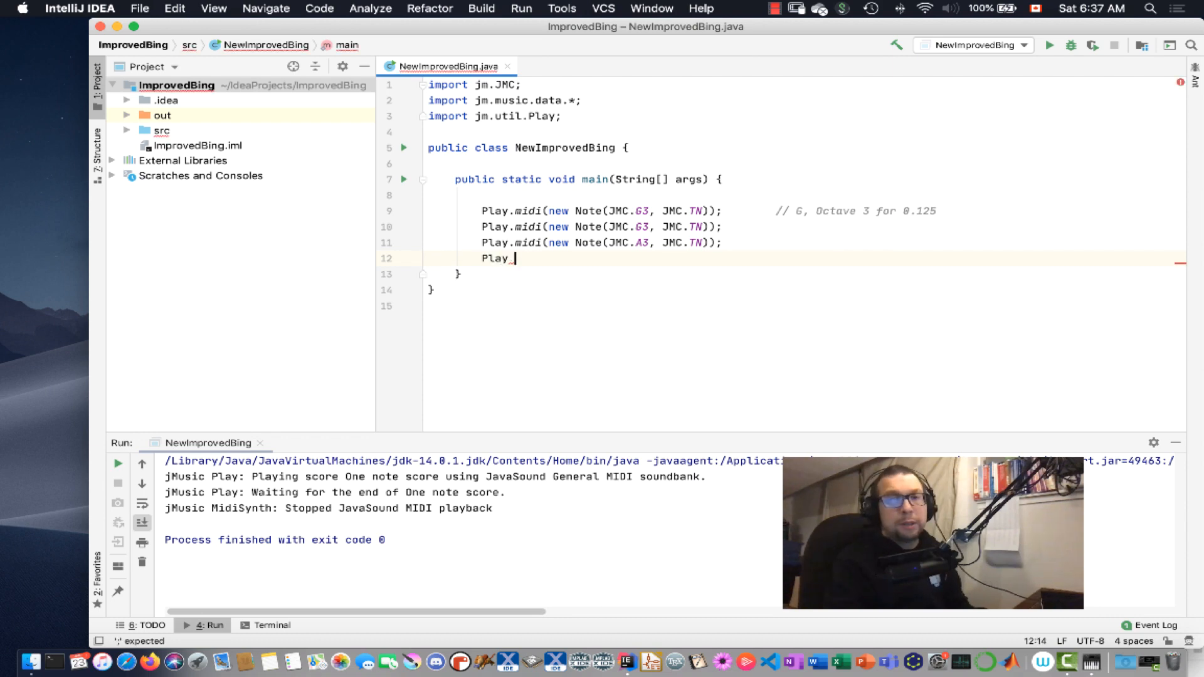
type("mdid(")
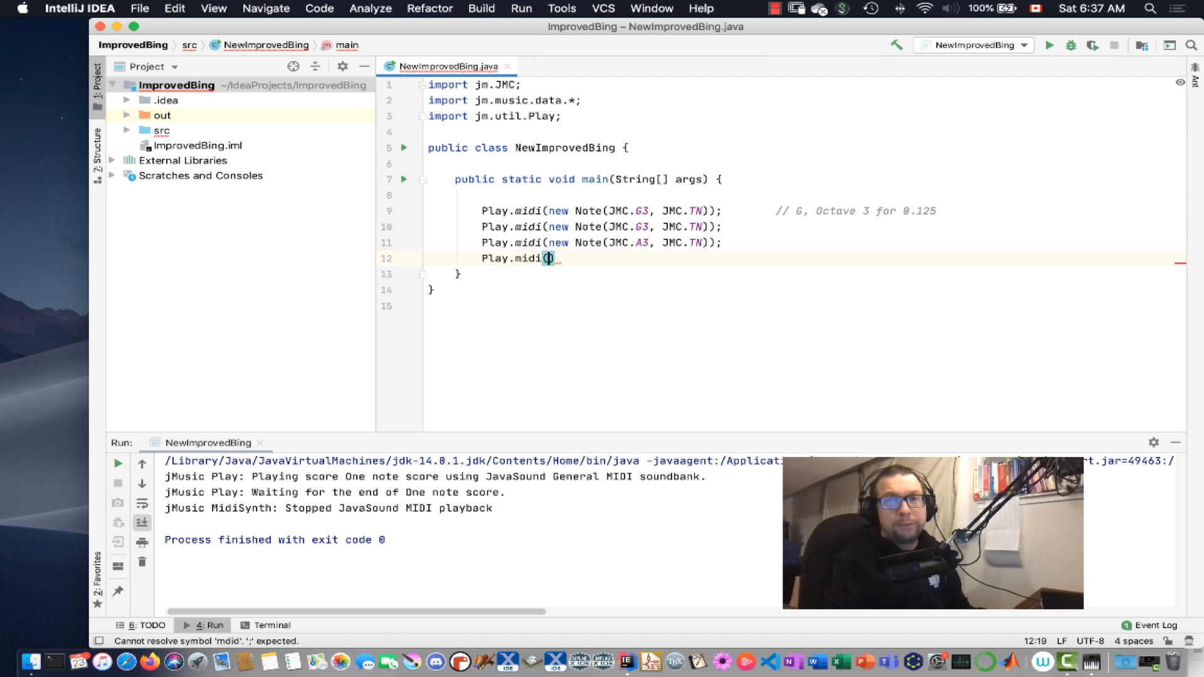
type("new Note(JMC.G3, JMC.")
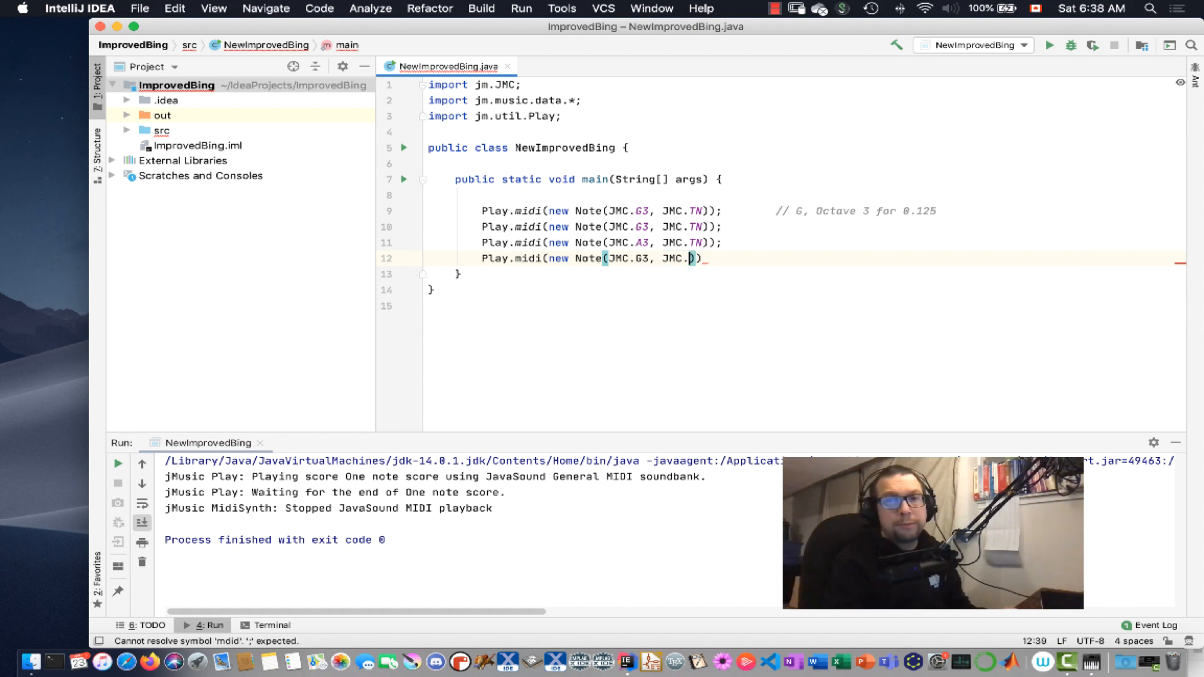
type("TN")
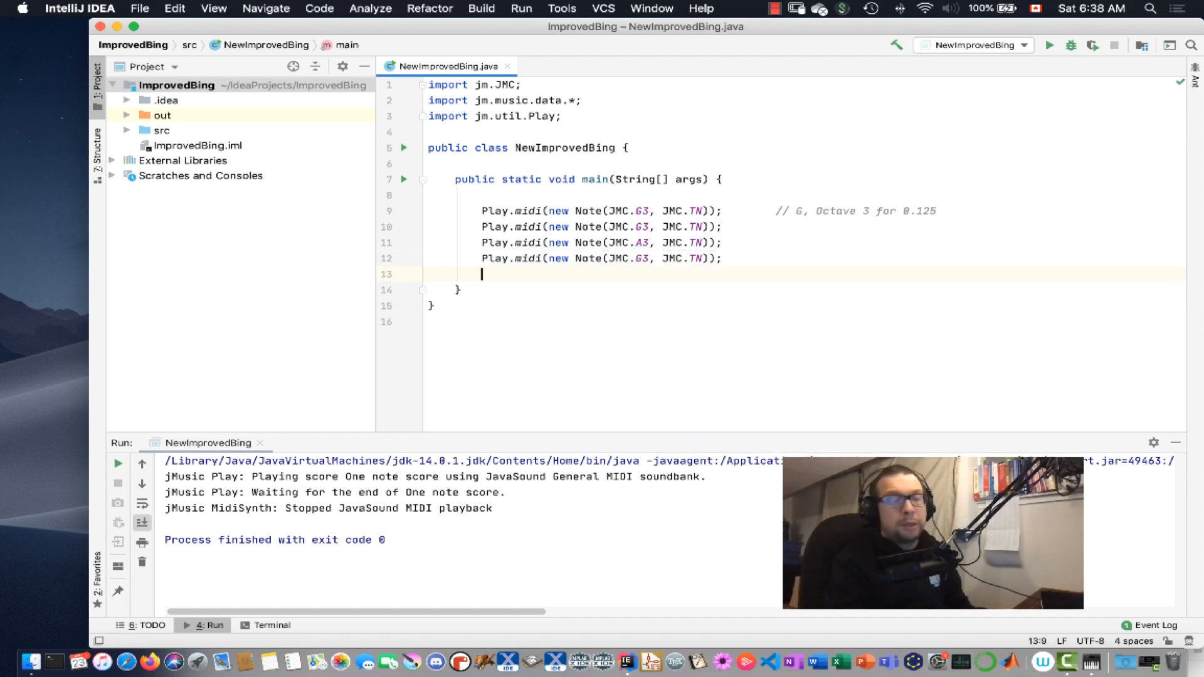
- Add Play.midi(new Note(JMC.C4, JMC.TN)); as the fifth note
type("Play.mdii")
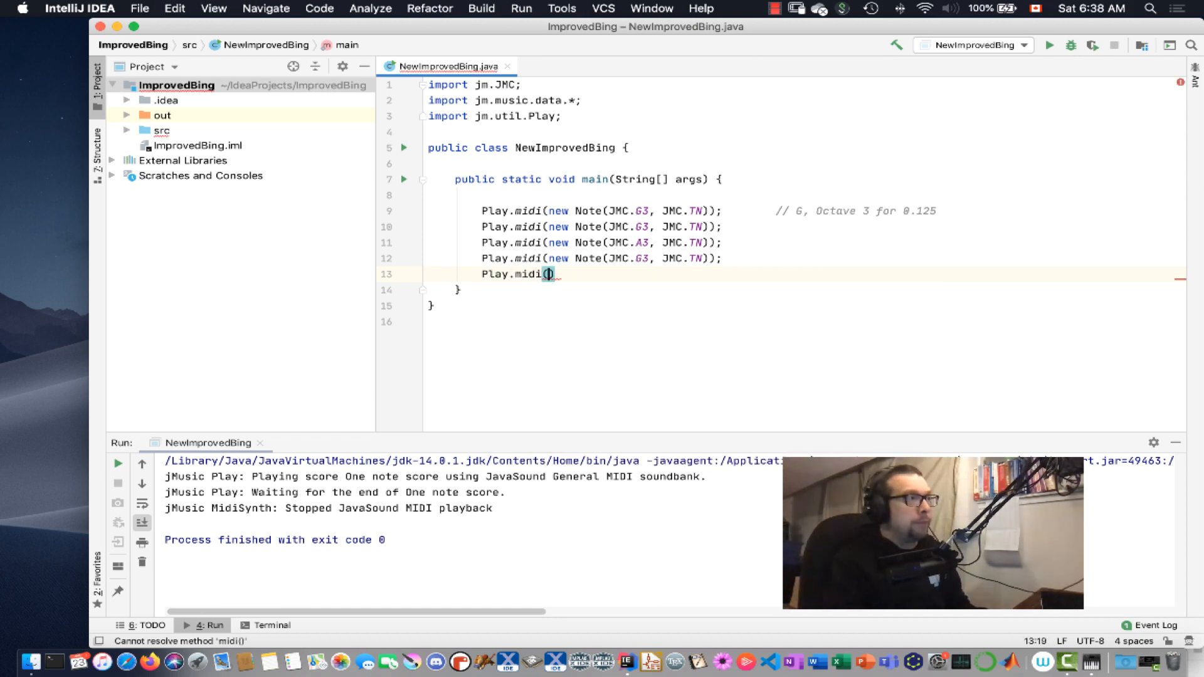
type("n")
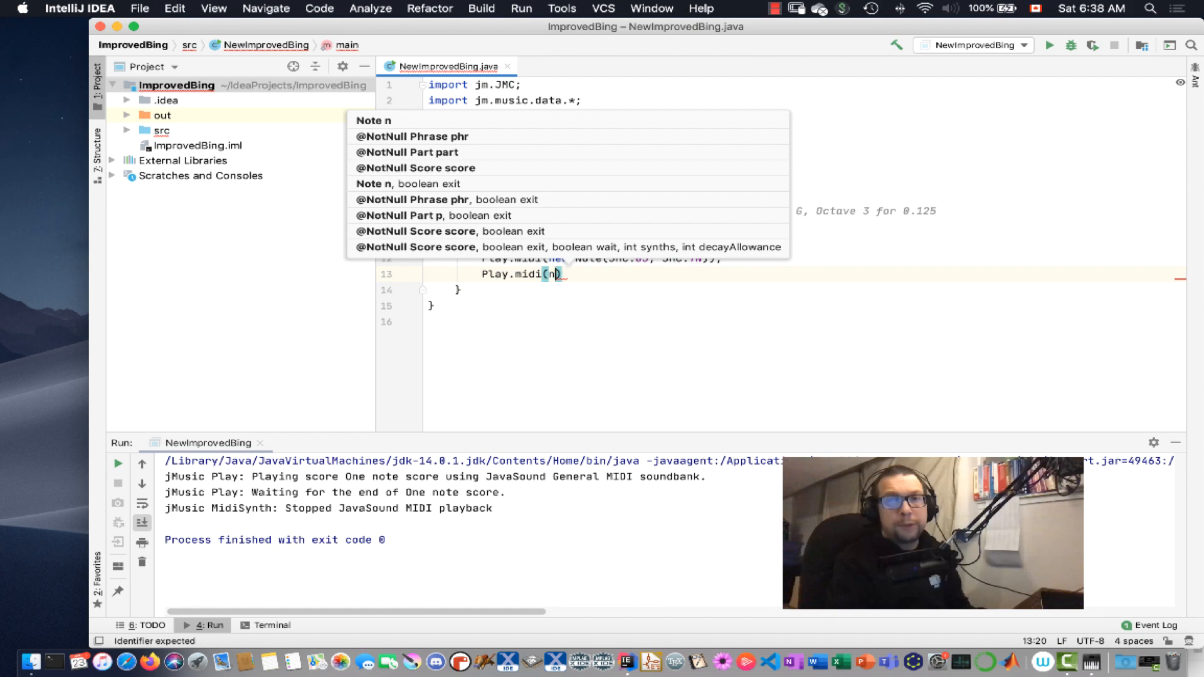
type("new")
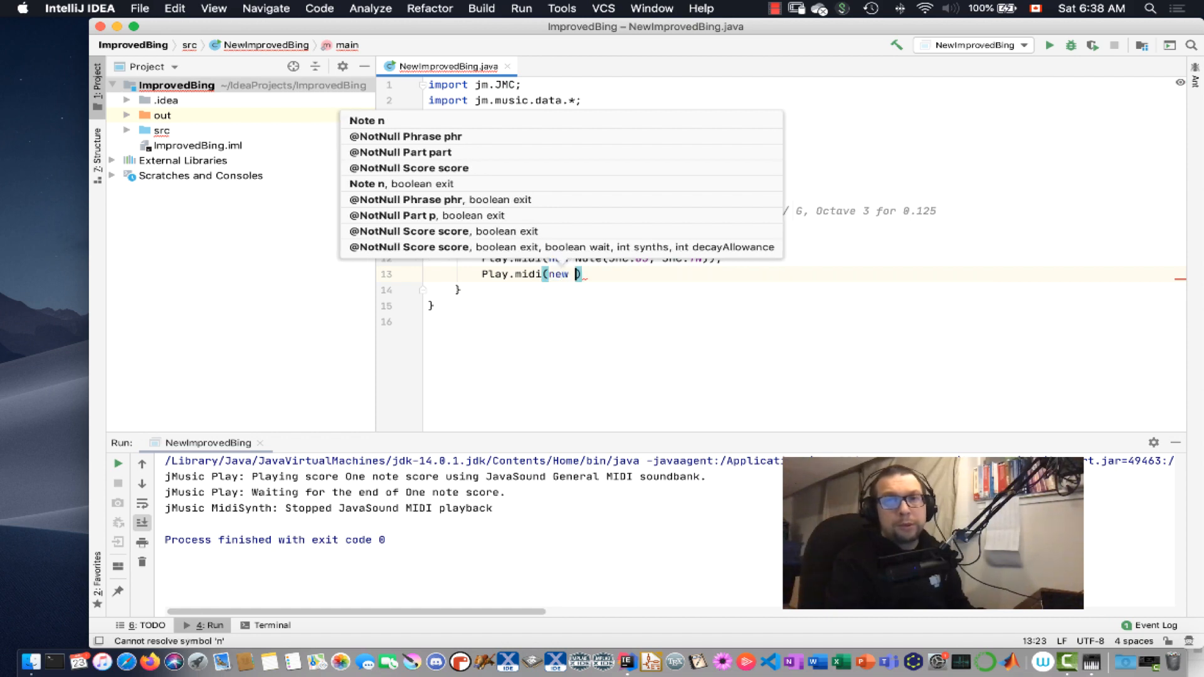
type("Note(JMC")
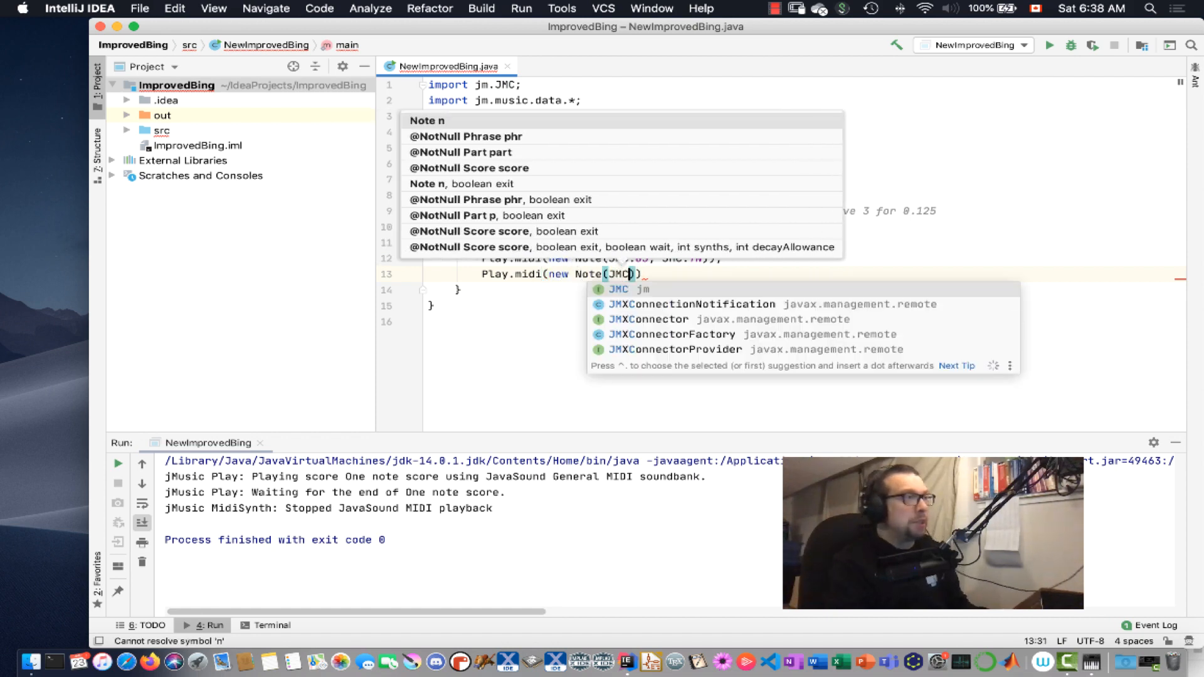
type(".C4,")
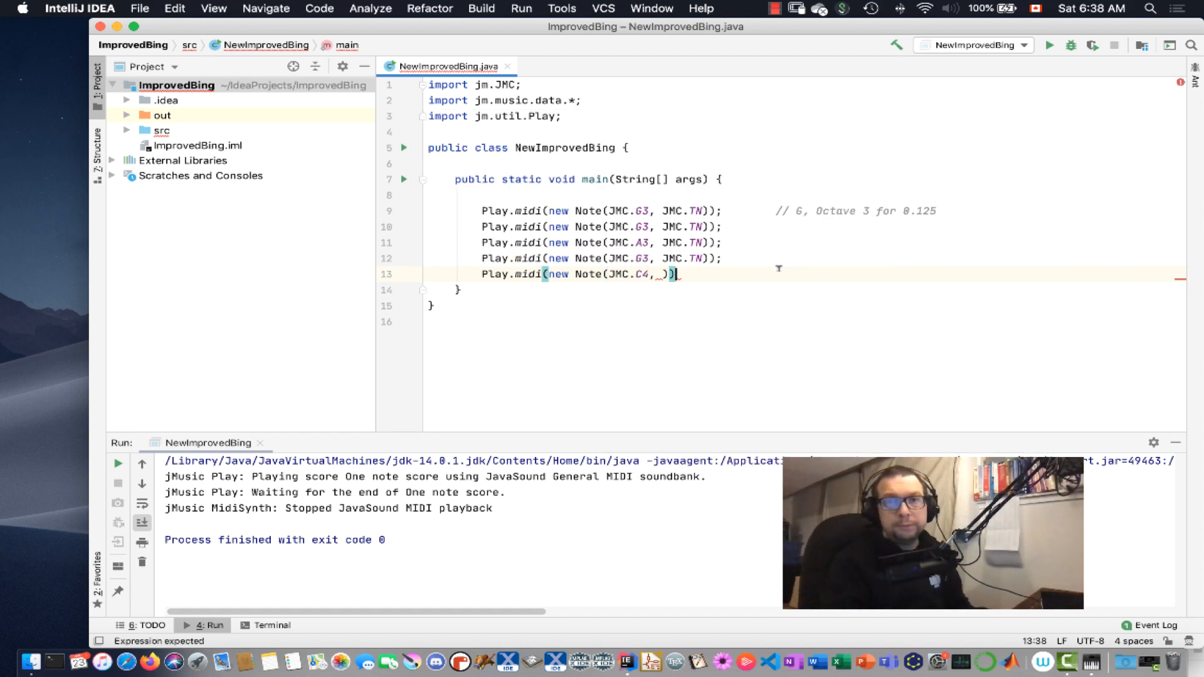
type("JMC.TN")
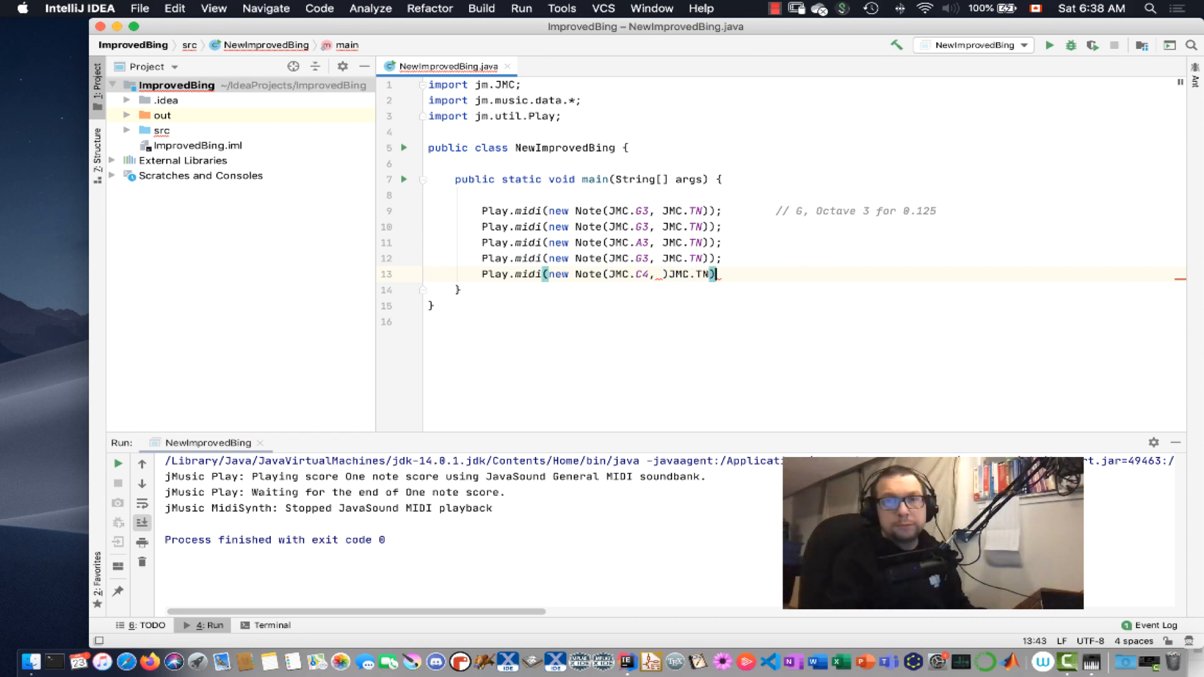
key("enter")
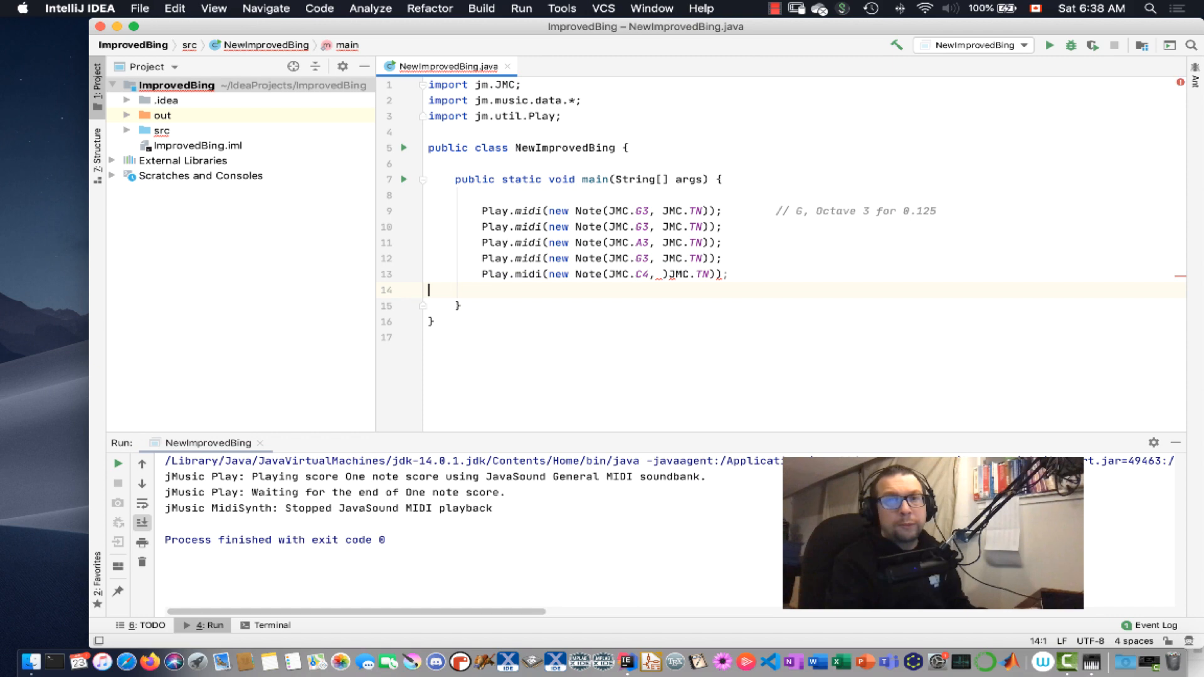
- Add Play.midi(new Note(JMC.B3, JMC.TN)); as the sixth note
type("Play.md")
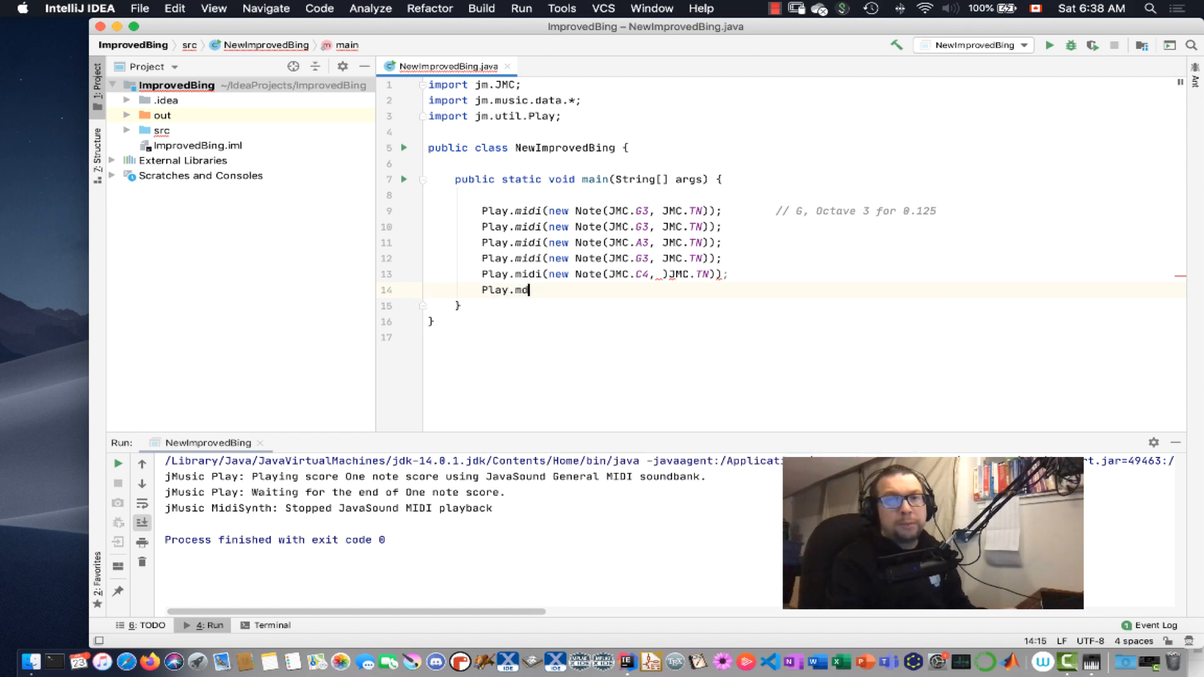
type("idi(new")
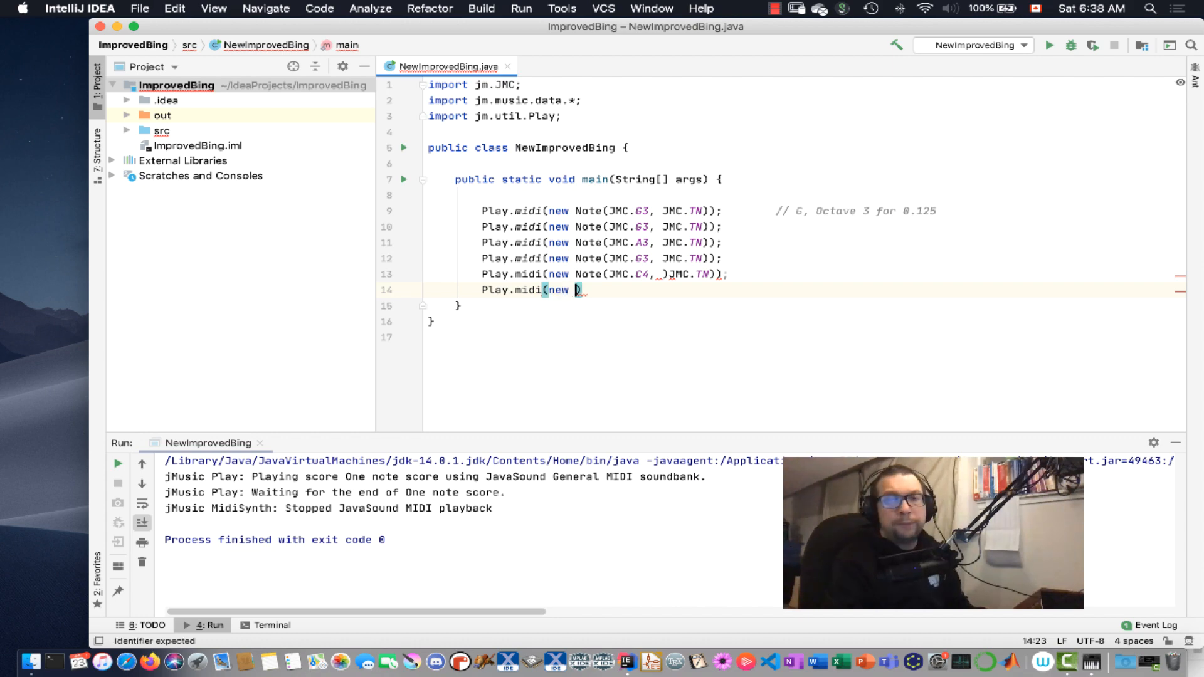
type("Note(JMC.")
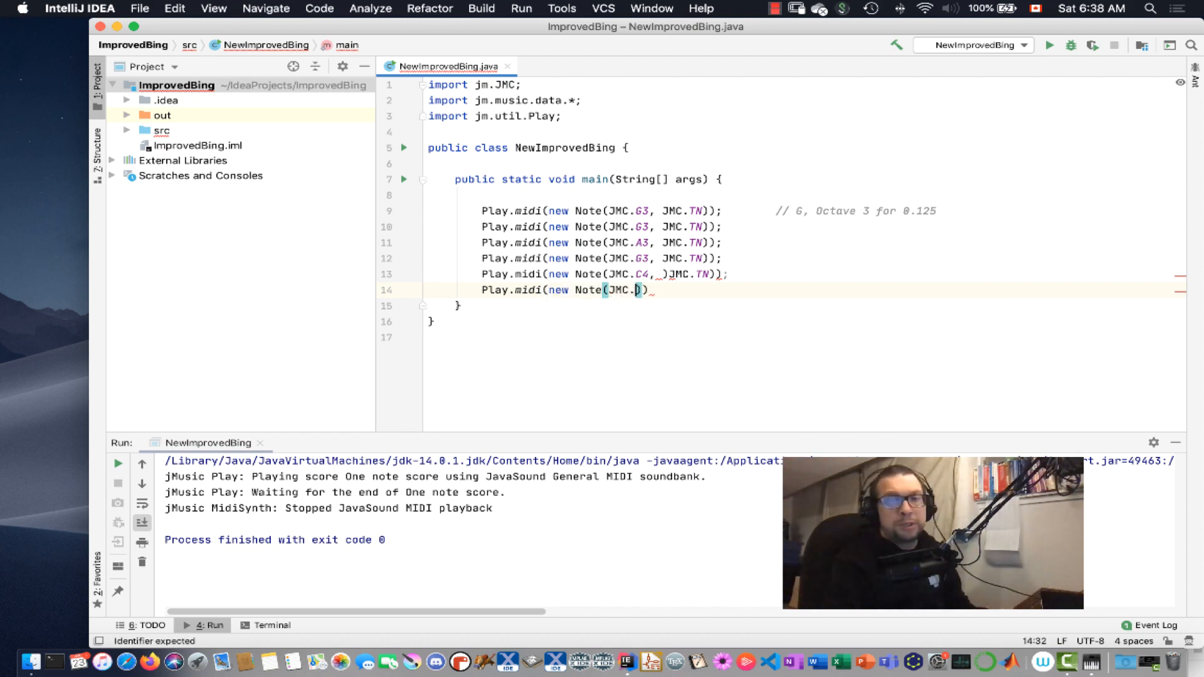
type("B3,")
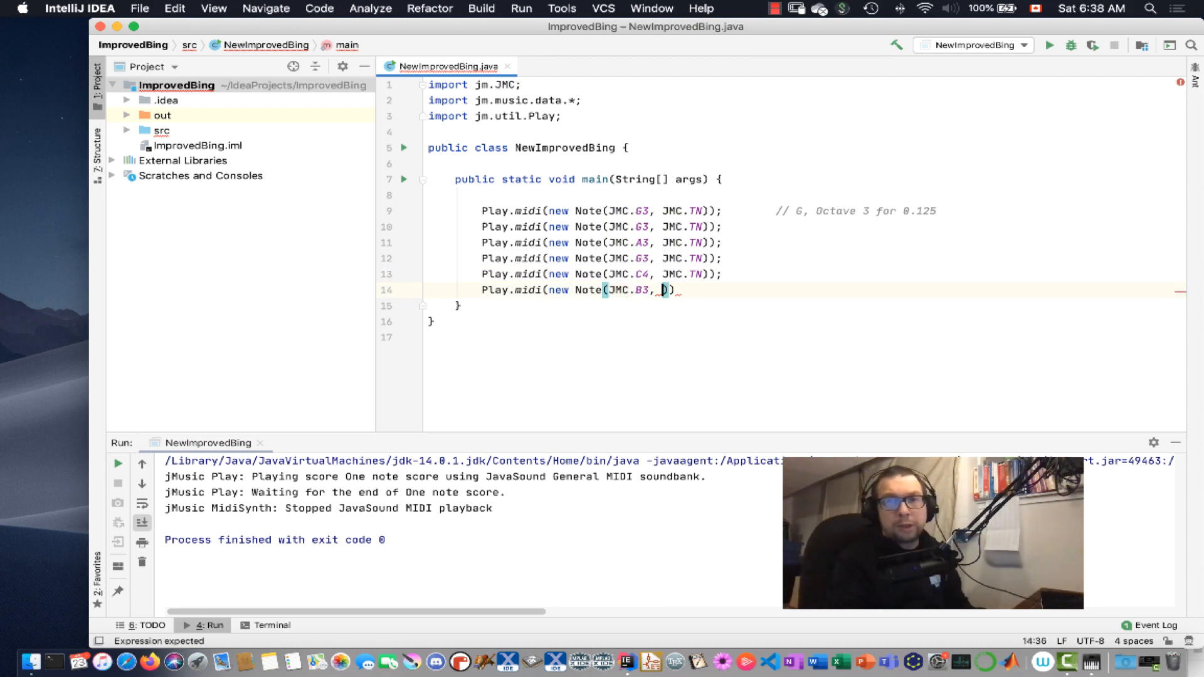
type("JMC.TN")
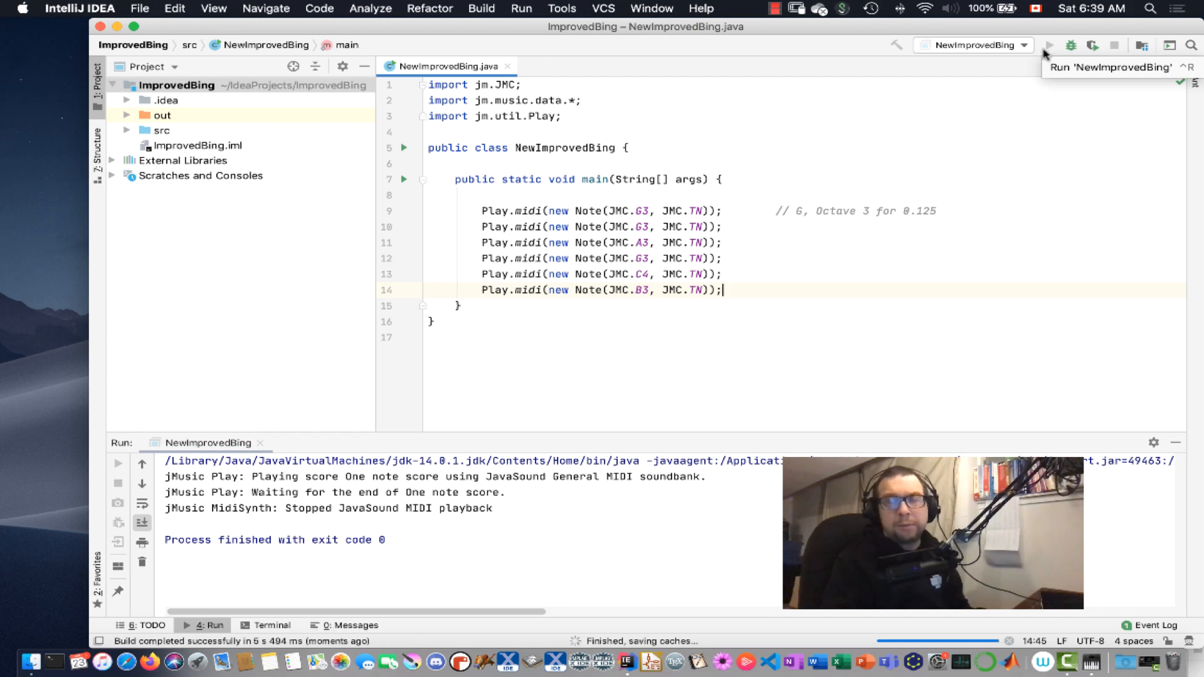
- Run NewImprovedBing to hear the six-note Happy Birthday melody
left_click(1050, 44)
type("2")
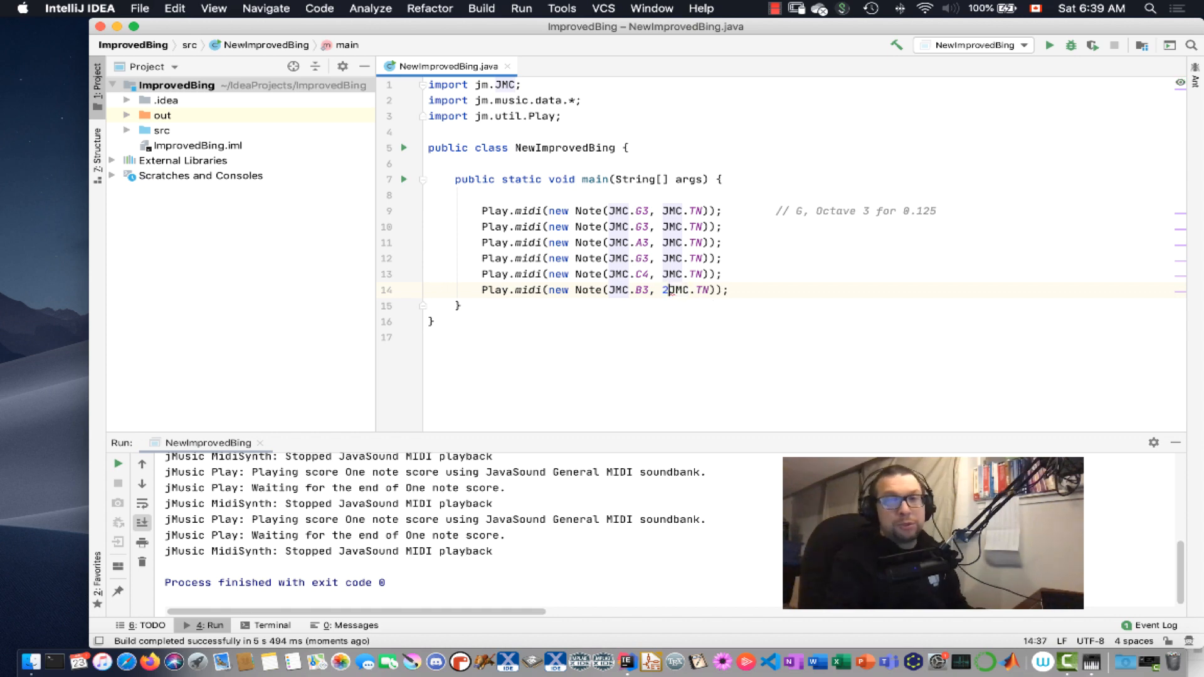
- Change the last B3 duration to 2*(JMC.TN) and rerun NewImprovedBing
type("*(")
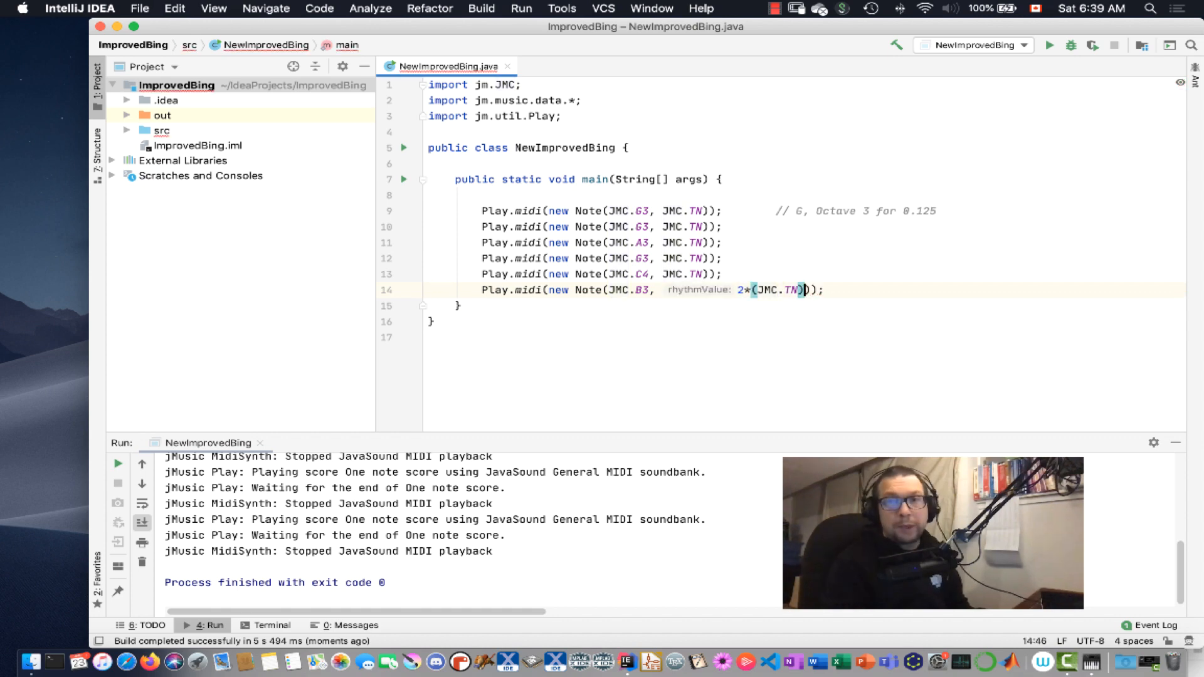
mouse_move(990, 88)
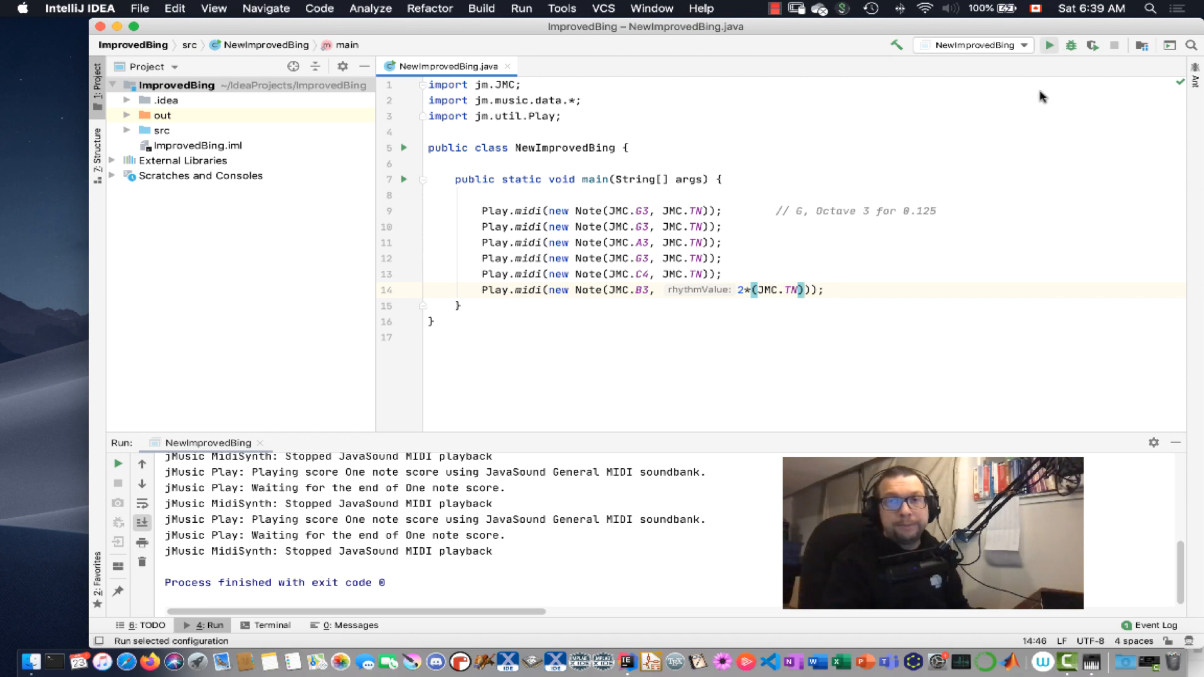
left_click(1049, 45)
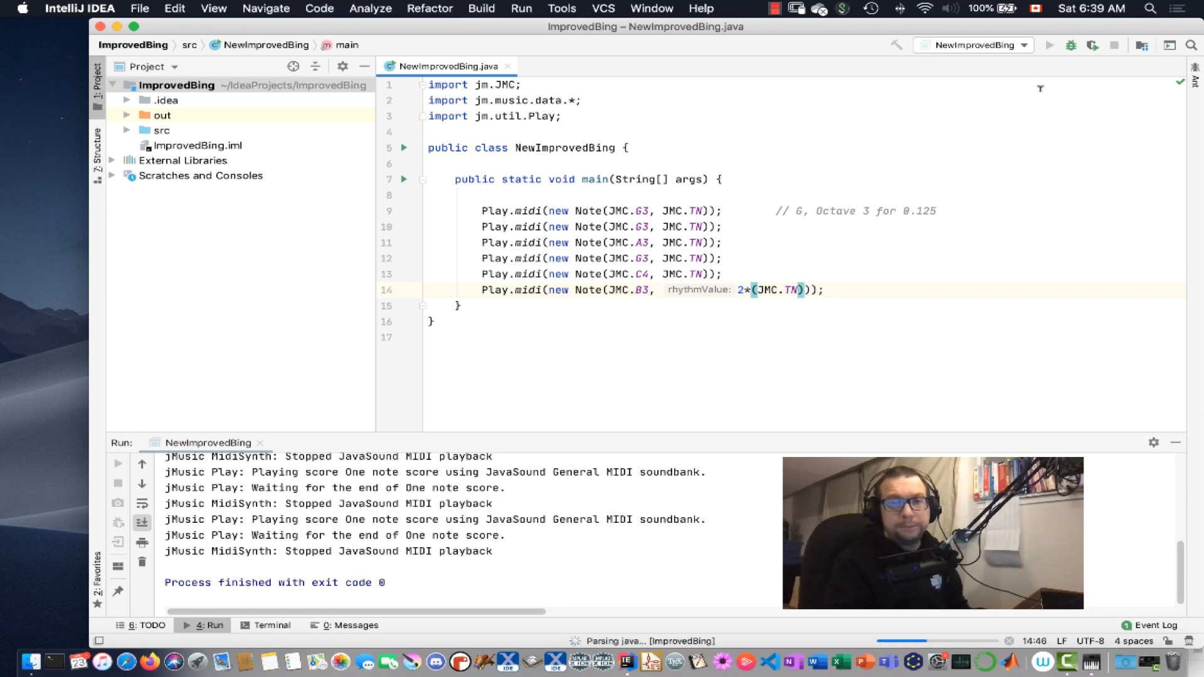
left_click(1051, 45)
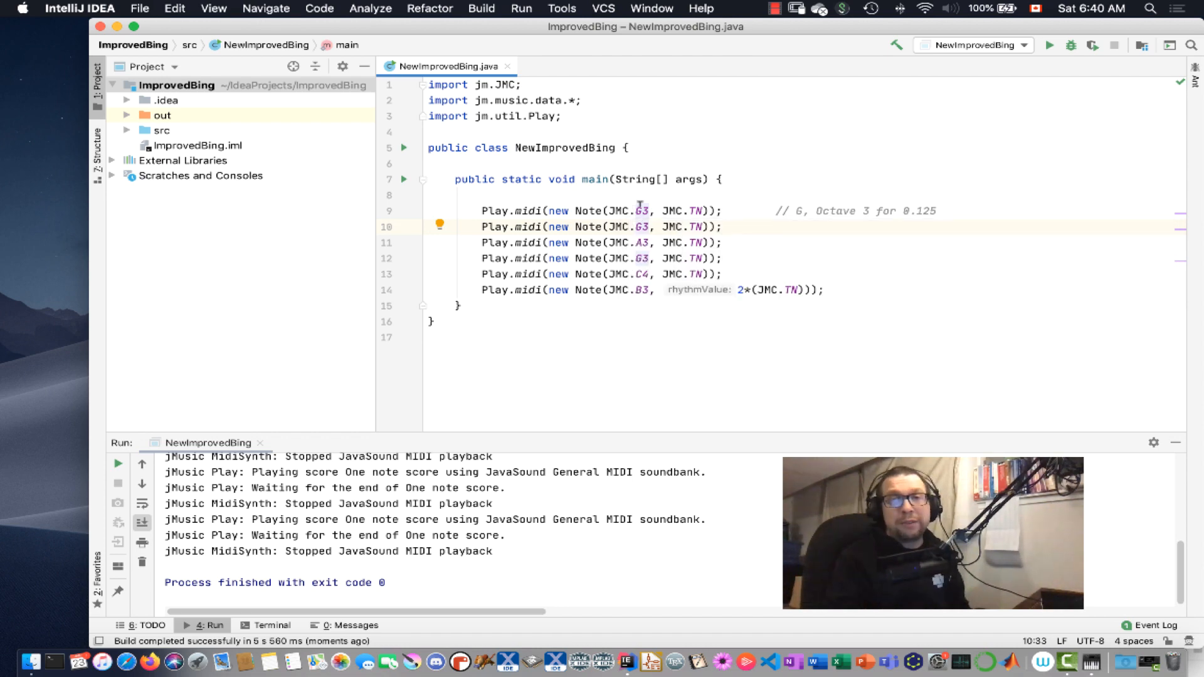
mouse_move(641, 226)
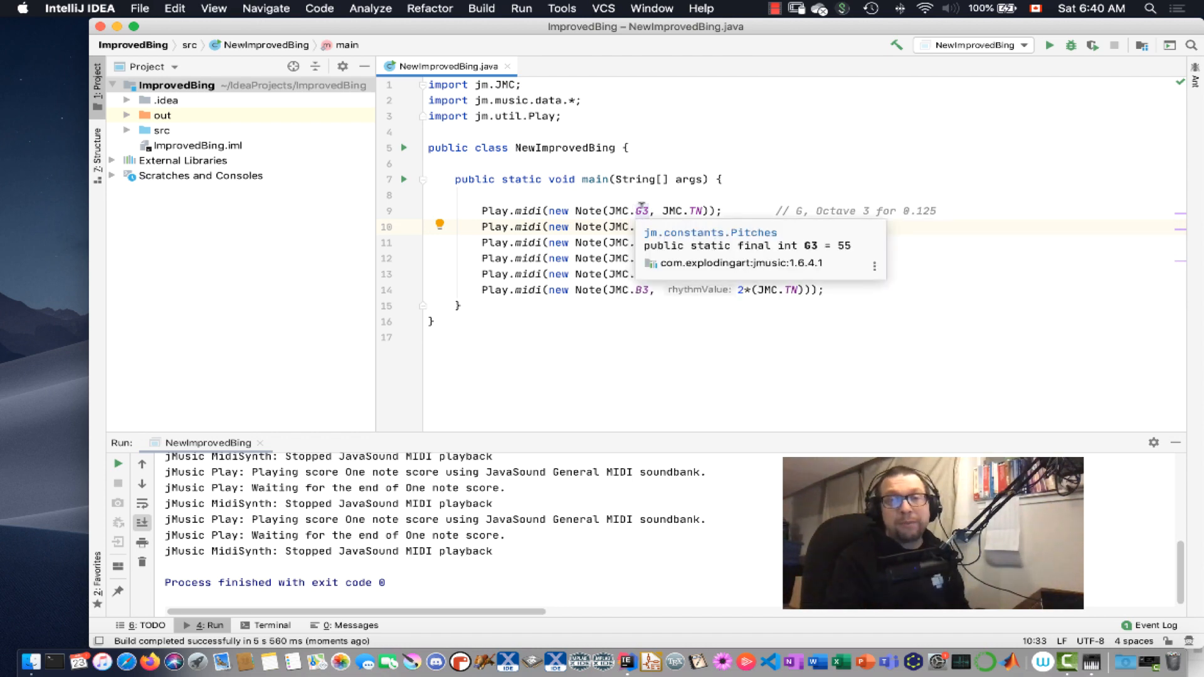